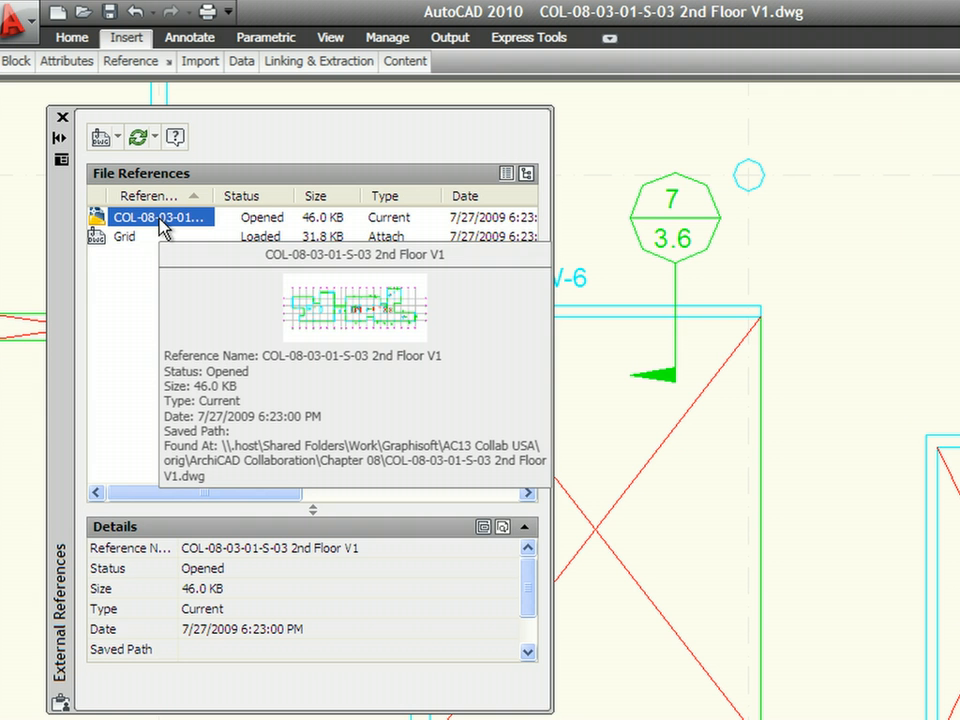
{"action": "mouse_move", "coordinate": [132, 244]}
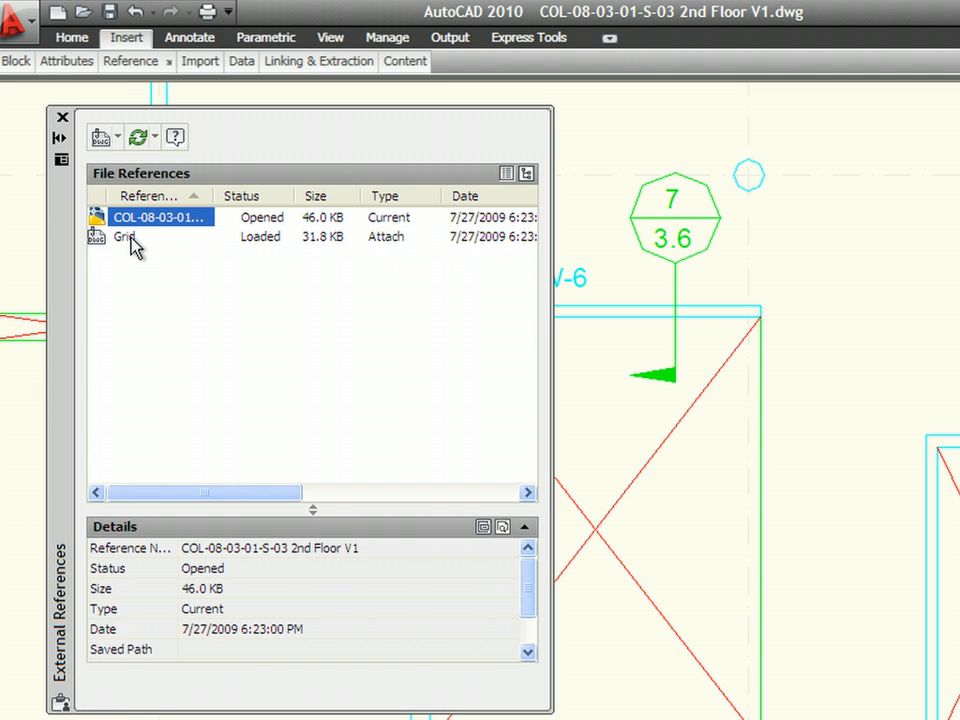
Close the structural 2nd Floor V1 drawing and show the choices for opening a file.
{"action": "left_click", "coordinate": [126, 236]}
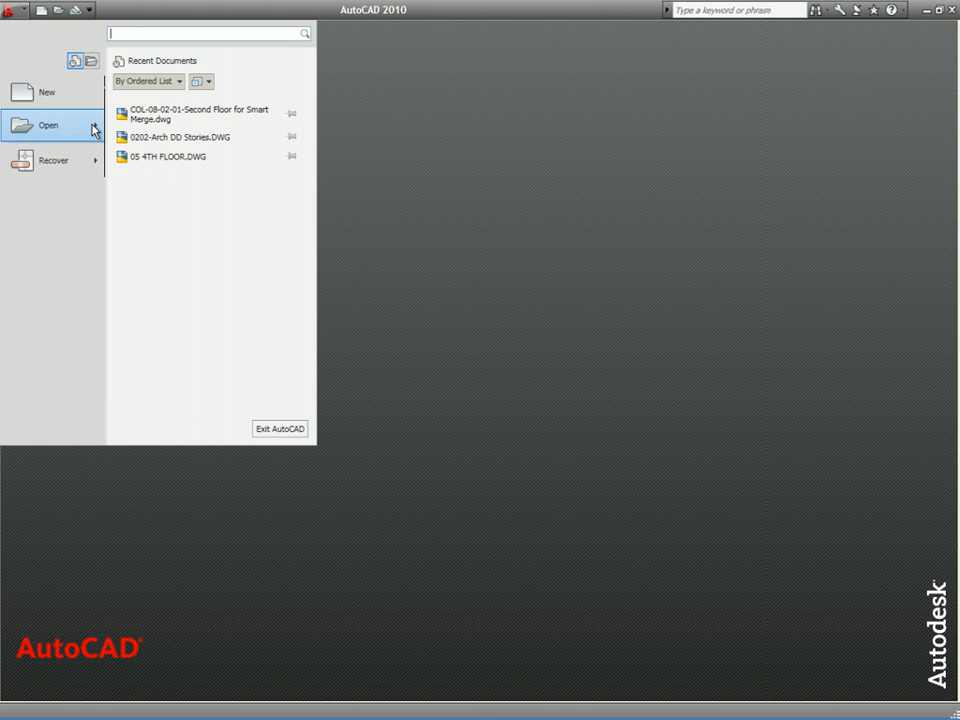
Reopen COL-08-03-01-S-03 2nd Floor V1.dwg from the Chapter 08 folder.
{"action": "left_click", "coordinate": [48, 124]}
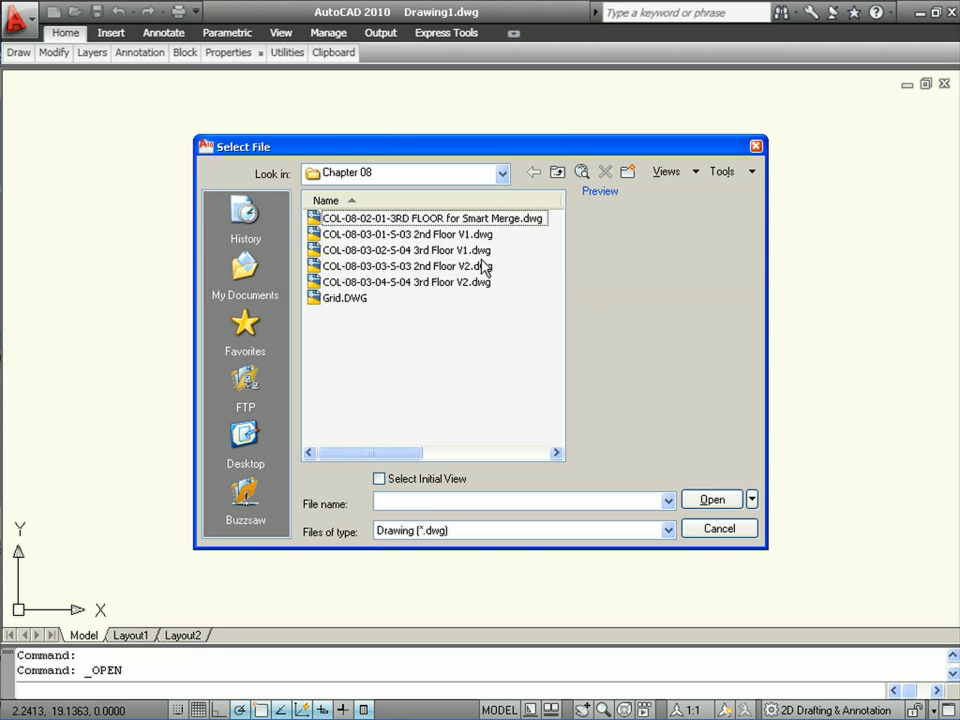
{"action": "left_click", "coordinate": [404, 234]}
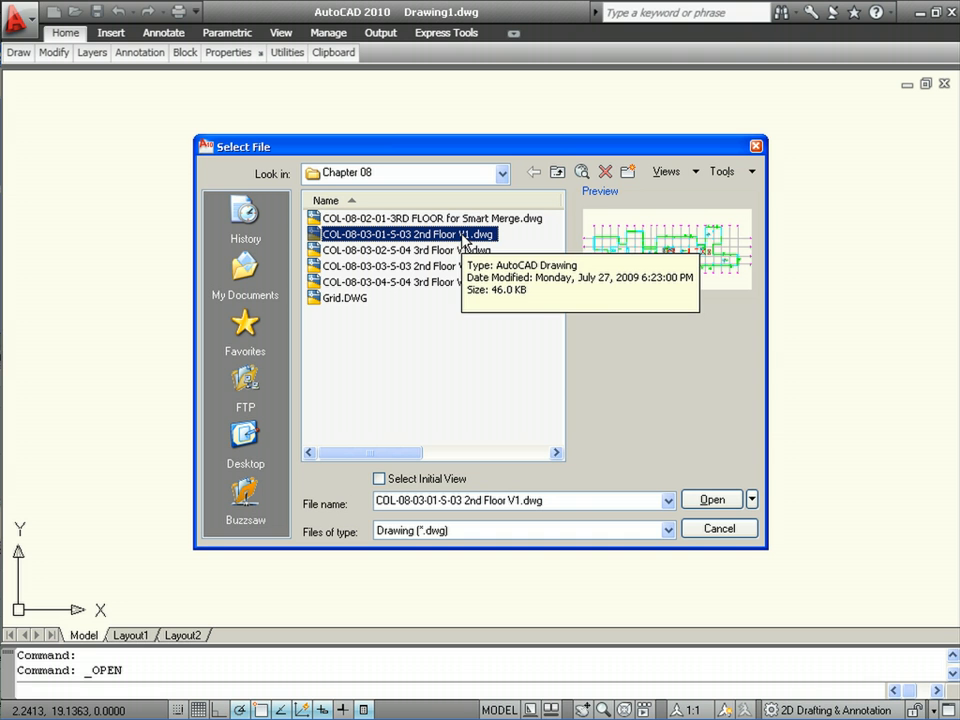
{"action": "mouse_move", "coordinate": [476, 400]}
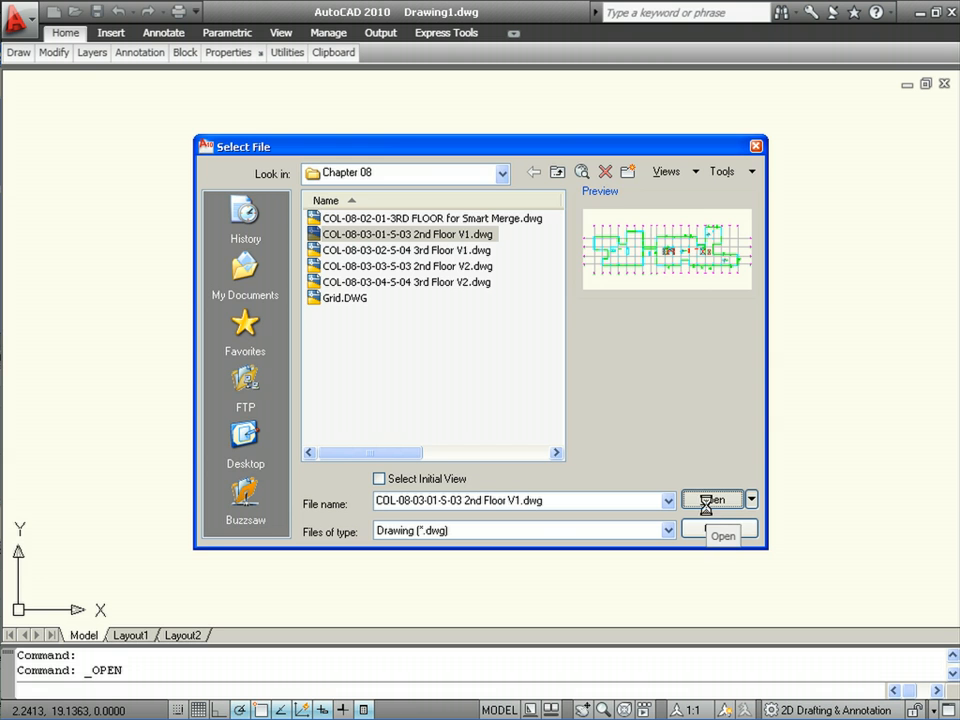
{"action": "left_click", "coordinate": [712, 500]}
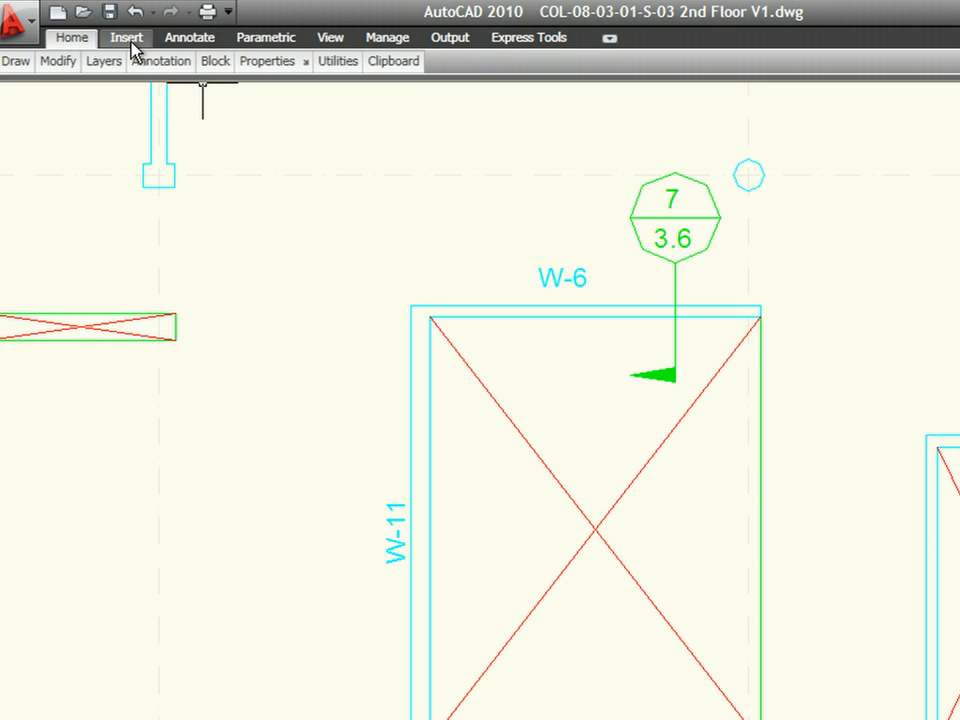
Check the drawing's external references, confirming the Grid xref is attached.
{"action": "left_click", "coordinate": [126, 36]}
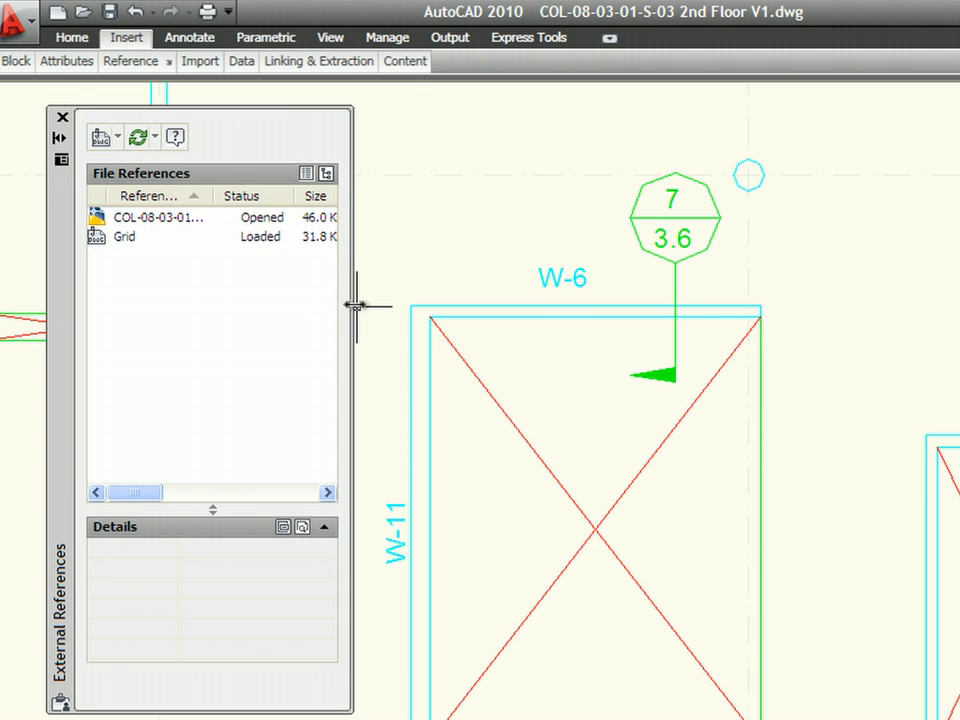
{"action": "left_click", "coordinate": [150, 216]}
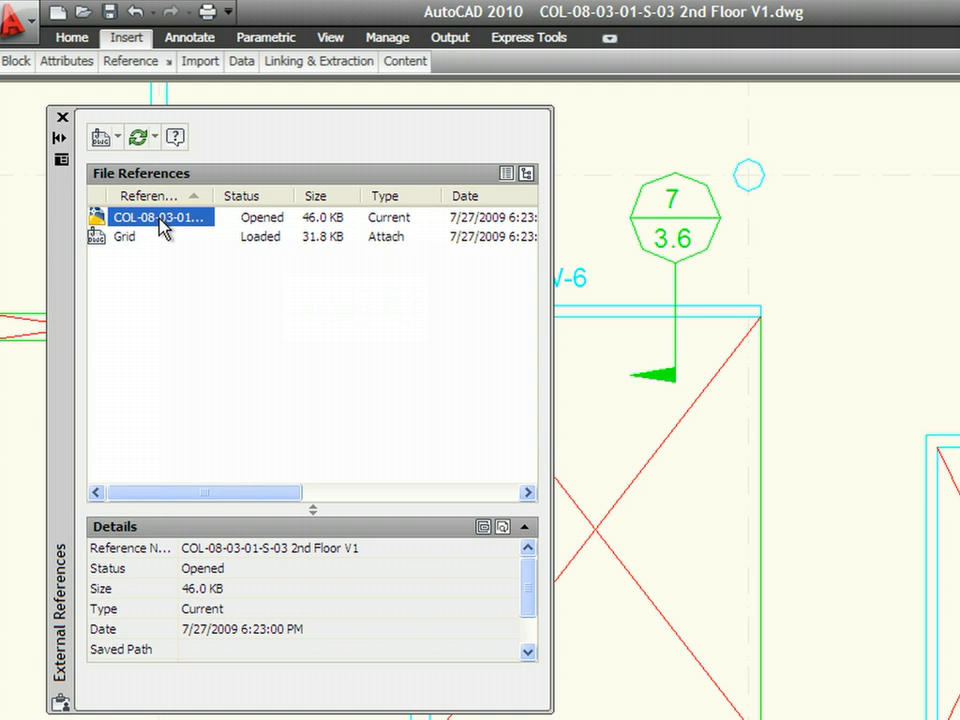
{"action": "mouse_move", "coordinate": [150, 216]}
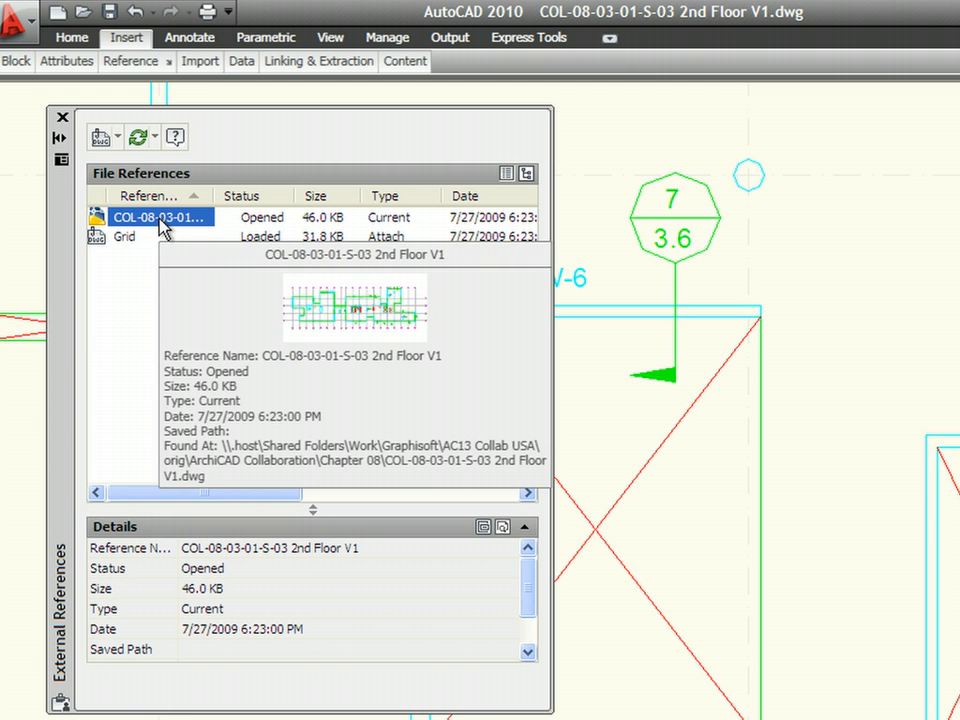
{"action": "mouse_move", "coordinate": [130, 244]}
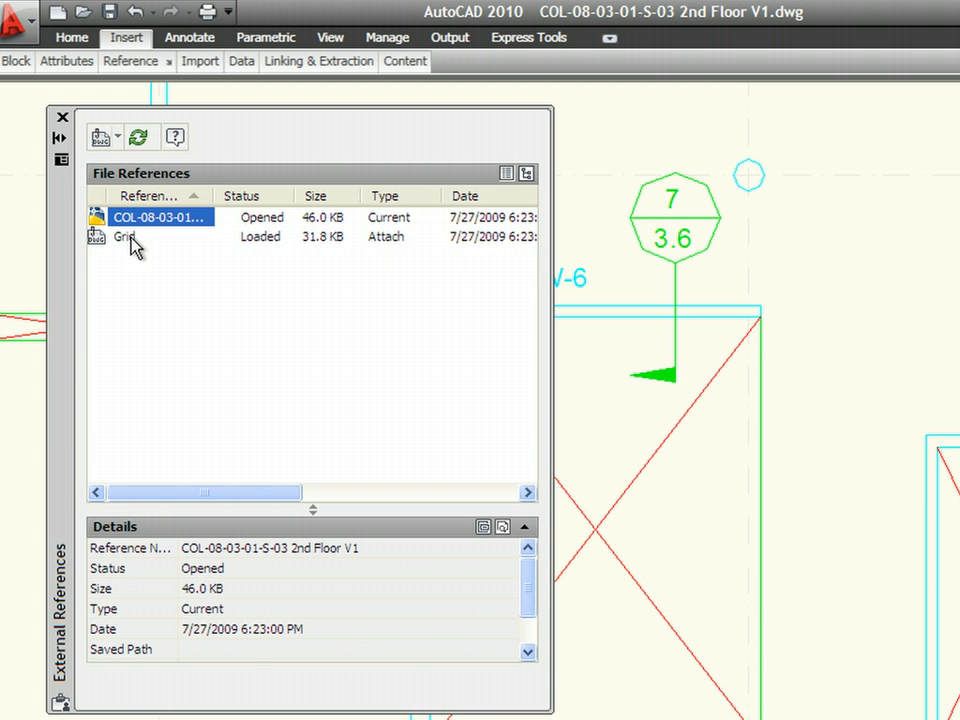
{"action": "left_click", "coordinate": [124, 236]}
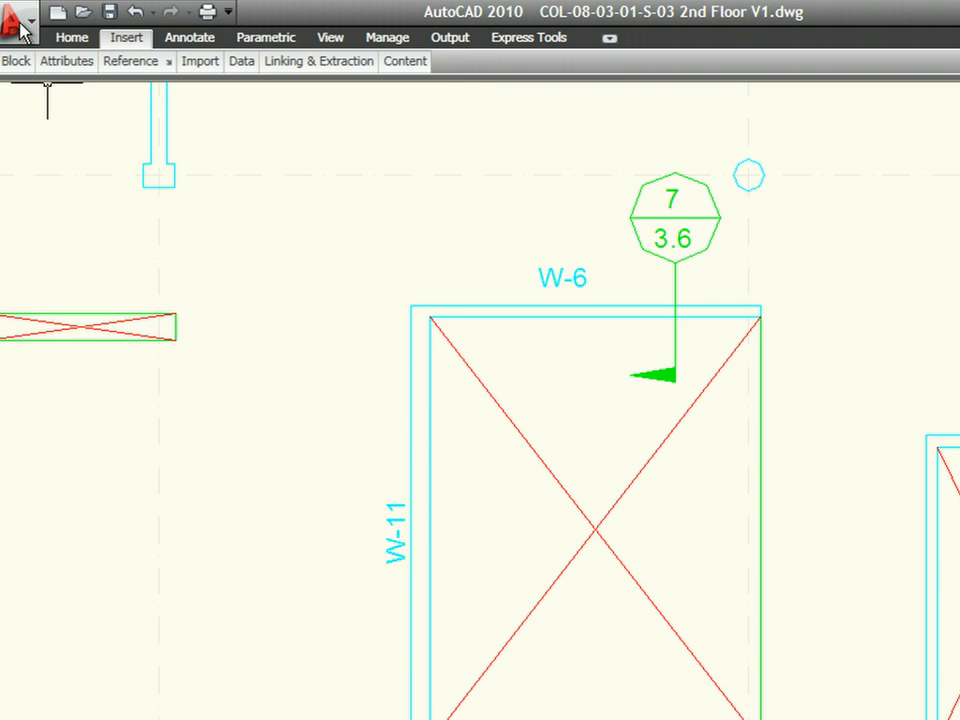
Close the 2nd Floor V1 drawing from the Application Menu.
{"action": "left_click", "coordinate": [18, 18]}
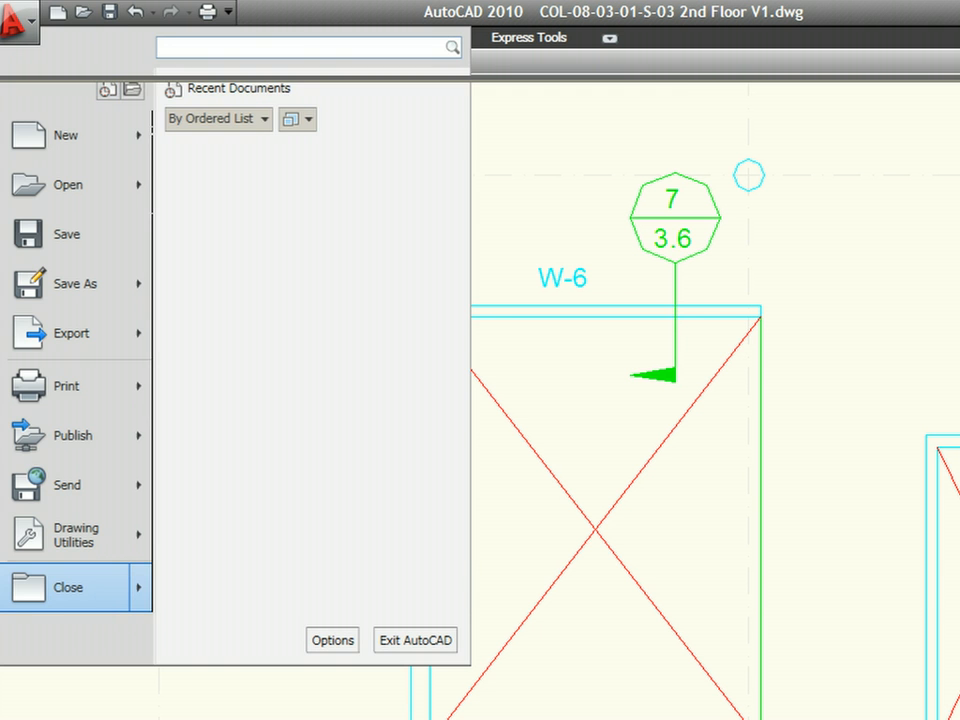
{"action": "left_click", "coordinate": [68, 588]}
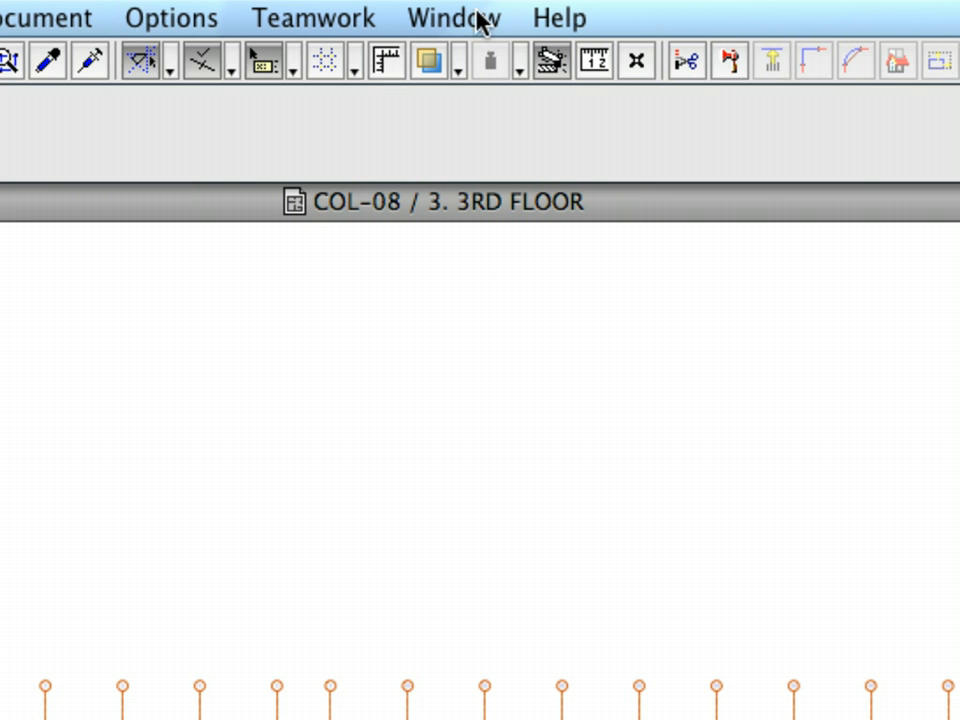
{"action": "mouse_move", "coordinate": [292, 296]}
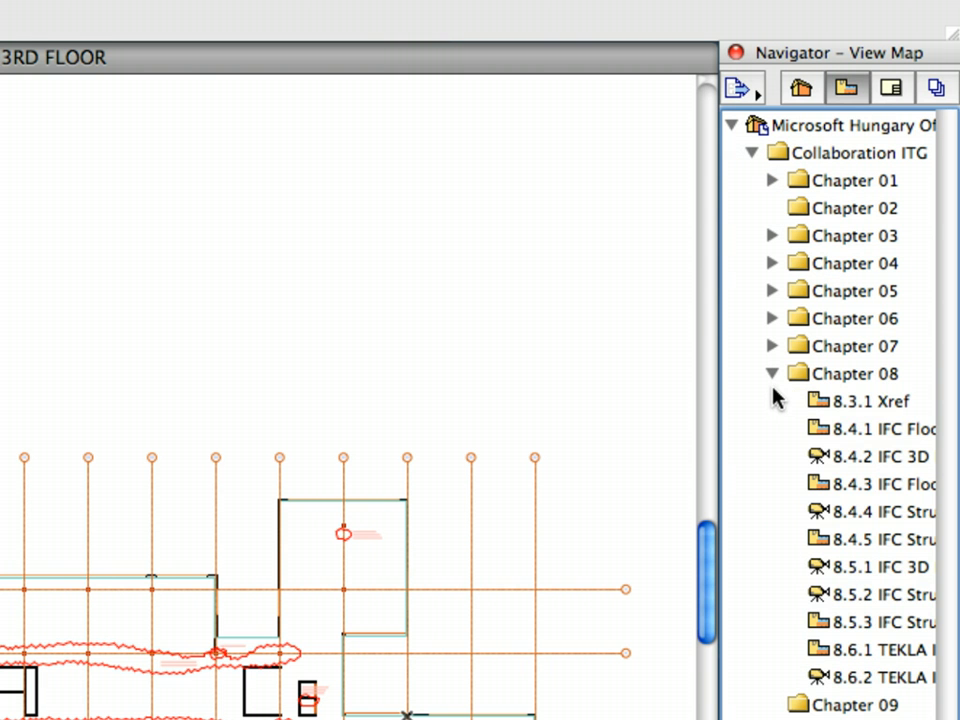
Open the Chapter 08 8.3.1 Xref view showing the 3rd Floor column grid plan.
{"action": "left_click", "coordinate": [870, 400]}
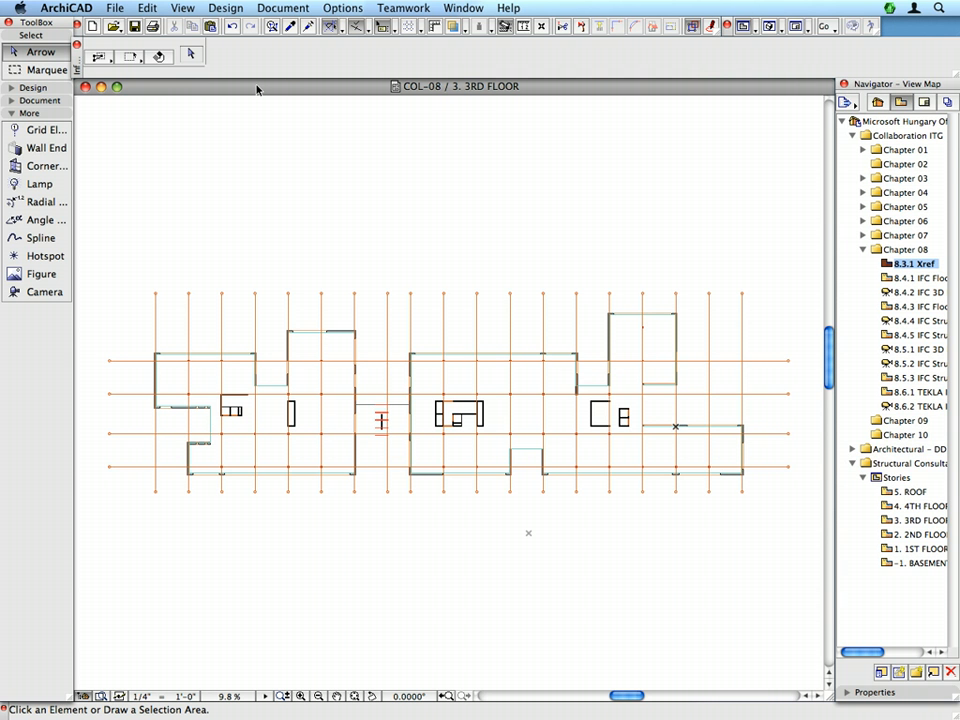
{"action": "mouse_move", "coordinate": [284, 88]}
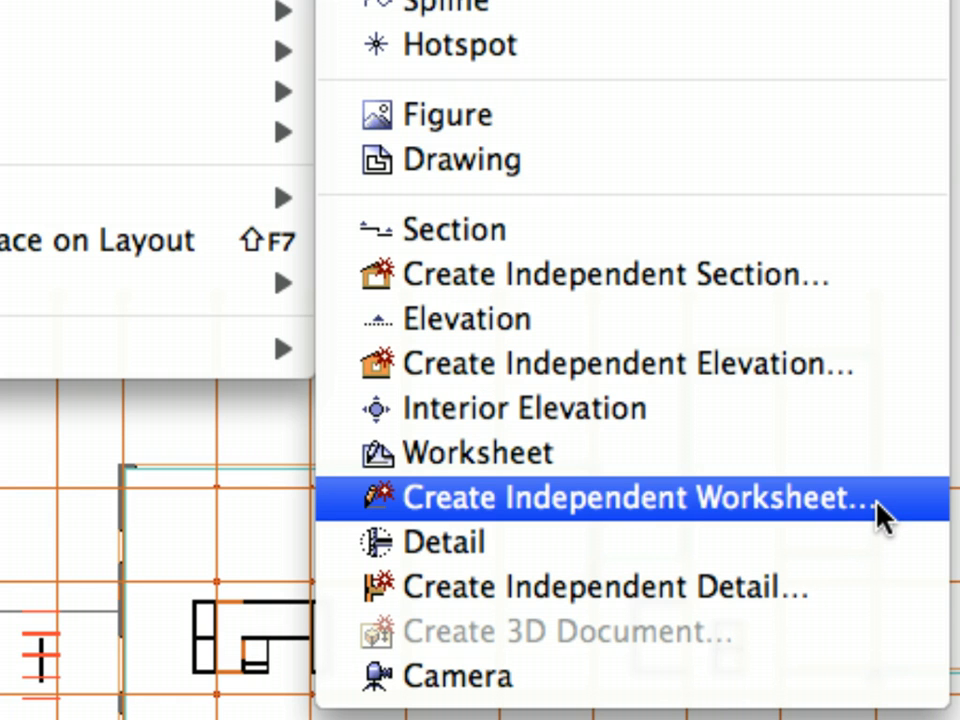
{"action": "mouse_move", "coordinate": [904, 520]}
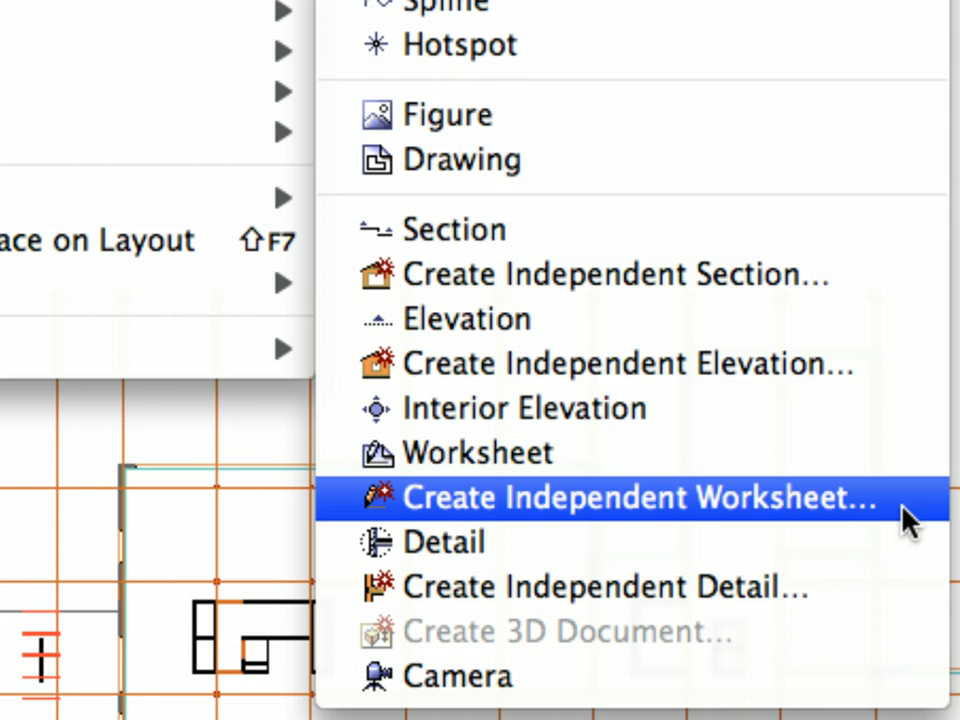
Start an independent worksheet with Reference ID S-03 and name Second Floor.
{"action": "left_click", "coordinate": [640, 498]}
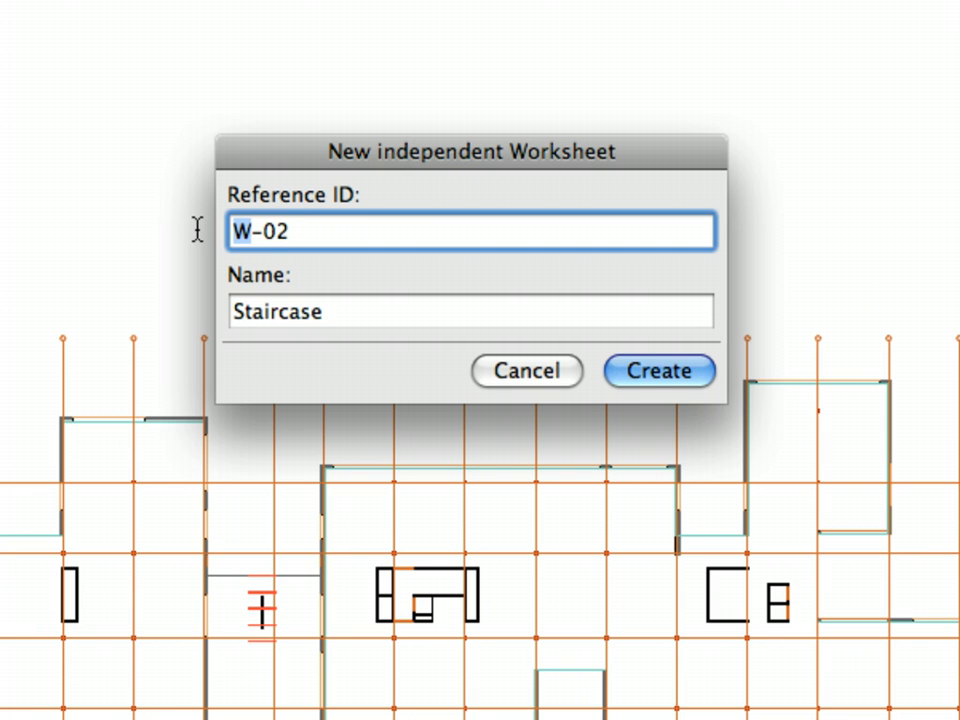
{"action": "type", "text": "S-0"}
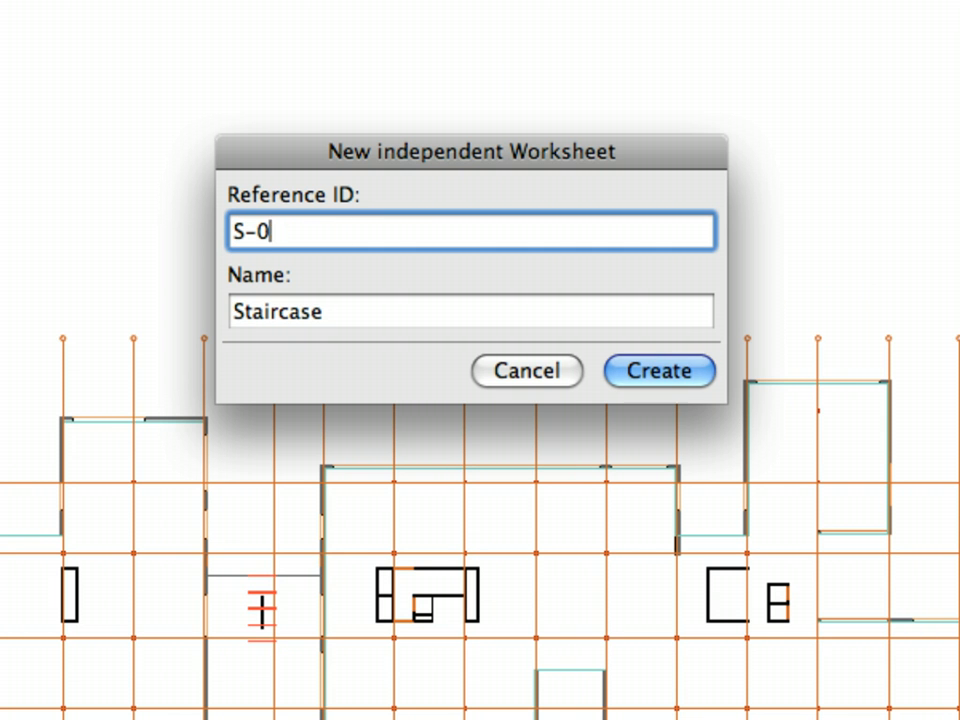
{"action": "type", "text": "Second Fl"}
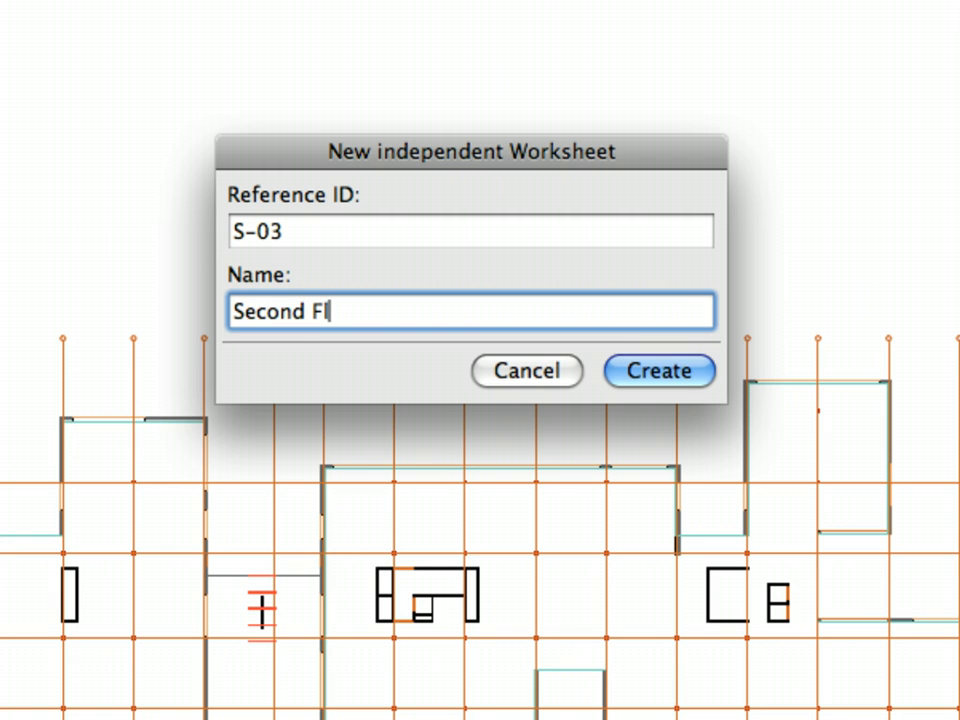
{"action": "type", "text": "oor"}
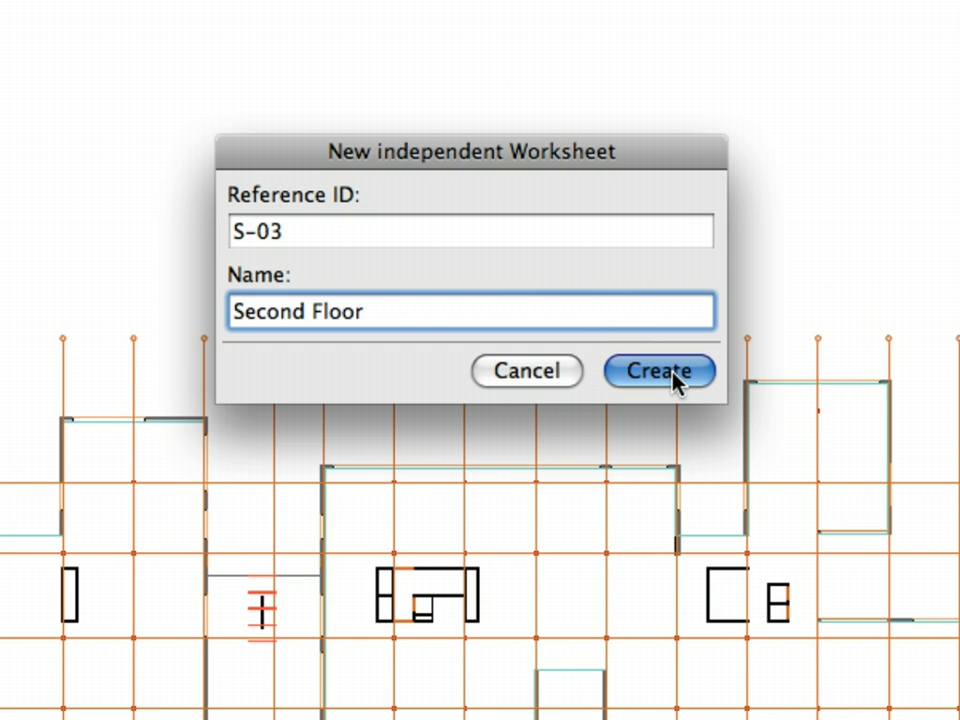
Create the S-03 Second Floor worksheet and select it under Worksheets in the Project Map.
{"action": "left_click", "coordinate": [658, 370]}
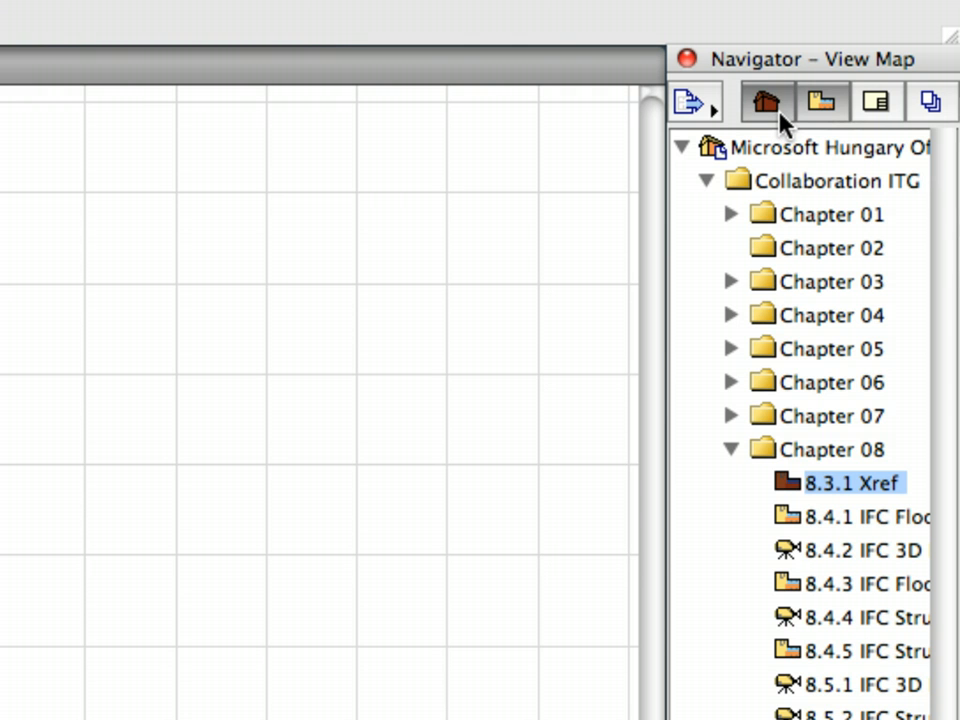
{"action": "left_click", "coordinate": [764, 102]}
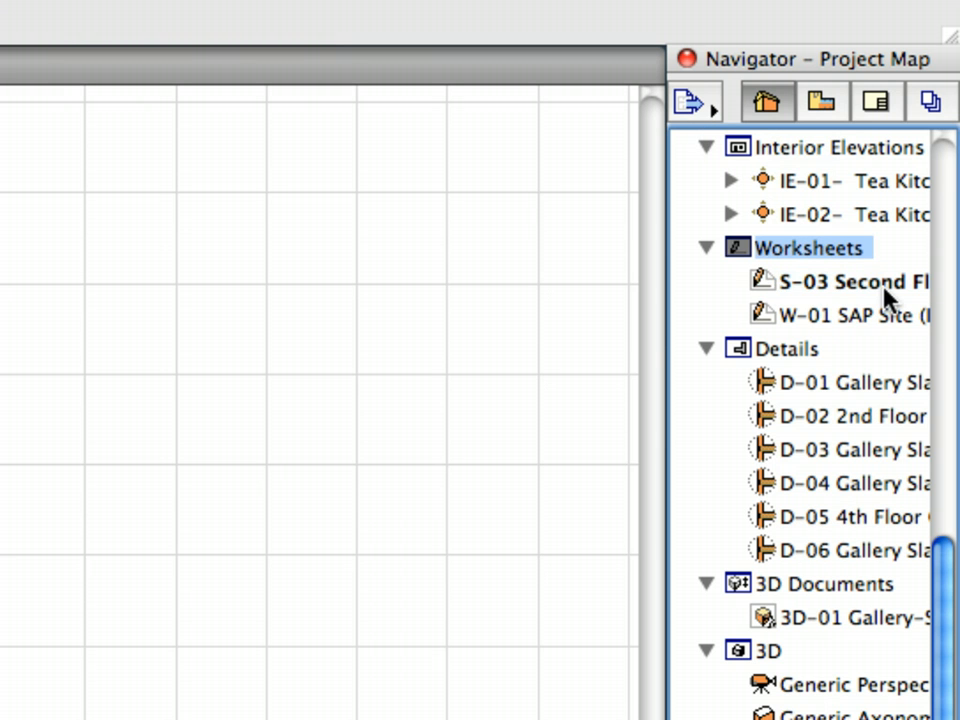
{"action": "left_click", "coordinate": [850, 282]}
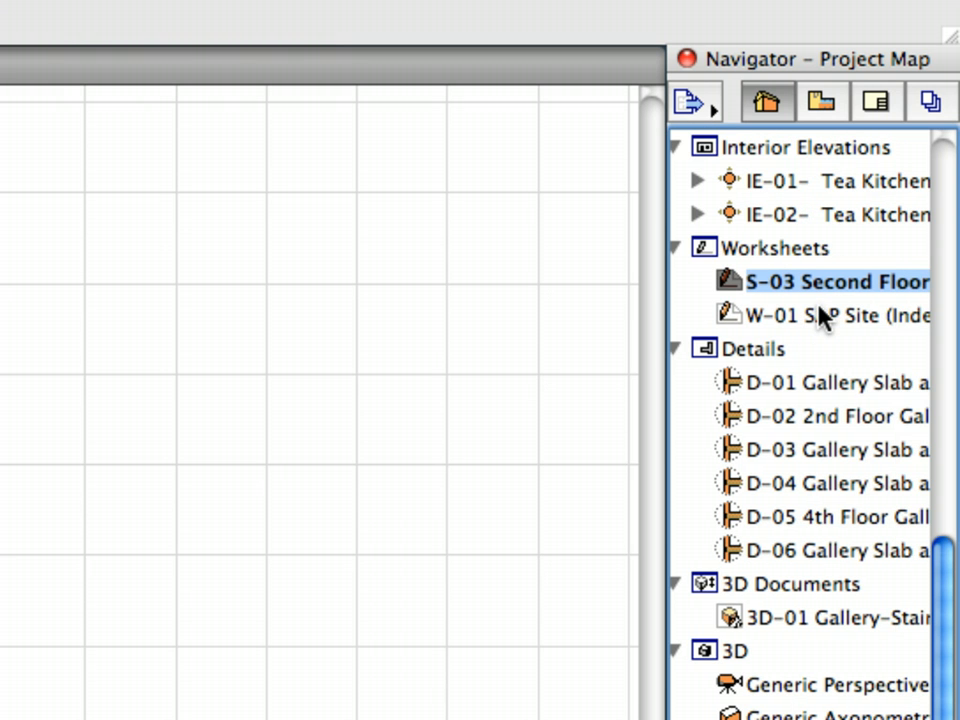
{"action": "mouse_move", "coordinate": [856, 278]}
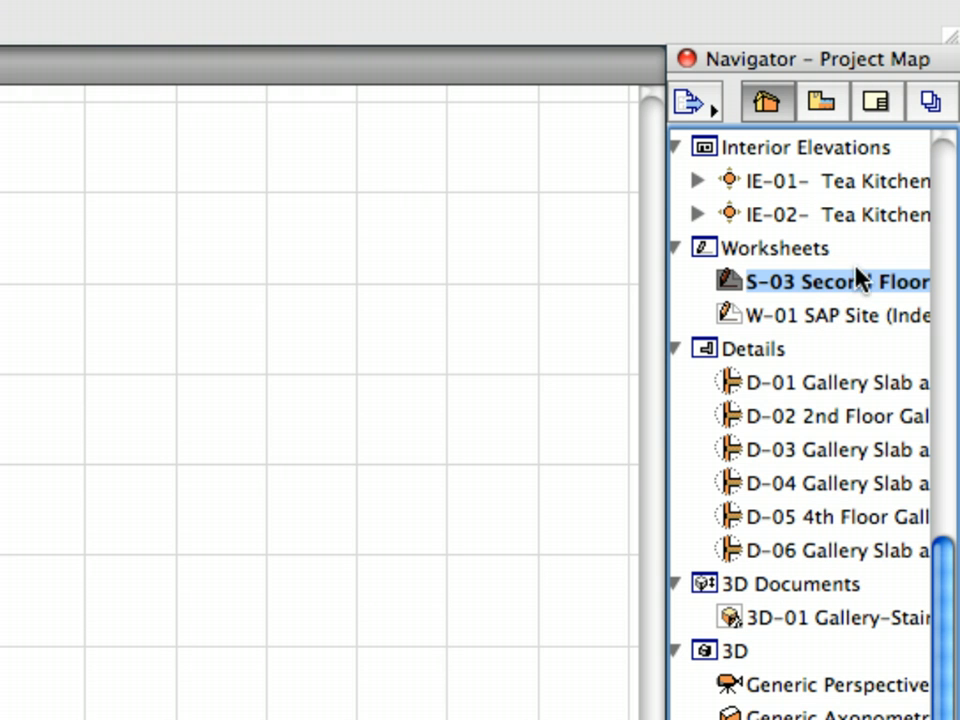
{"action": "mouse_move", "coordinate": [868, 268]}
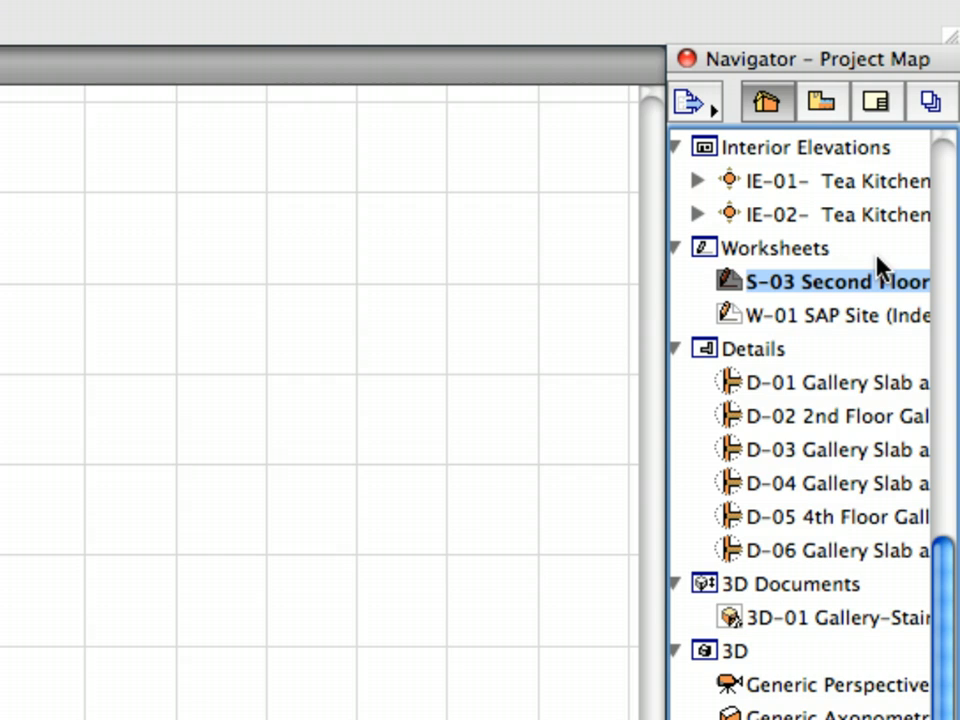
Attach Xref with the S-03 2nd Floor V1 DWG chosen, skipping the missing ROMANS.shx font.
{"action": "left_click", "coordinate": [200, 12]}
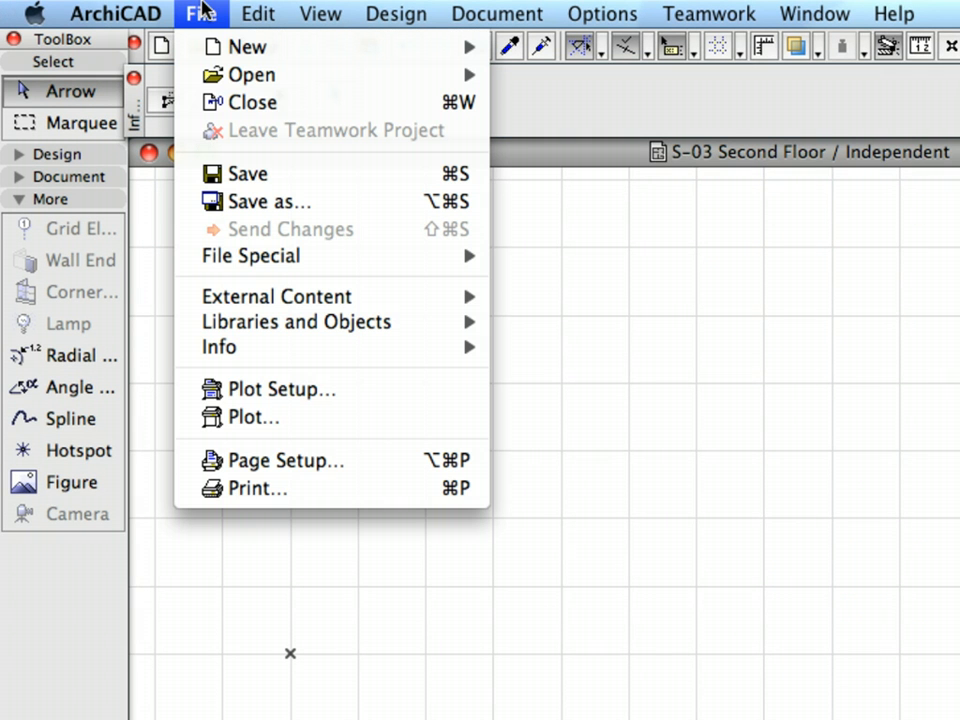
{"action": "mouse_move", "coordinate": [276, 296]}
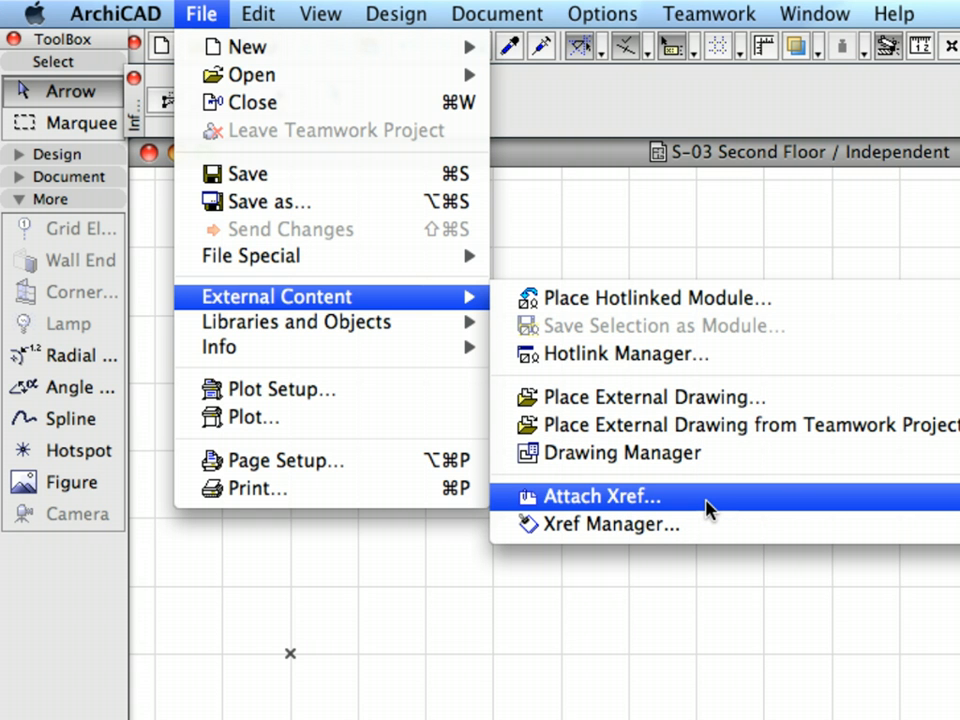
{"action": "left_click", "coordinate": [602, 496]}
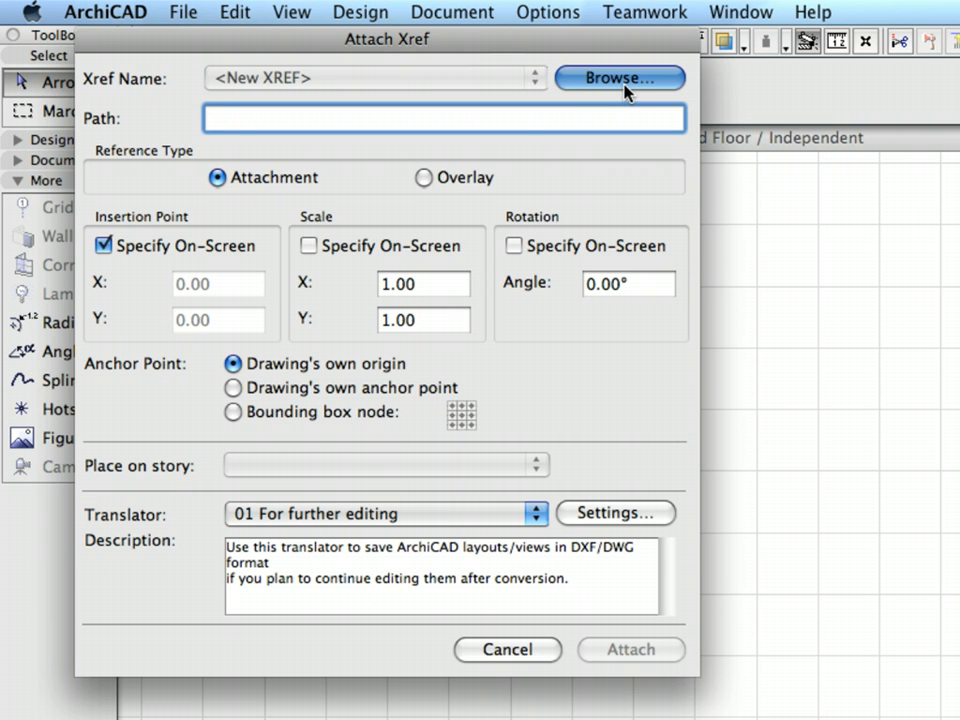
{"action": "left_click", "coordinate": [618, 78]}
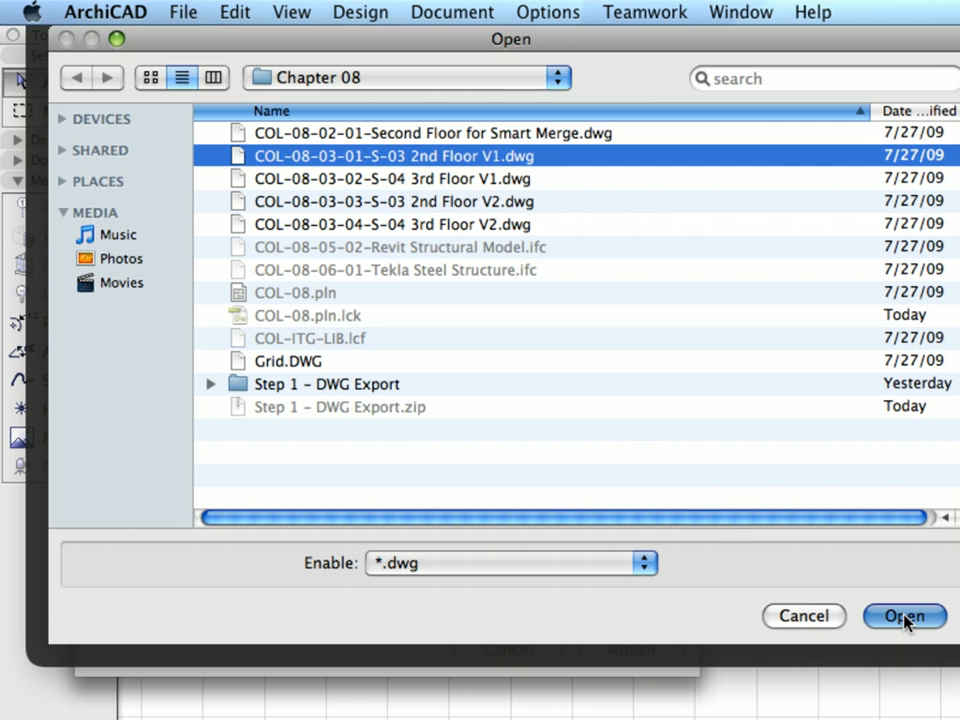
{"action": "left_click", "coordinate": [904, 616]}
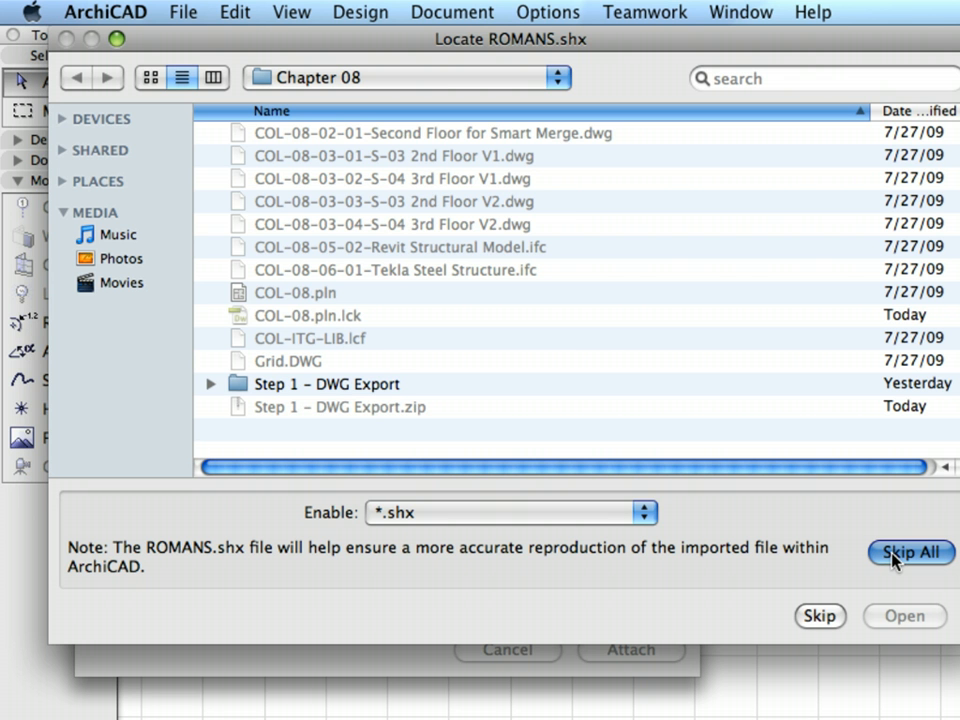
{"action": "left_click", "coordinate": [908, 552]}
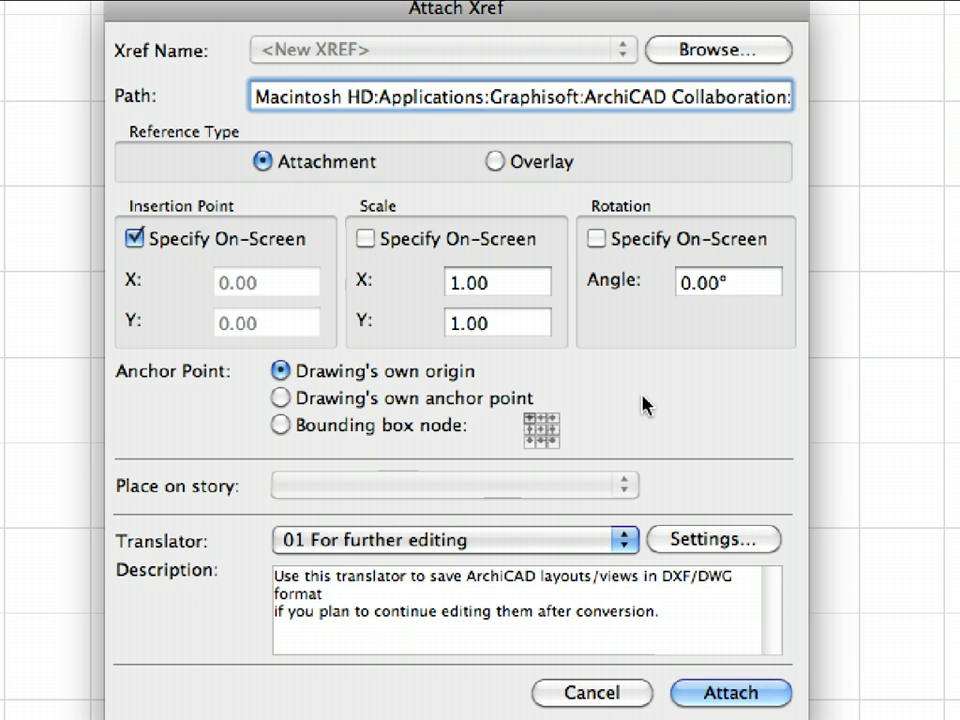
{"action": "mouse_move", "coordinate": [470, 256]}
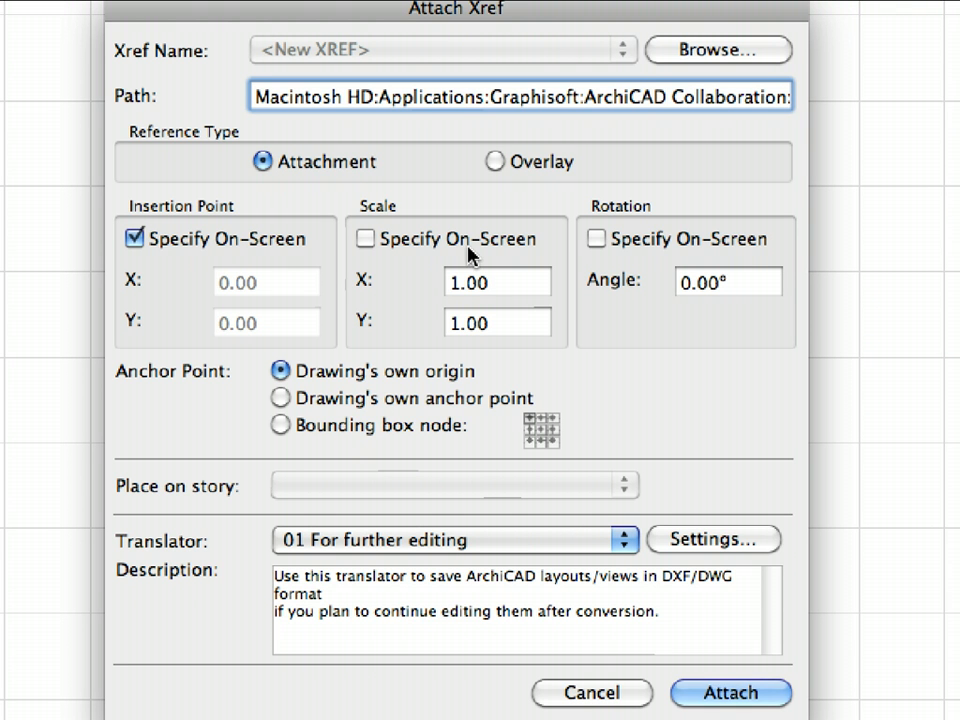
{"action": "mouse_move", "coordinate": [264, 190]}
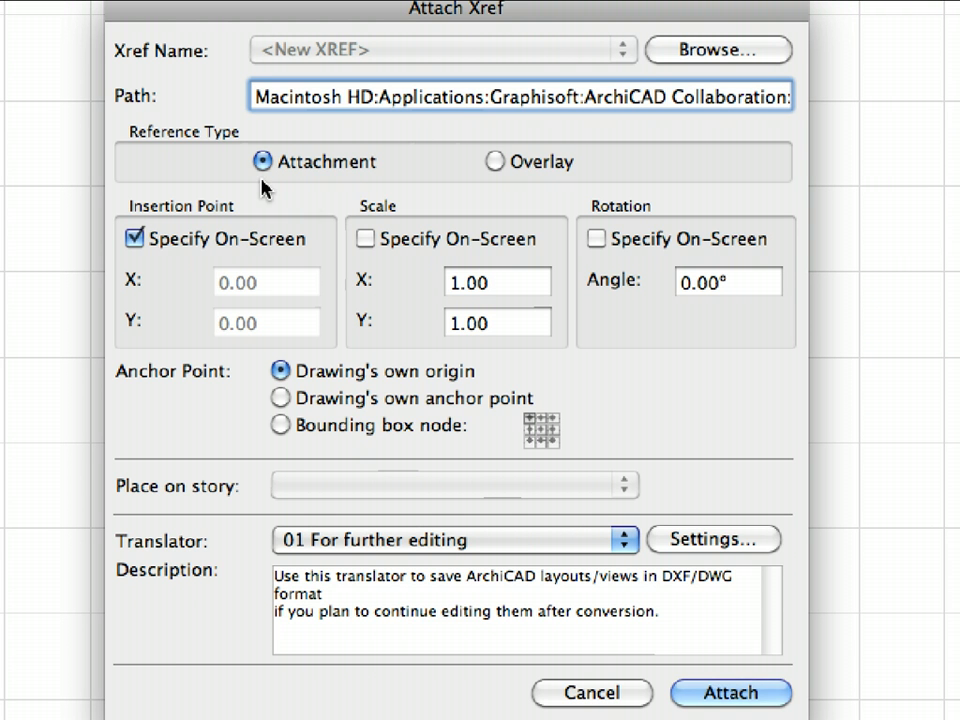
{"action": "mouse_move", "coordinate": [358, 204]}
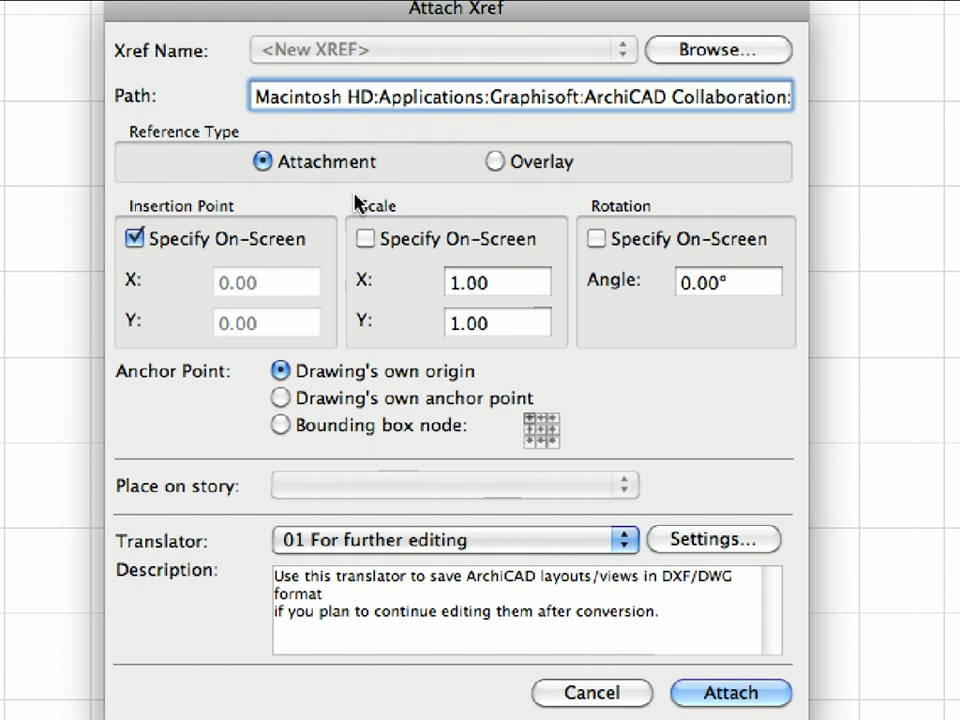
Insert the xref at fixed coordinates and choose the 02 For editable import translator.
{"action": "left_click", "coordinate": [132, 238]}
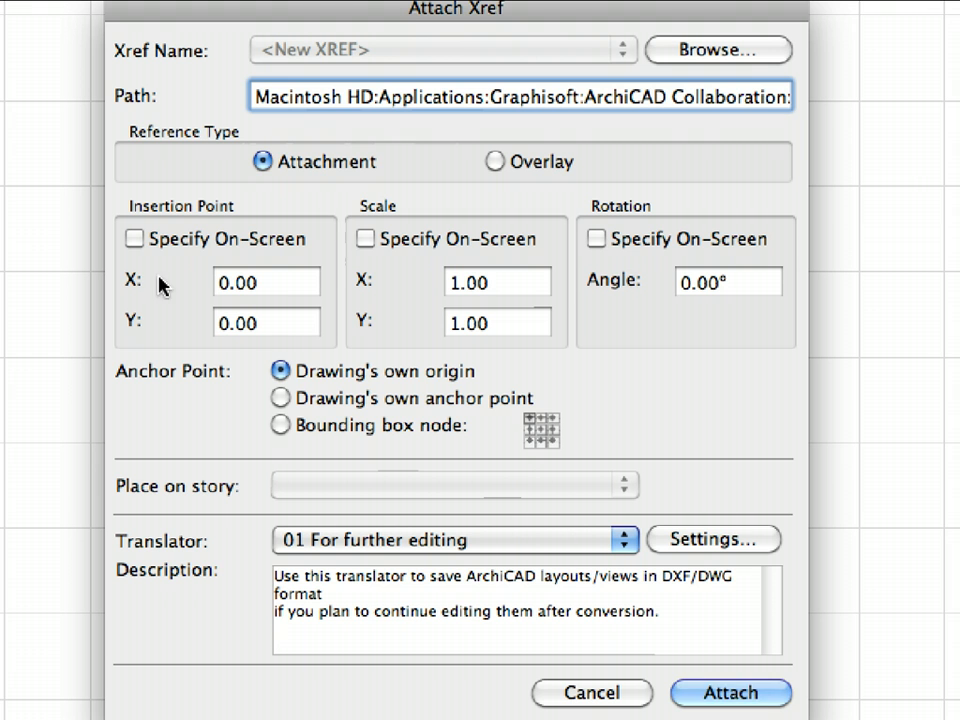
{"action": "mouse_move", "coordinate": [352, 278]}
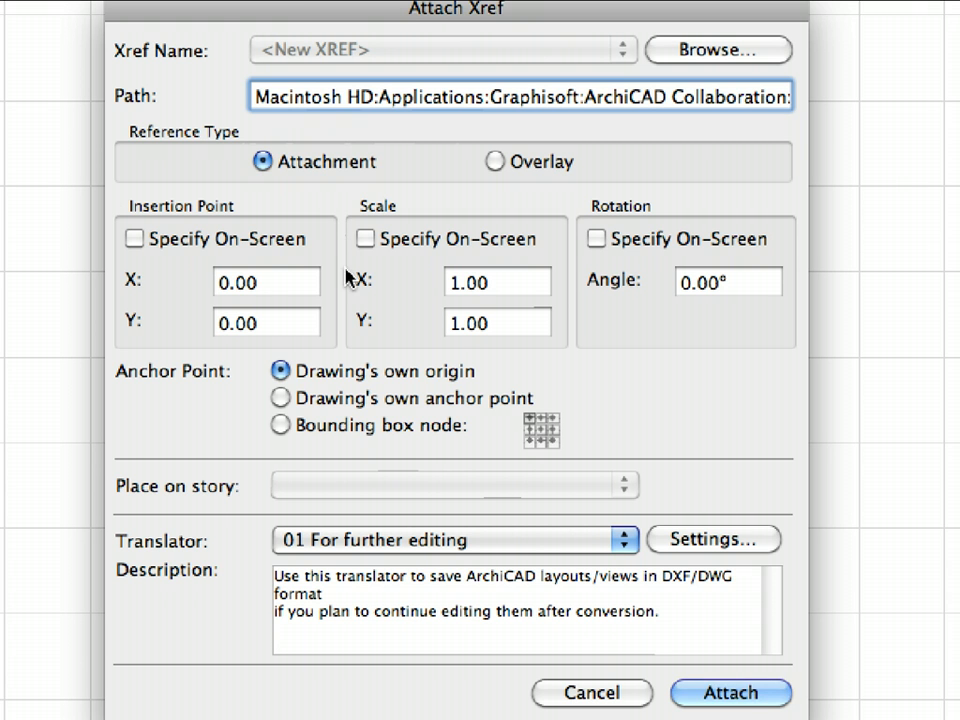
{"action": "mouse_move", "coordinate": [500, 348]}
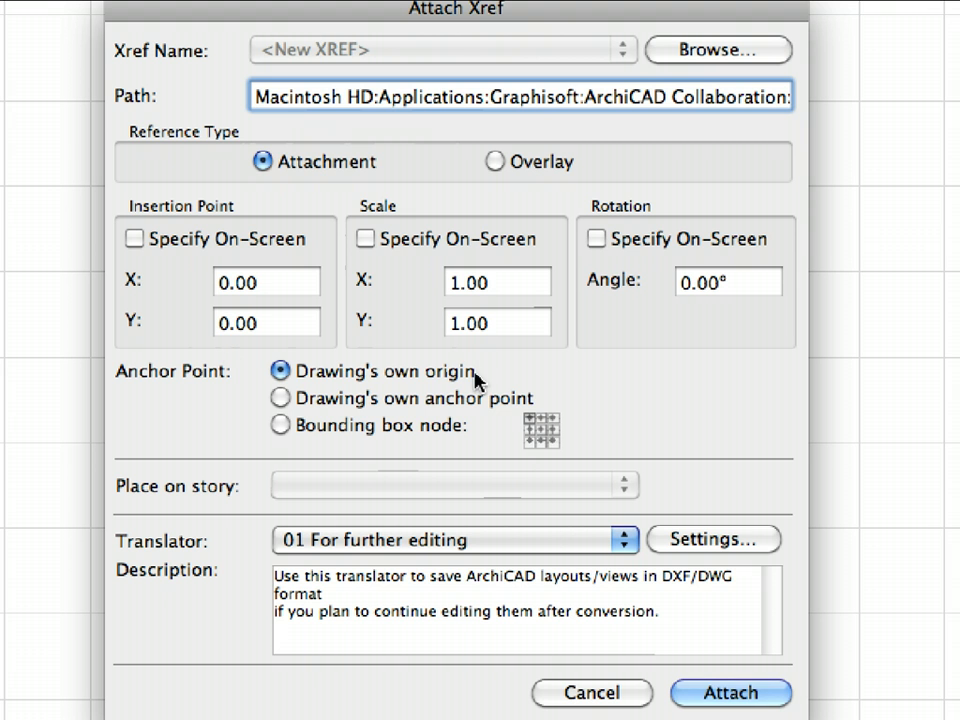
{"action": "mouse_move", "coordinate": [504, 472]}
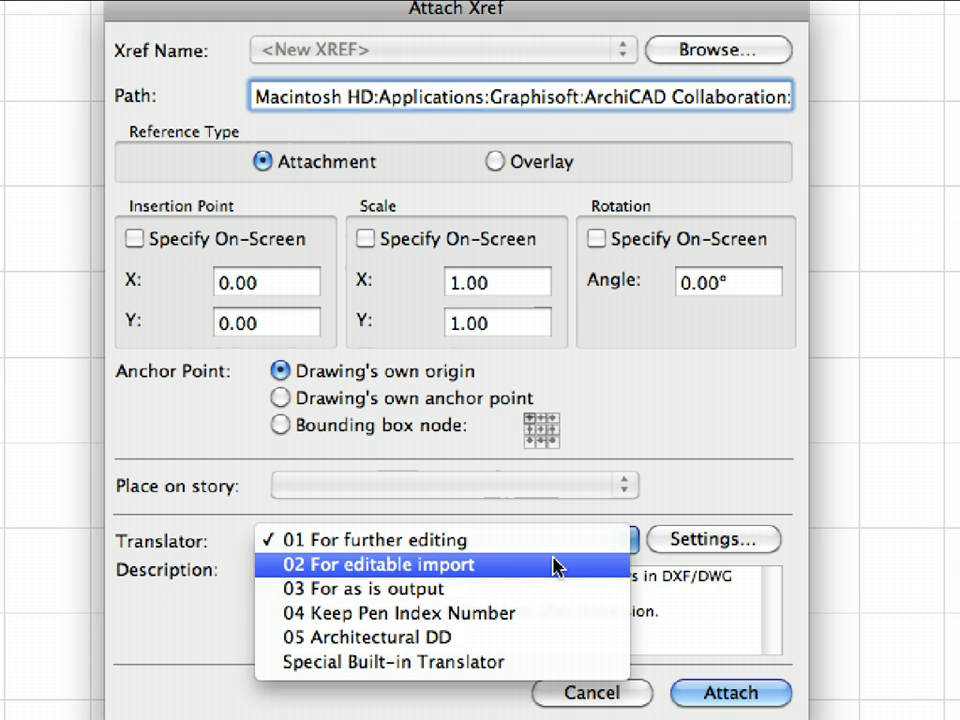
{"action": "left_click", "coordinate": [368, 564]}
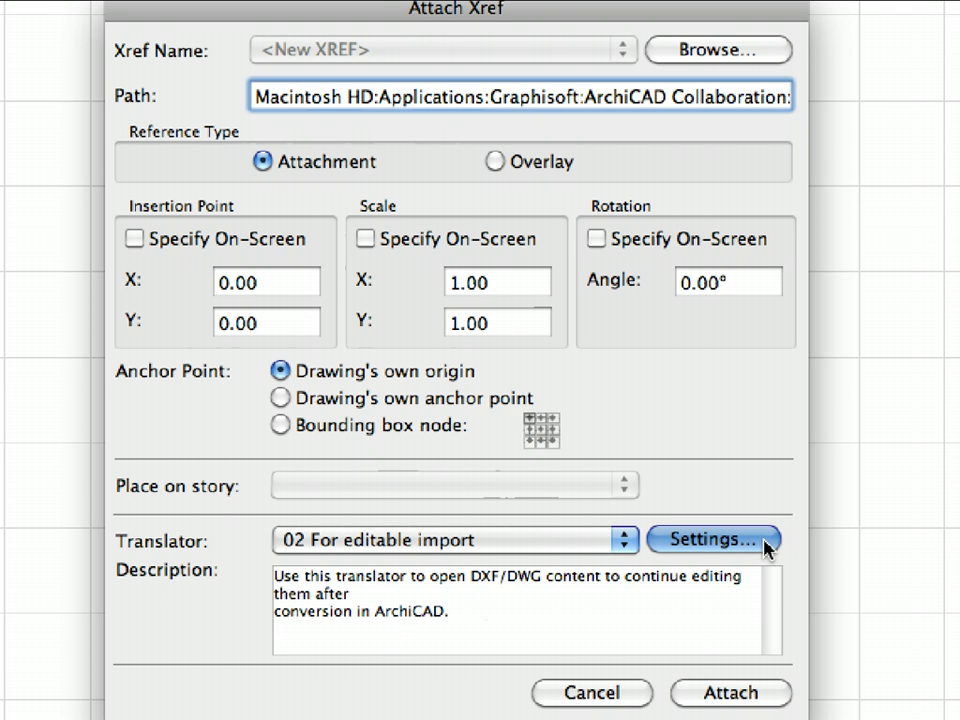
{"action": "left_click", "coordinate": [730, 540]}
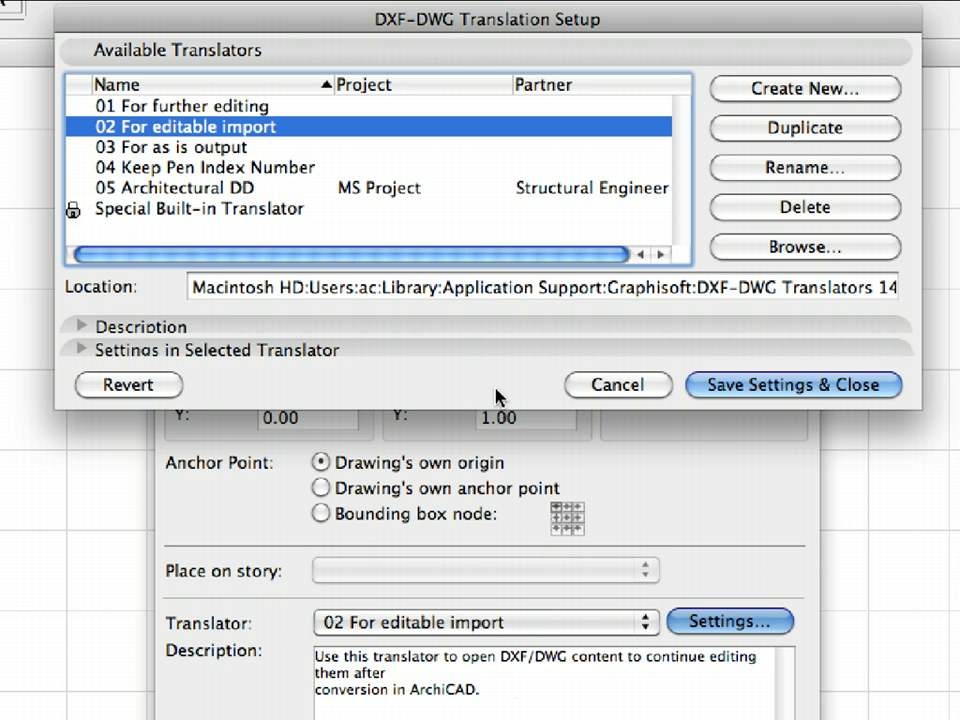
{"action": "mouse_move", "coordinate": [250, 104]}
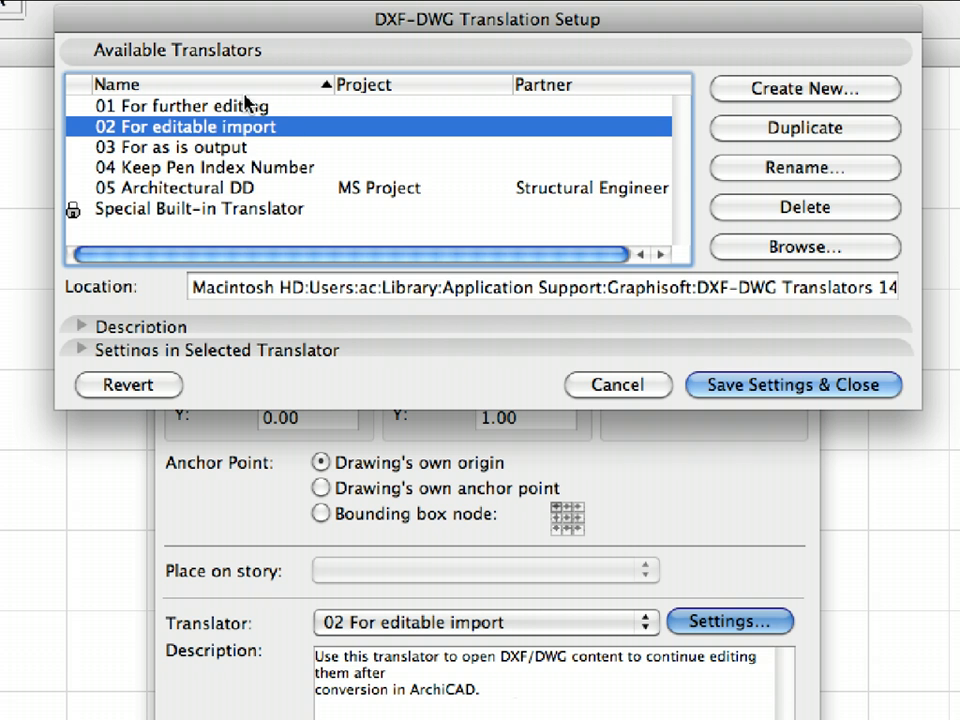
{"action": "mouse_move", "coordinate": [288, 120]}
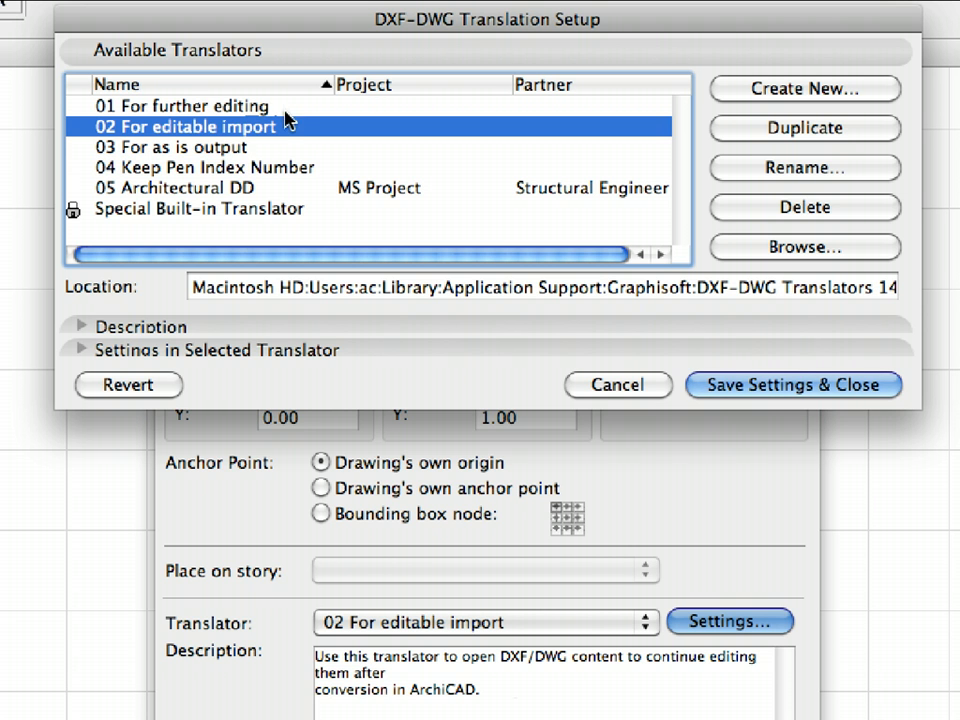
{"action": "left_click", "coordinate": [80, 350]}
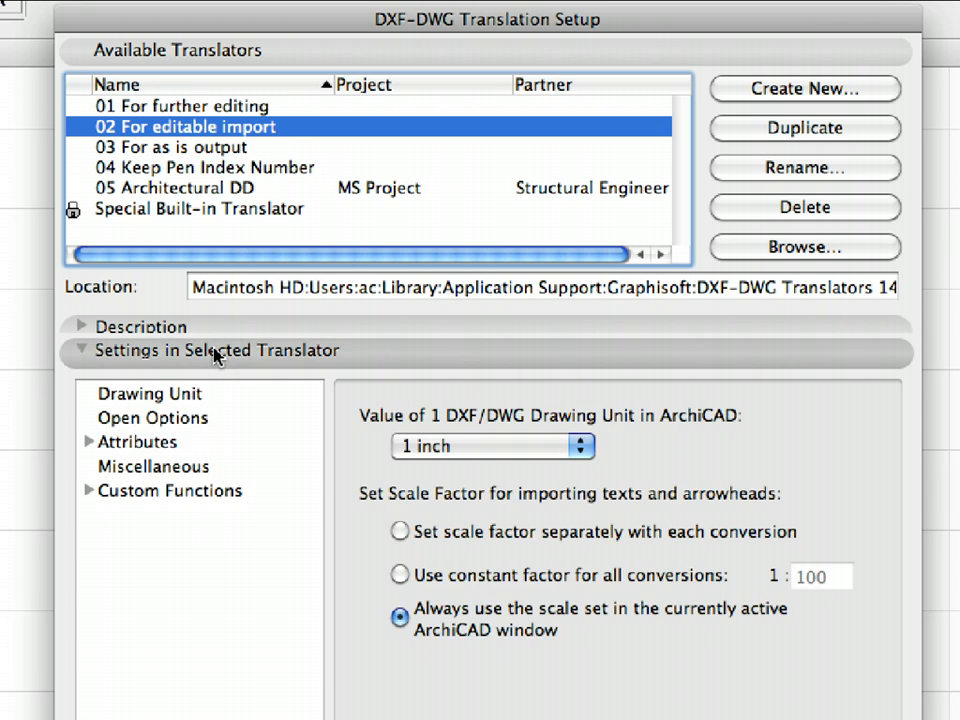
{"action": "left_click", "coordinate": [150, 392]}
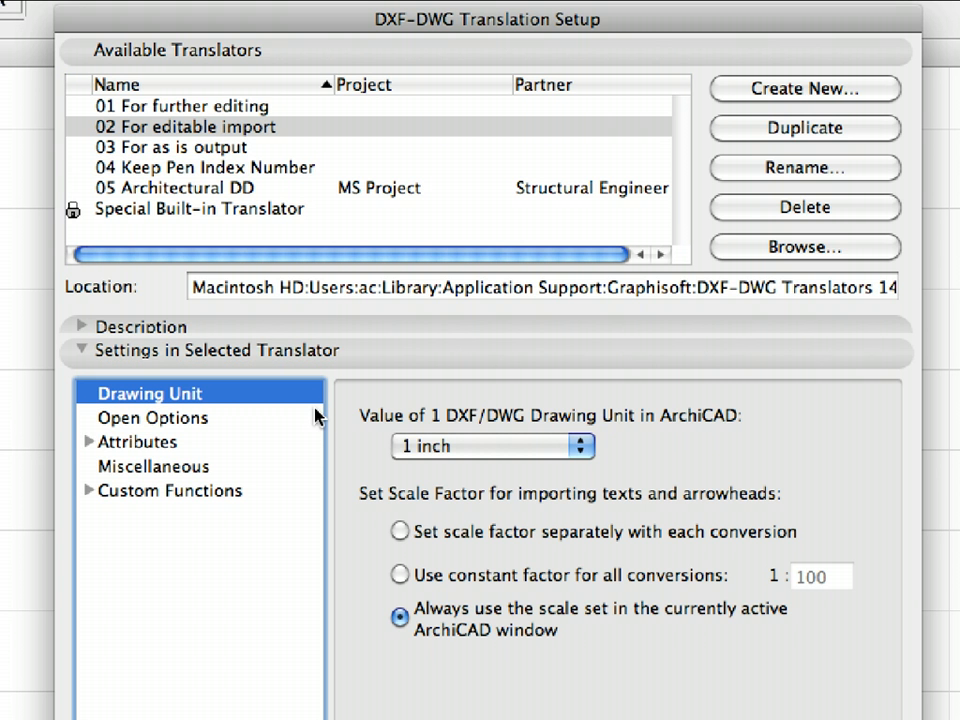
{"action": "mouse_move", "coordinate": [296, 436]}
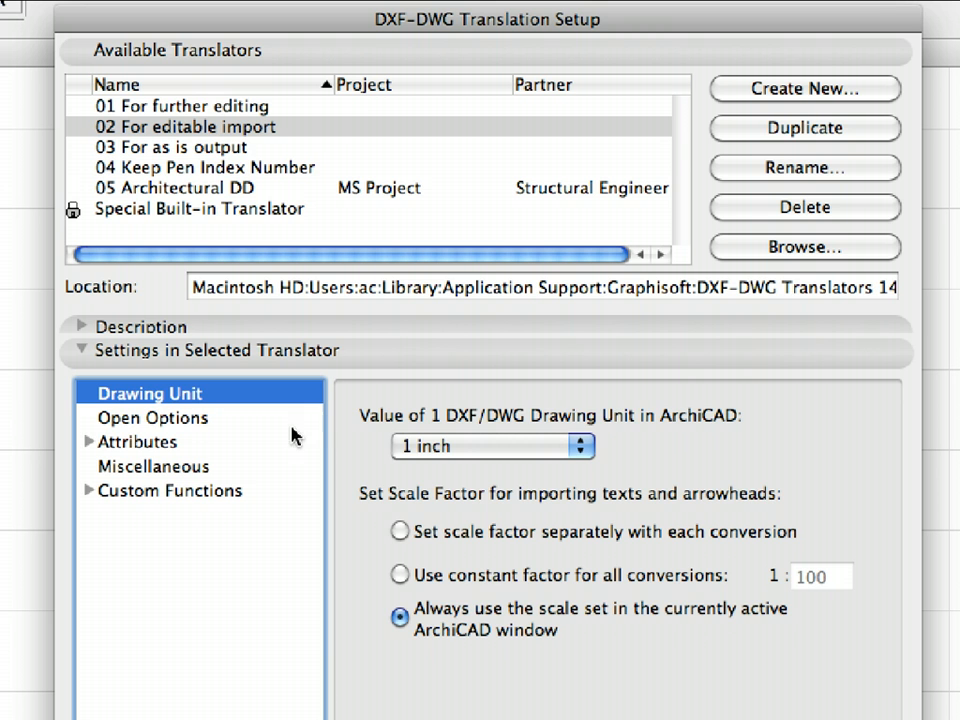
Turn off Enable partial open in the translator's Open Options and save its settings.
{"action": "left_click", "coordinate": [152, 418]}
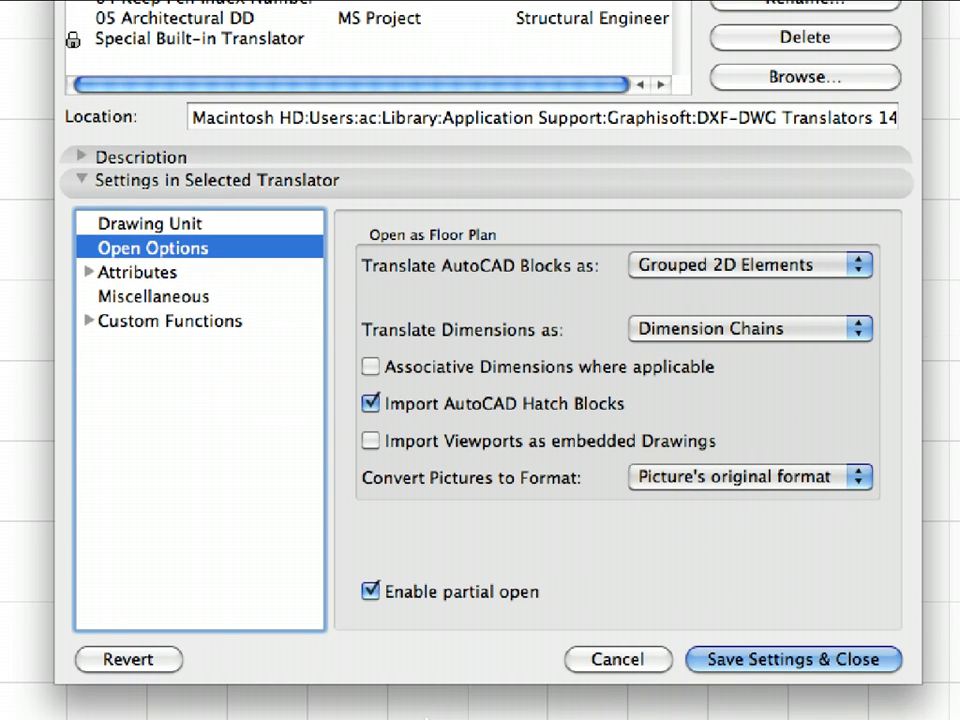
{"action": "mouse_move", "coordinate": [432, 658]}
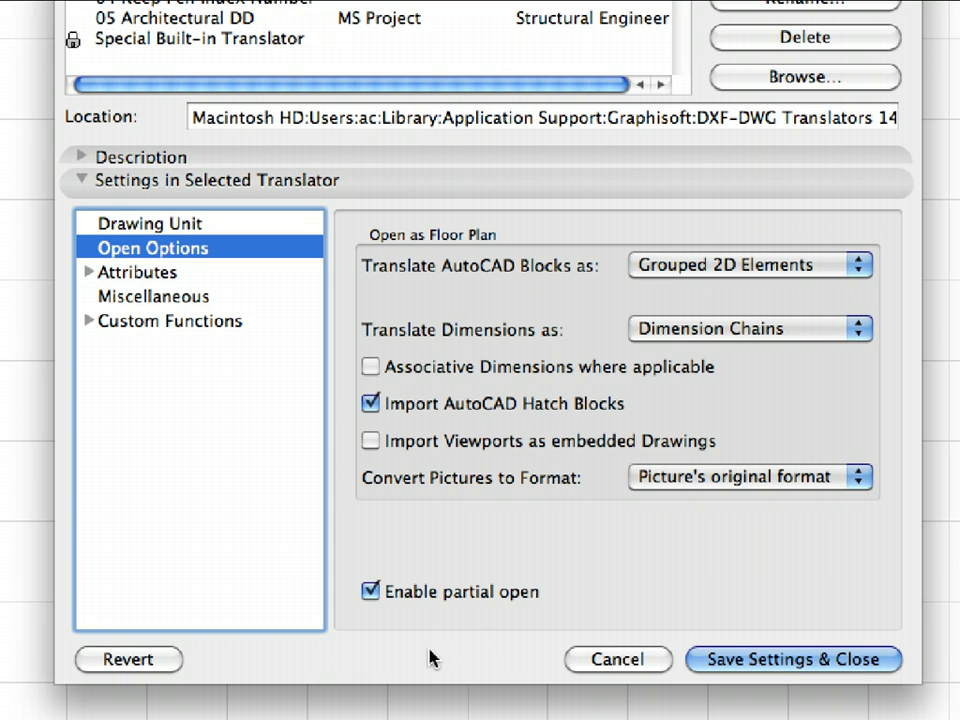
{"action": "mouse_move", "coordinate": [380, 556]}
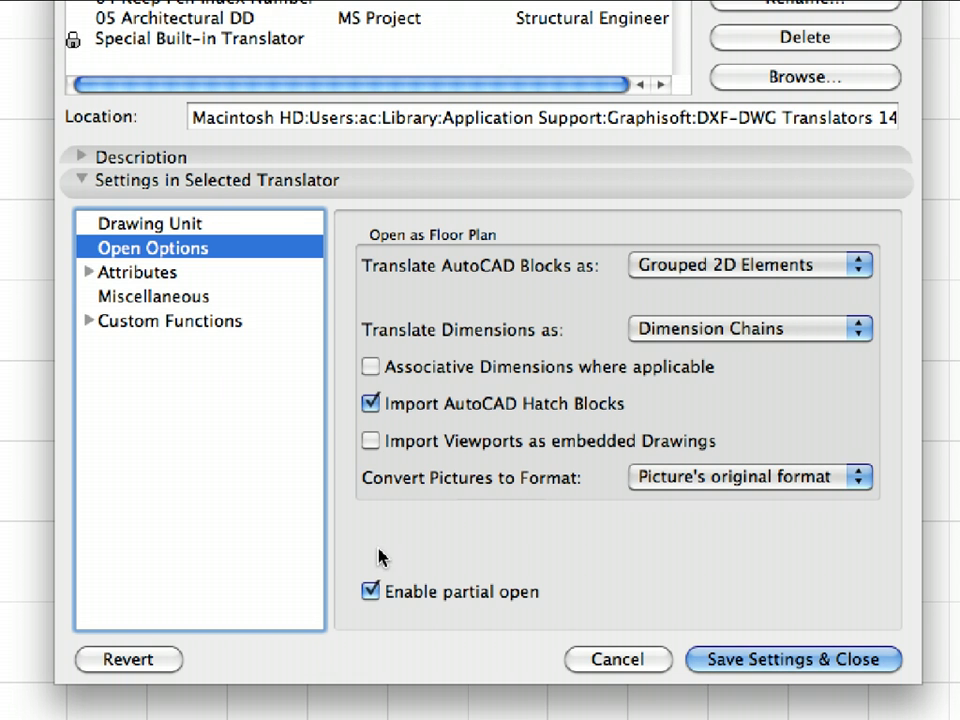
{"action": "mouse_move", "coordinate": [504, 604]}
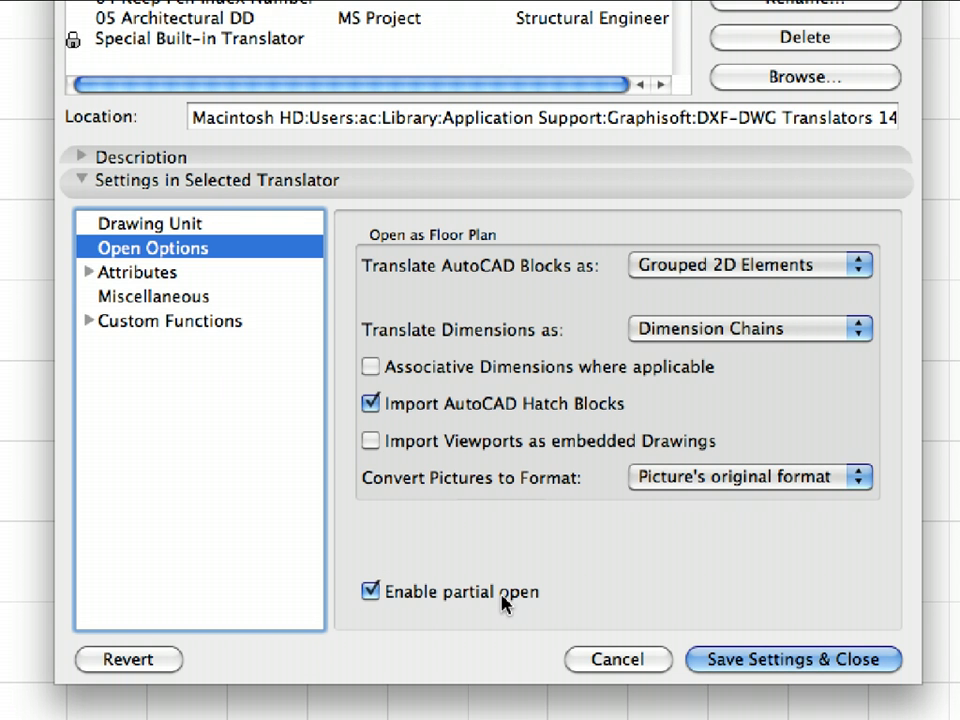
{"action": "left_click", "coordinate": [372, 592]}
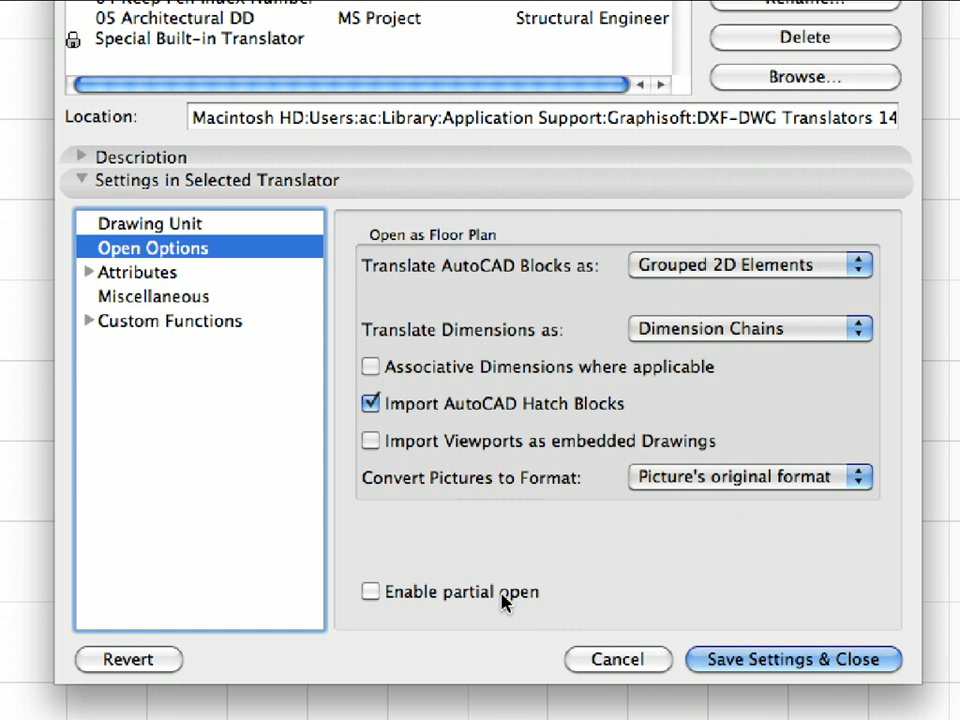
{"action": "mouse_move", "coordinate": [724, 660]}
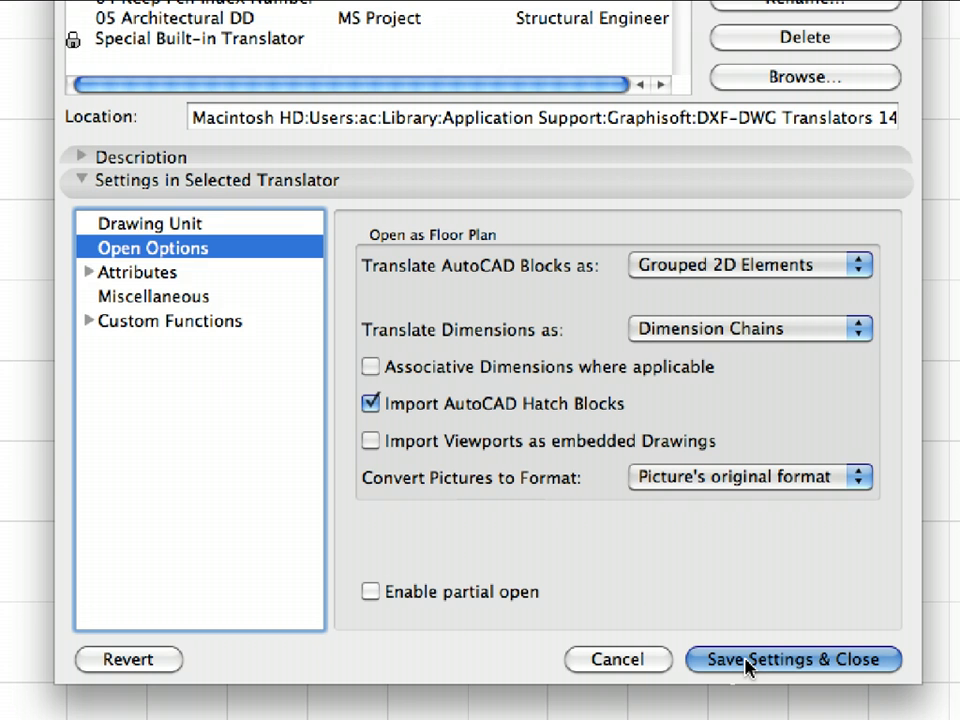
{"action": "left_click", "coordinate": [792, 660]}
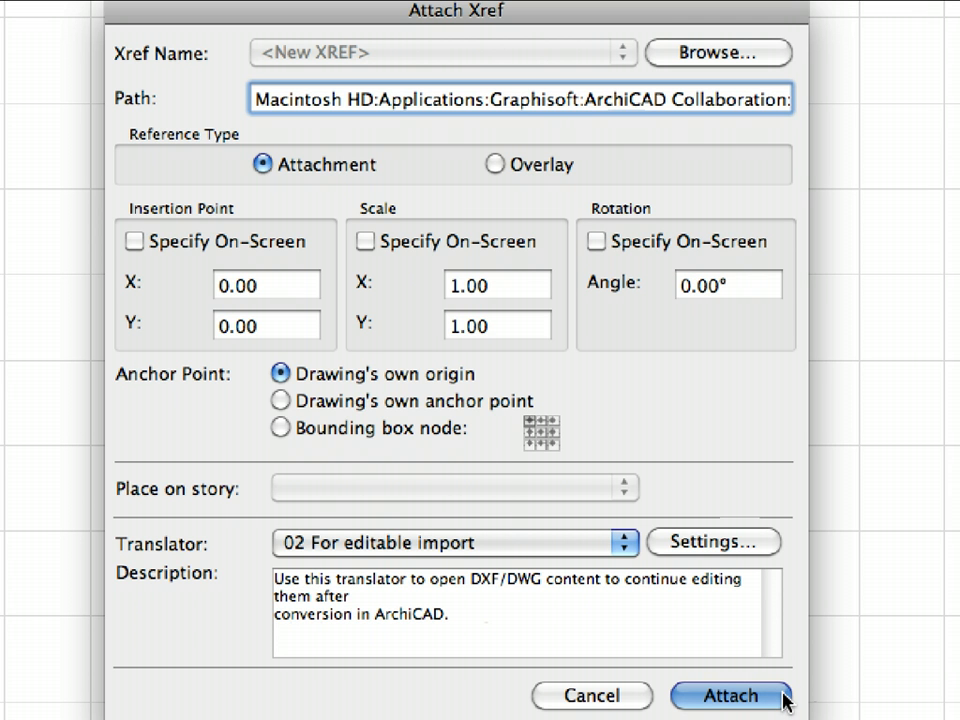
Attach the 2nd Floor V1 xref into the S-03 Second Floor worksheet, showing its column grid.
{"action": "left_click", "coordinate": [728, 696]}
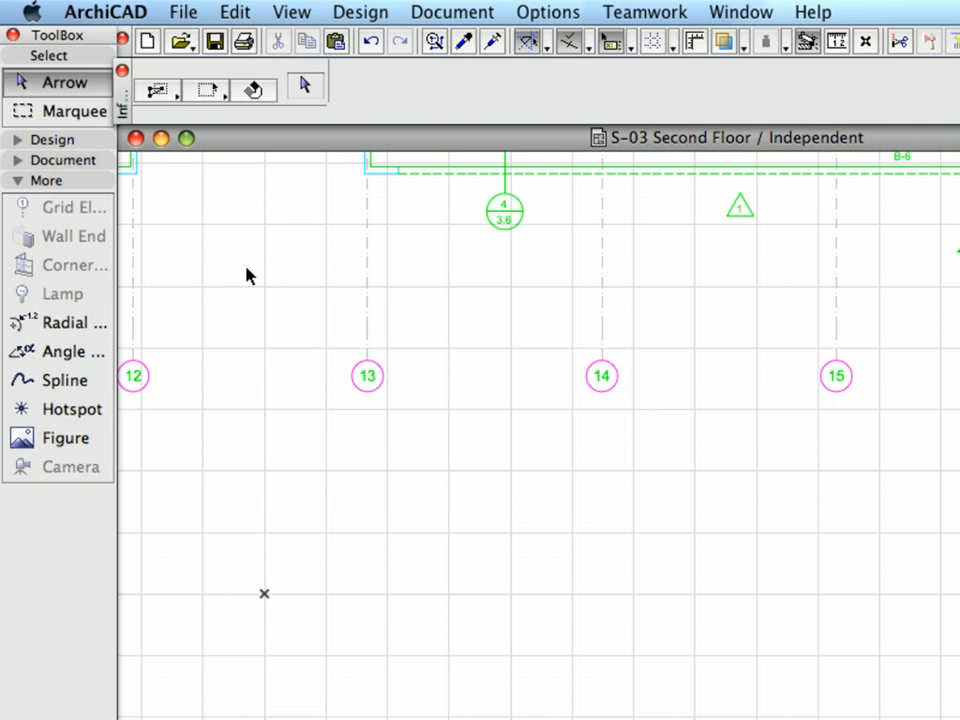
{"action": "right_click", "coordinate": [250, 276]}
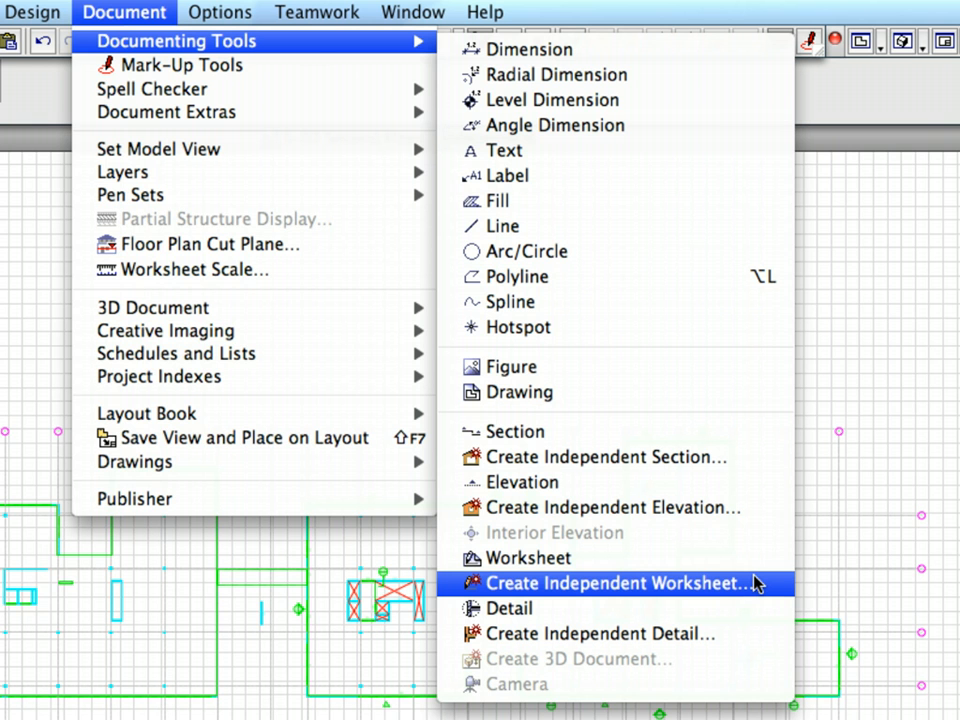
Create independent worksheet S-04 named Third Floor and open it from the Navigator.
{"action": "left_click", "coordinate": [616, 584]}
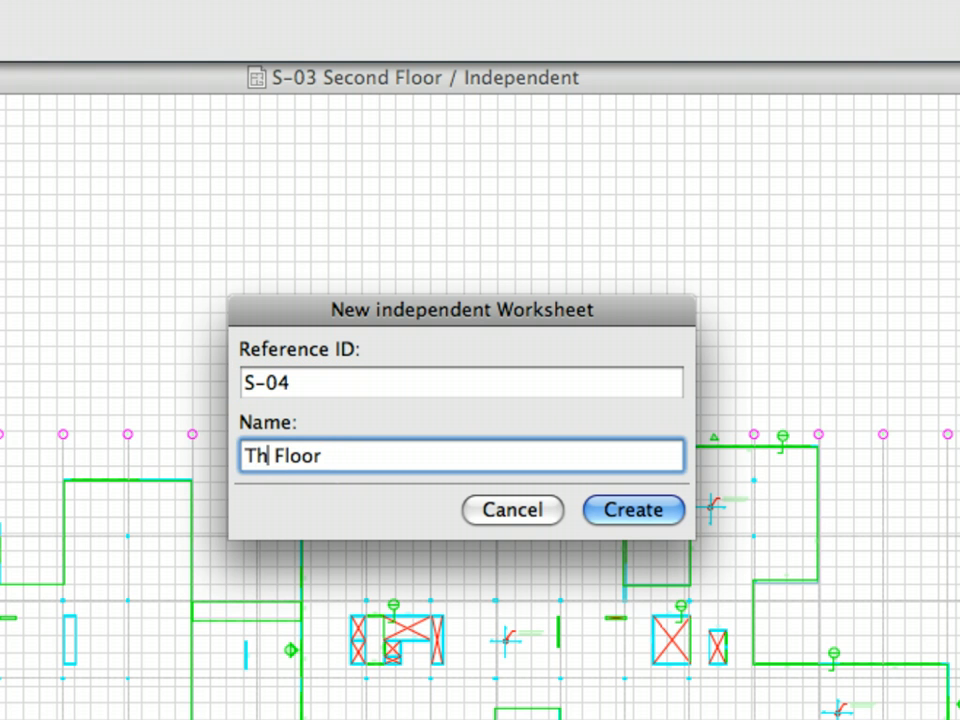
{"action": "type", "text": "ird"}
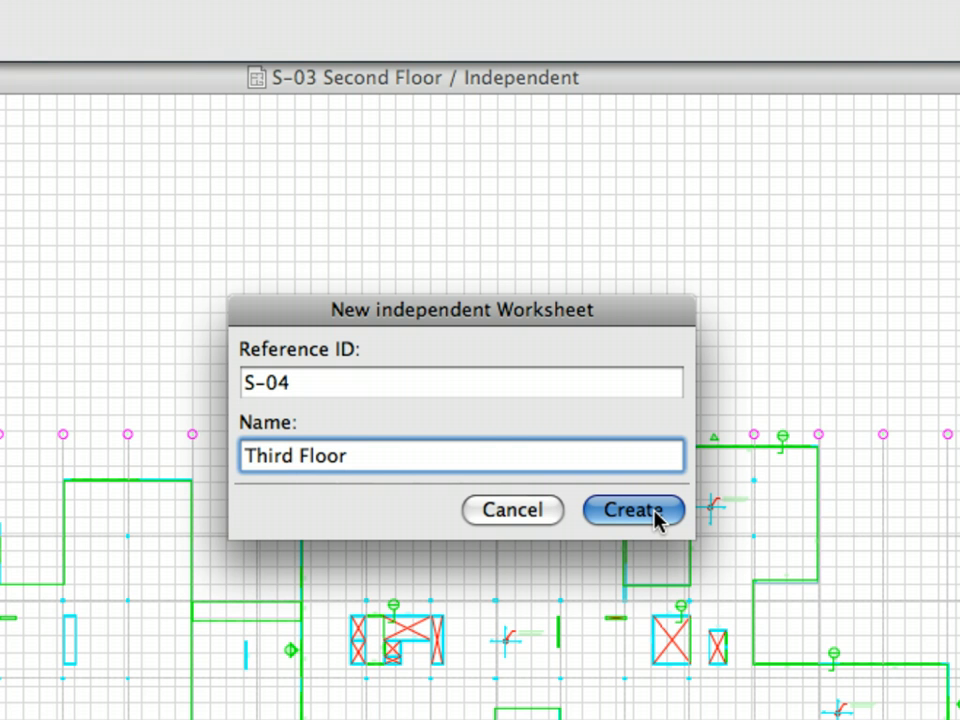
{"action": "left_click", "coordinate": [632, 510]}
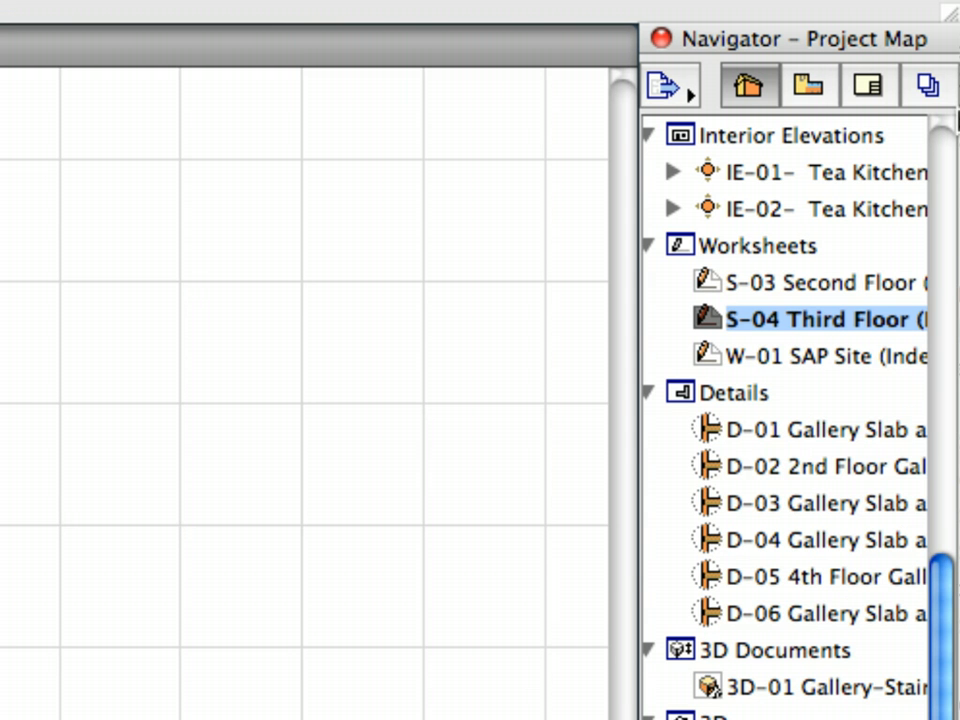
{"action": "mouse_move", "coordinate": [790, 336]}
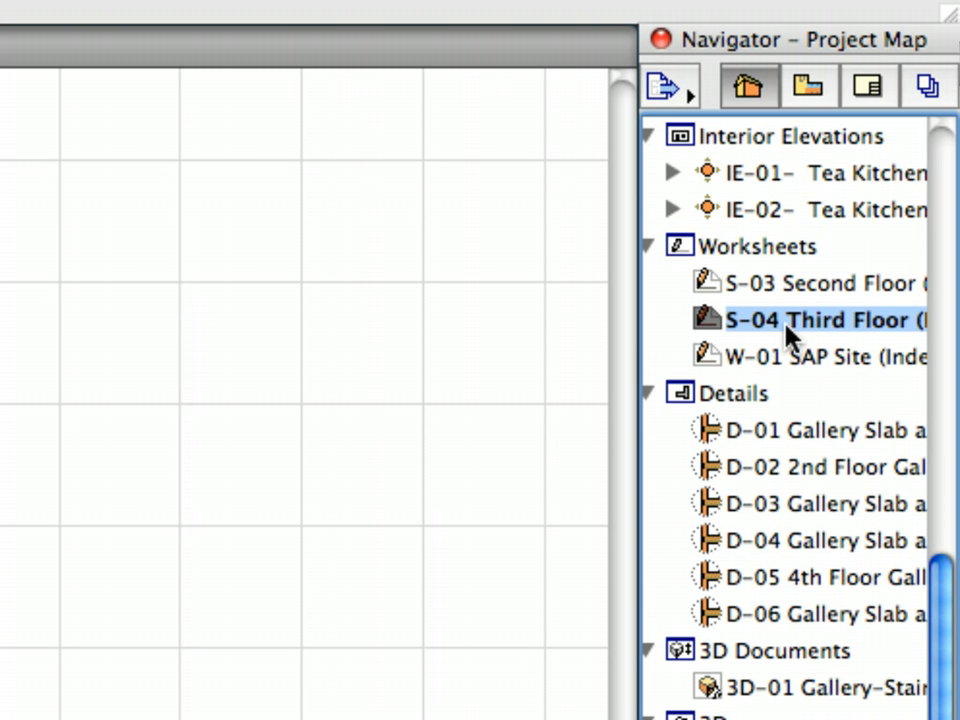
{"action": "mouse_move", "coordinate": [890, 344]}
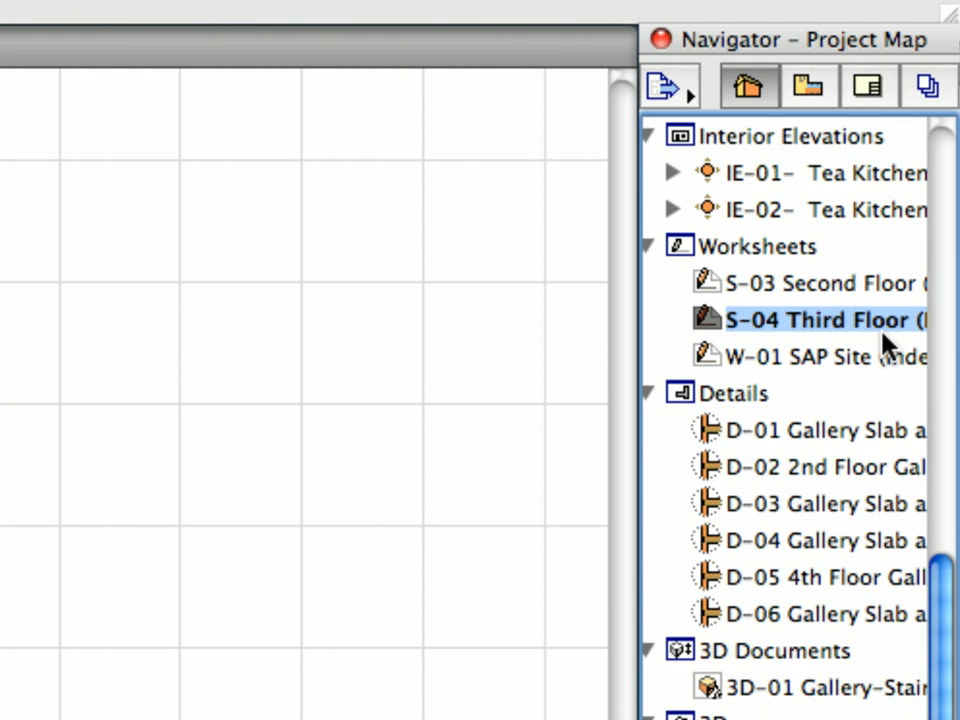
{"action": "double_click", "coordinate": [820, 320]}
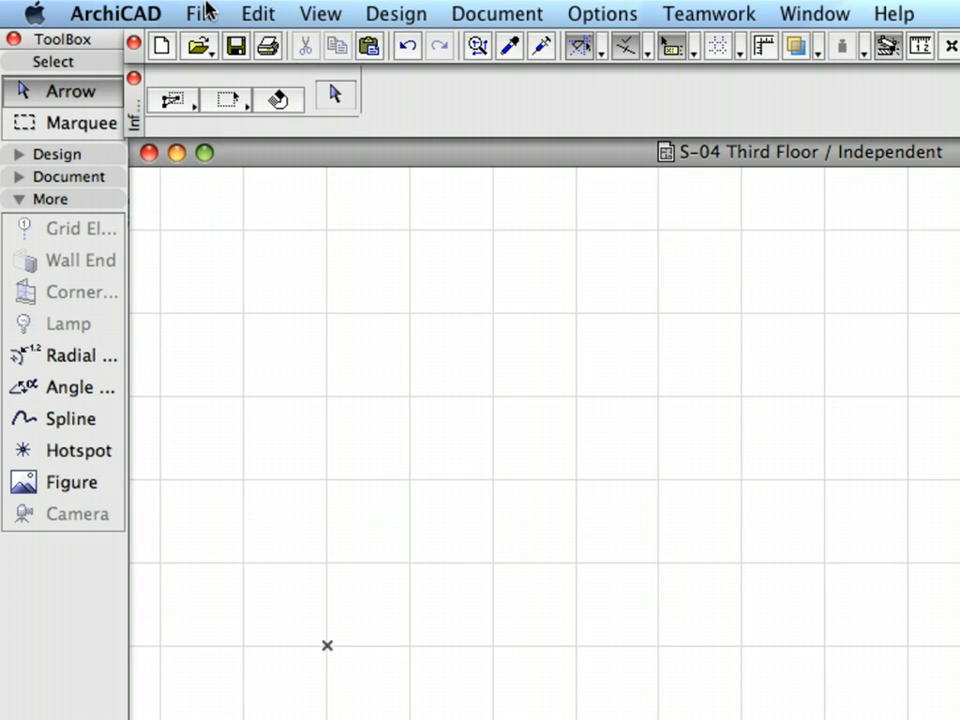
Bring up the Xref Manager and select the attached COL-08-03-01-S-03 2nd Floor V1 reference.
{"action": "left_click", "coordinate": [200, 12]}
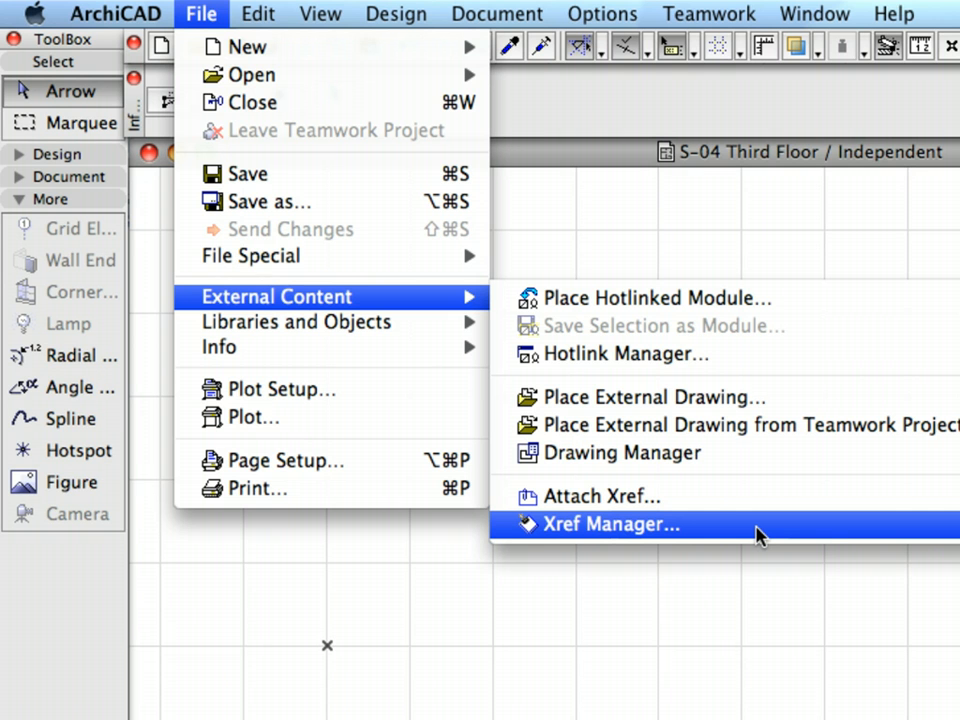
{"action": "left_click", "coordinate": [612, 524]}
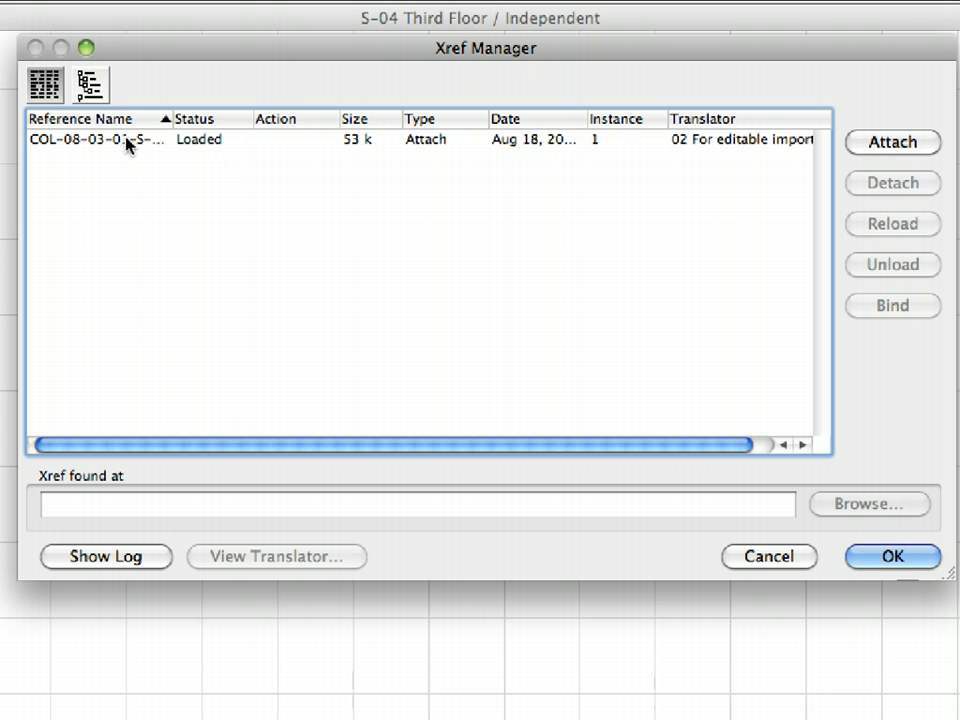
{"action": "left_click", "coordinate": [100, 140]}
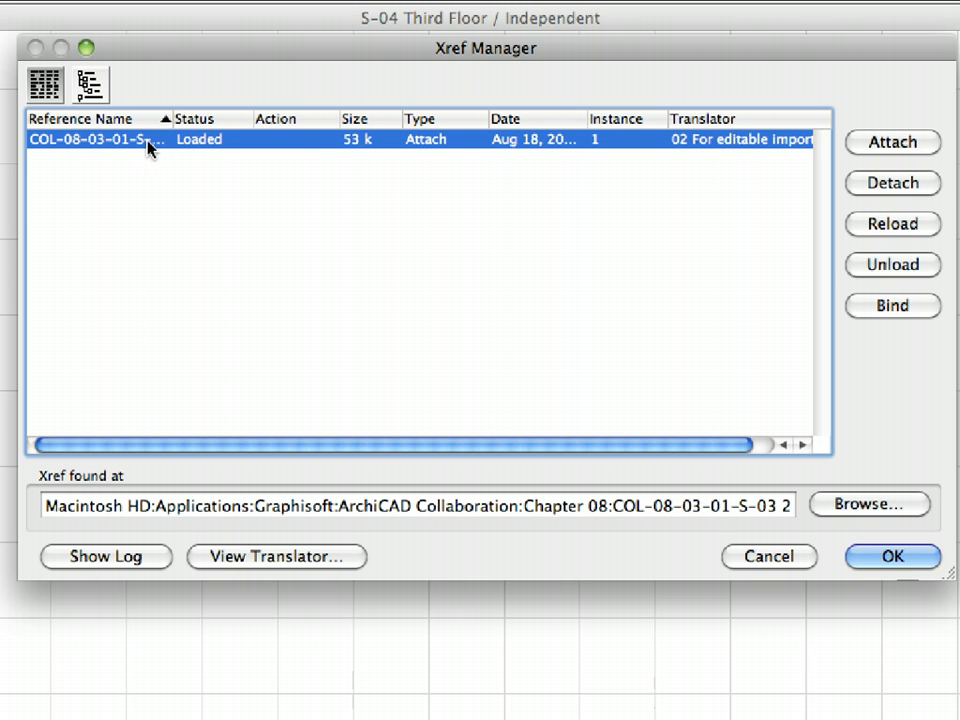
{"action": "mouse_move", "coordinate": [210, 124]}
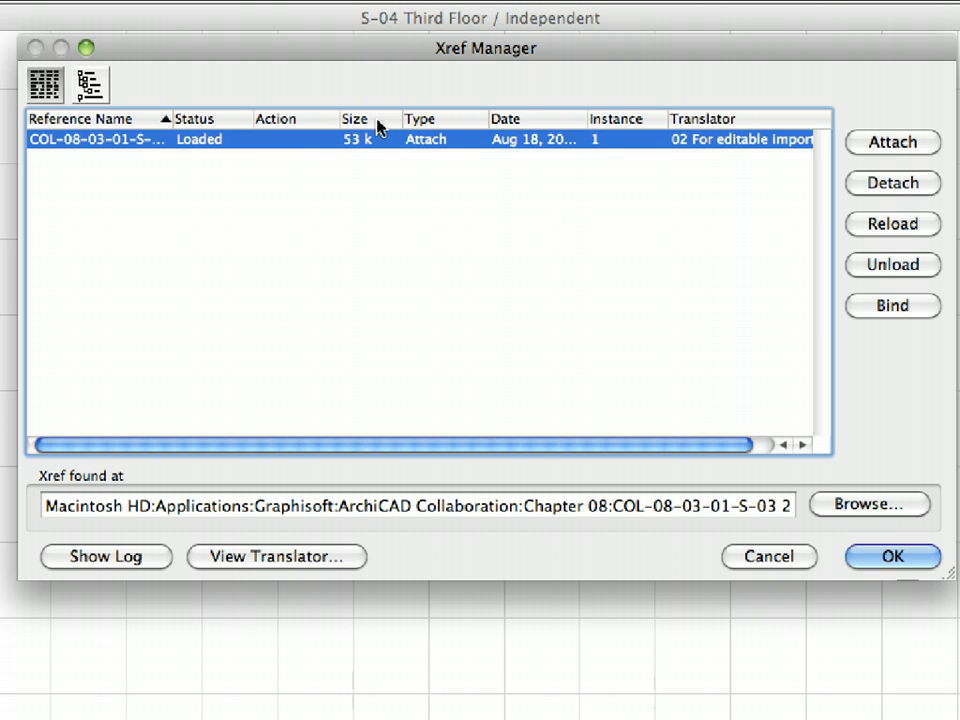
{"action": "mouse_move", "coordinate": [512, 130]}
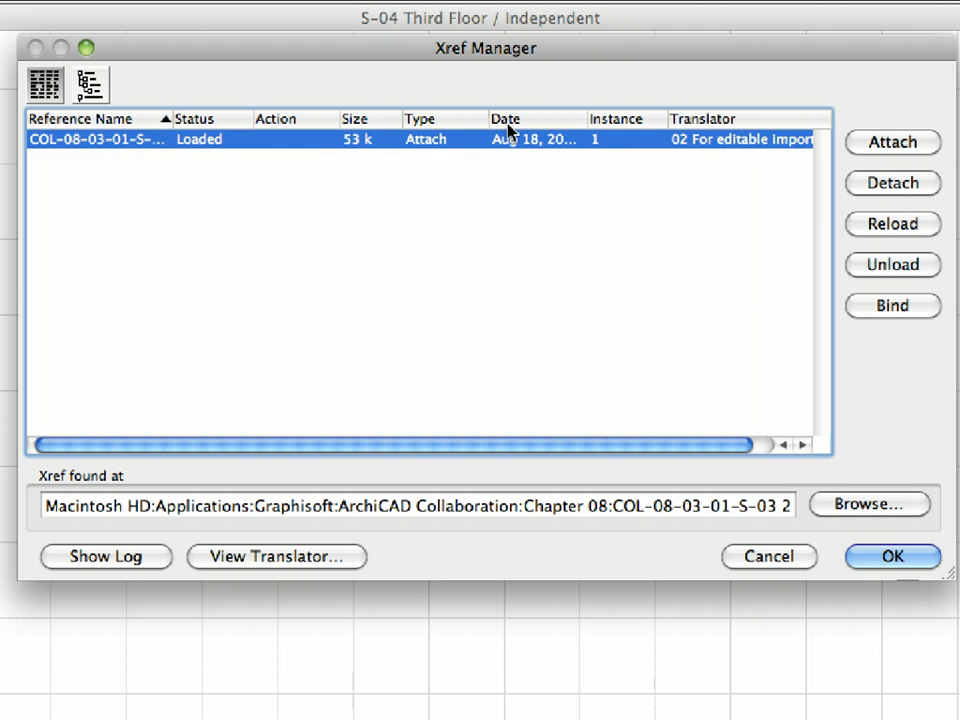
{"action": "mouse_move", "coordinate": [648, 132]}
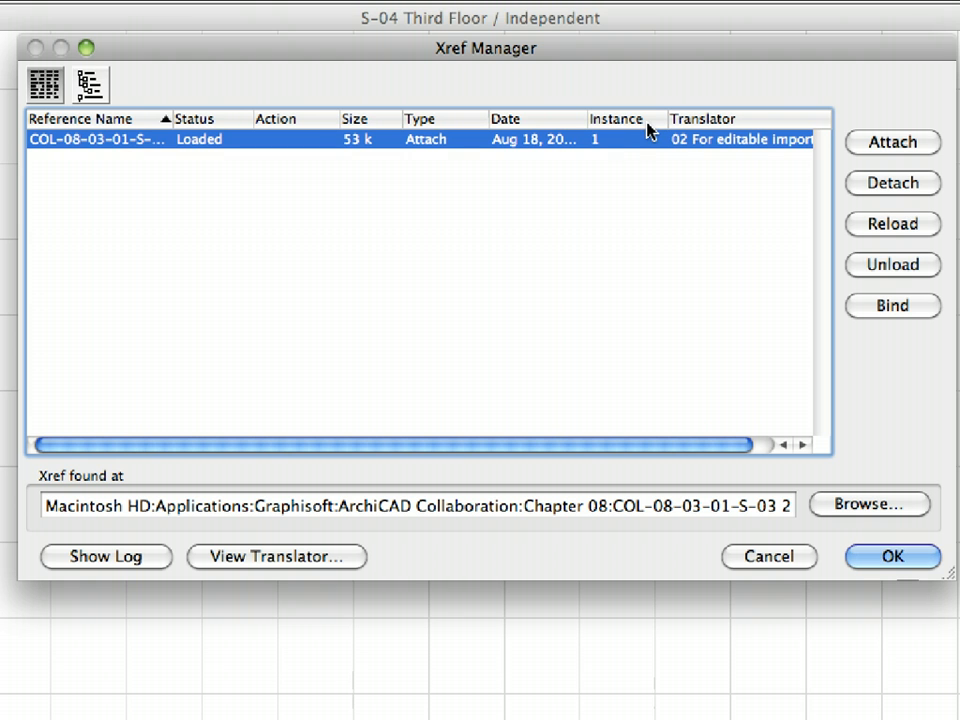
{"action": "mouse_move", "coordinate": [660, 162]}
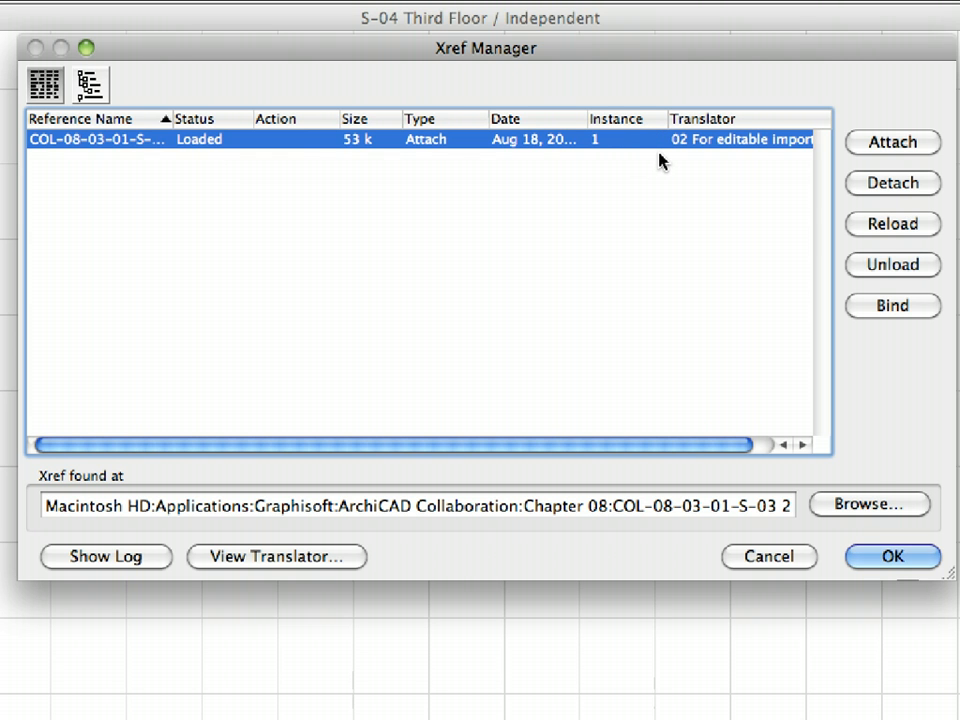
{"action": "mouse_move", "coordinate": [590, 162]}
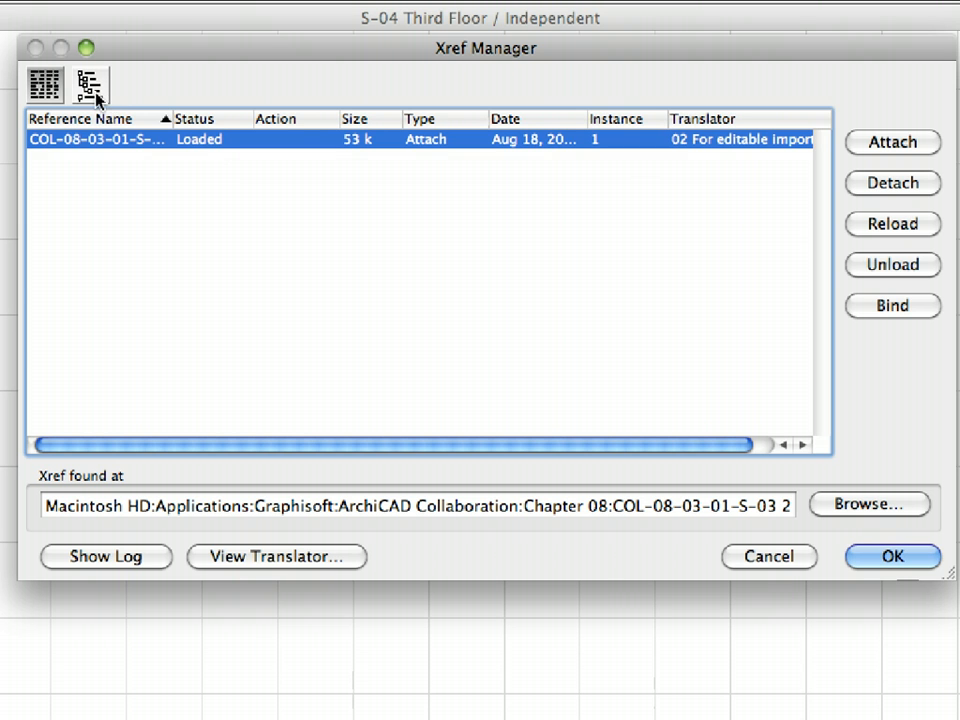
{"action": "left_click", "coordinate": [88, 84]}
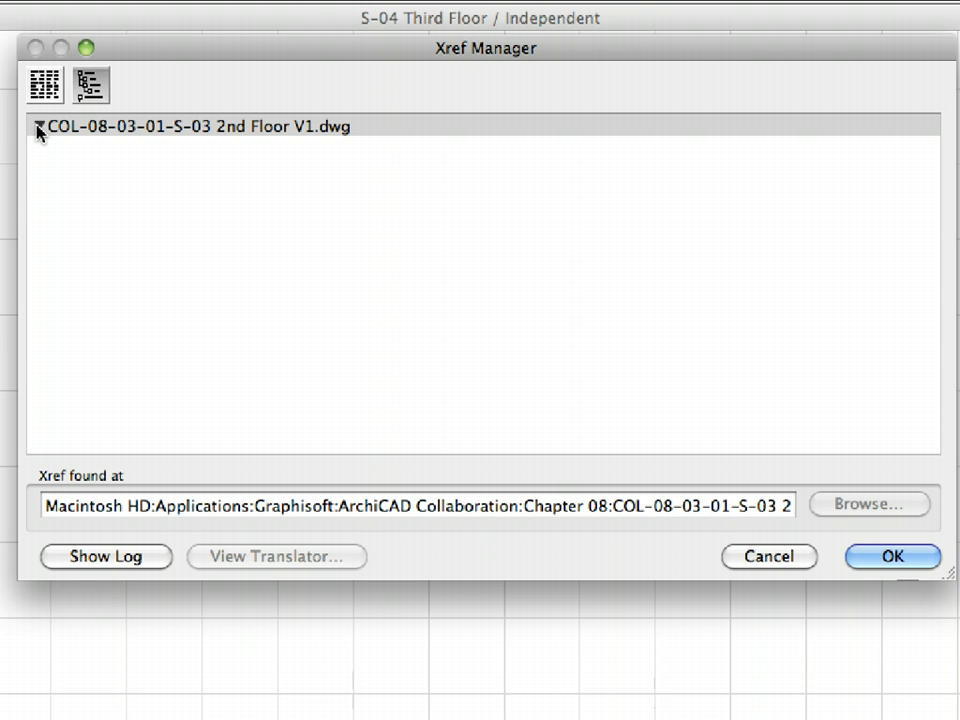
{"action": "left_click", "coordinate": [38, 124]}
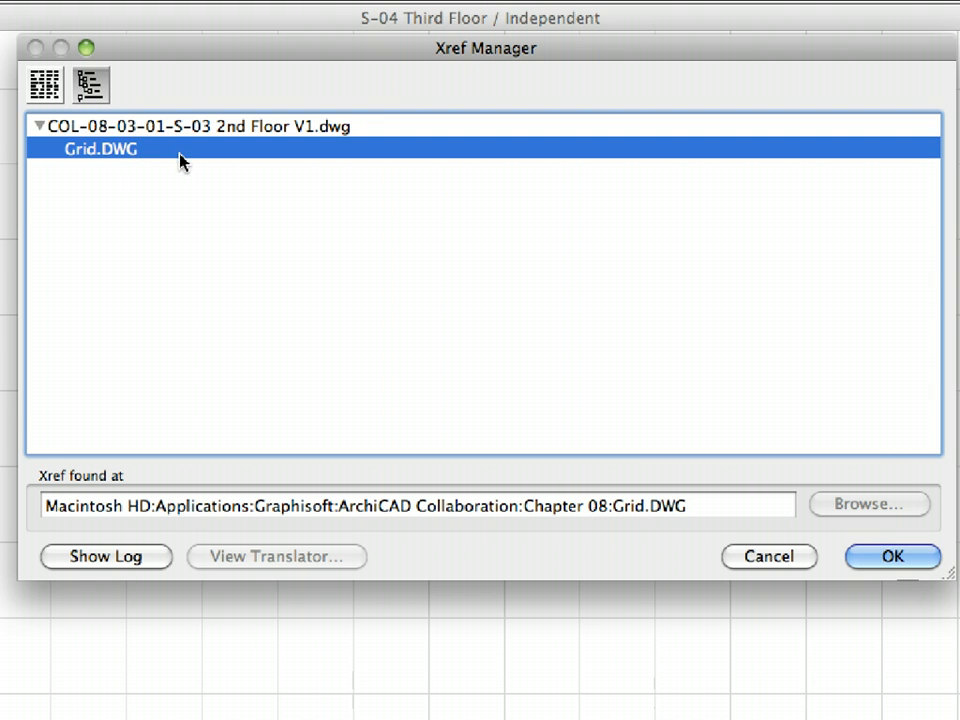
{"action": "mouse_move", "coordinate": [180, 132]}
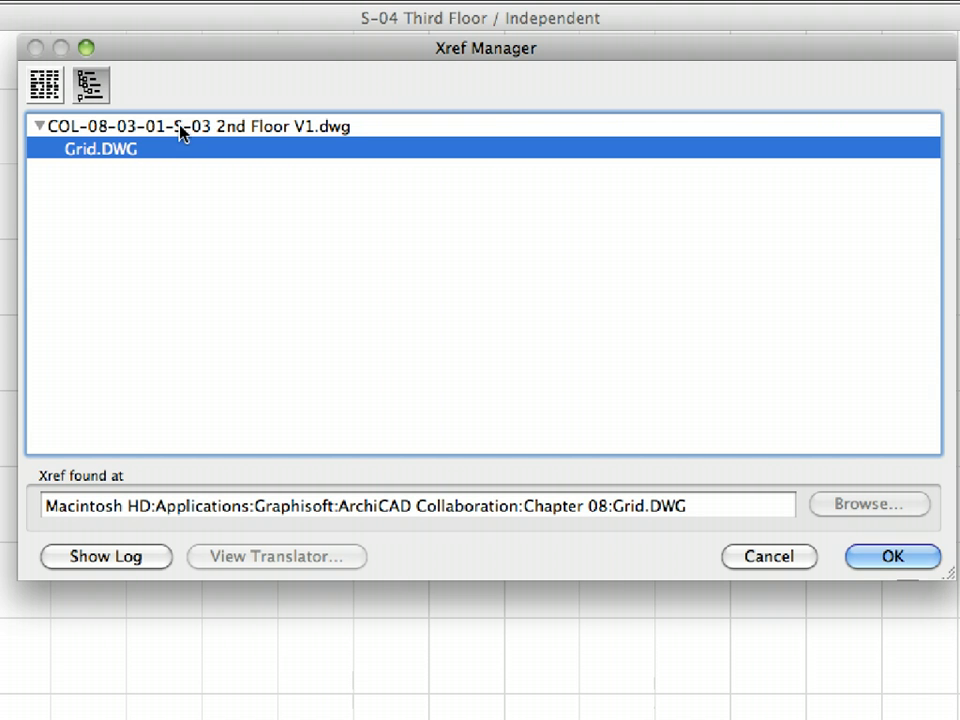
{"action": "left_click", "coordinate": [180, 124]}
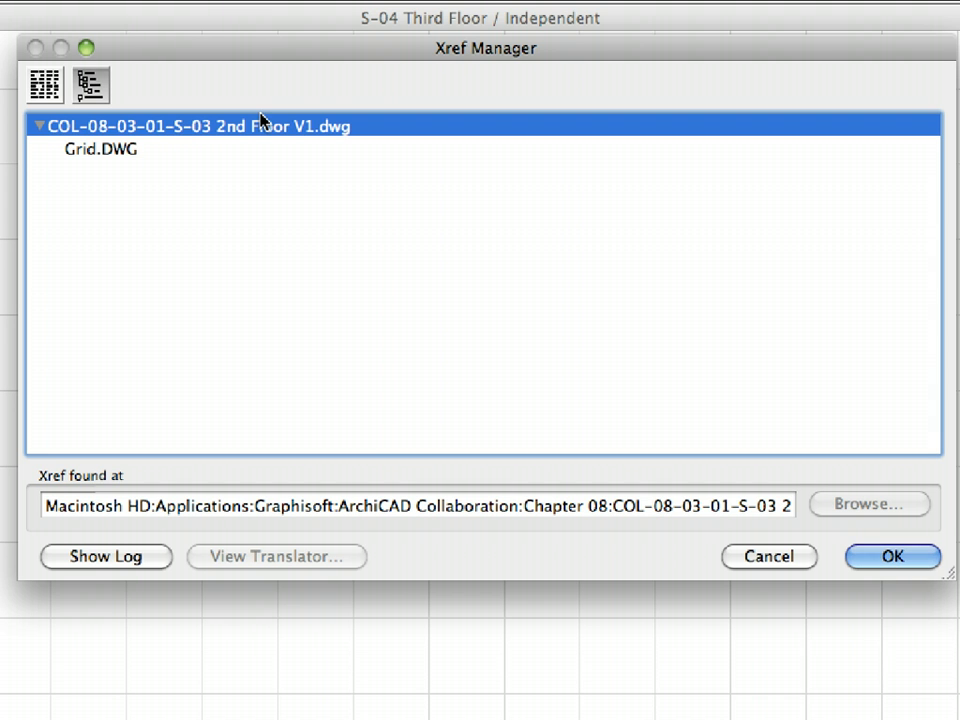
{"action": "mouse_move", "coordinate": [252, 184]}
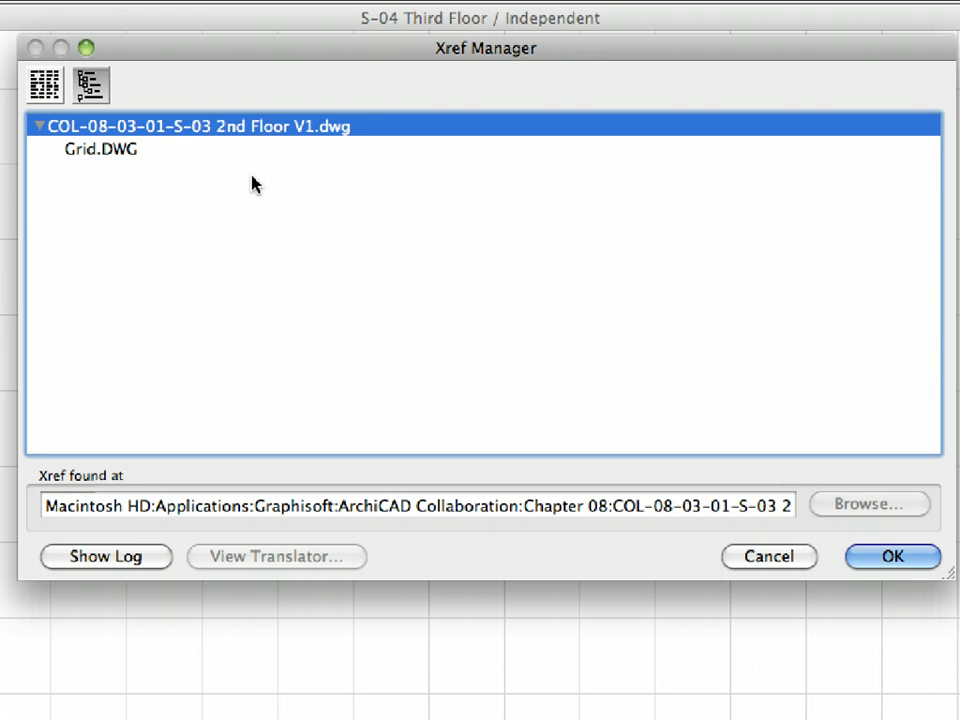
{"action": "left_click", "coordinate": [44, 84]}
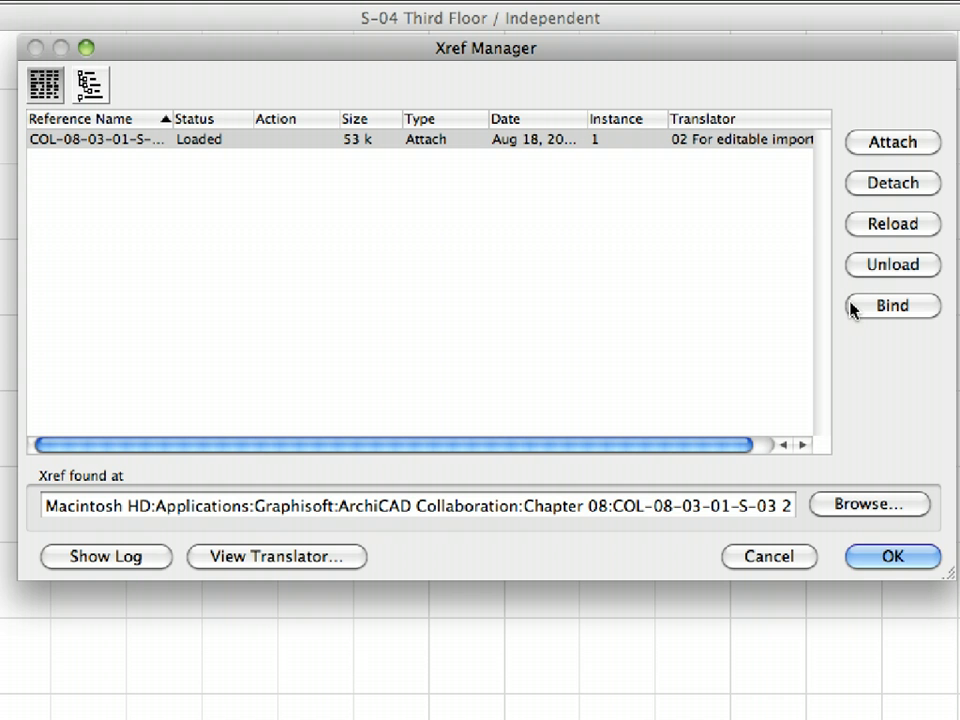
{"action": "mouse_move", "coordinate": [852, 344]}
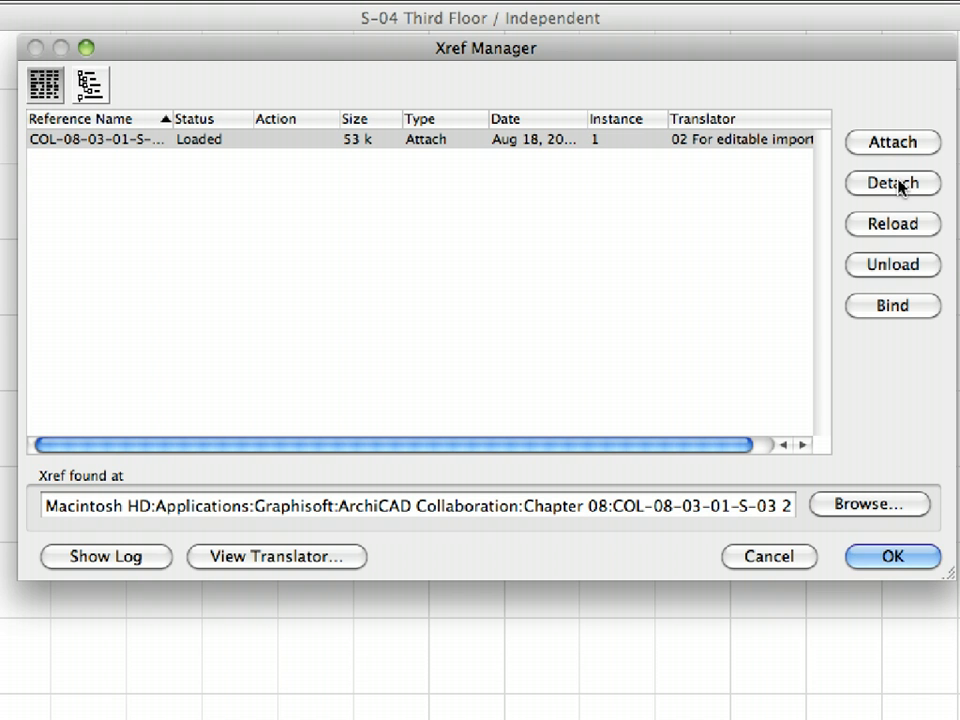
{"action": "mouse_move", "coordinate": [898, 244]}
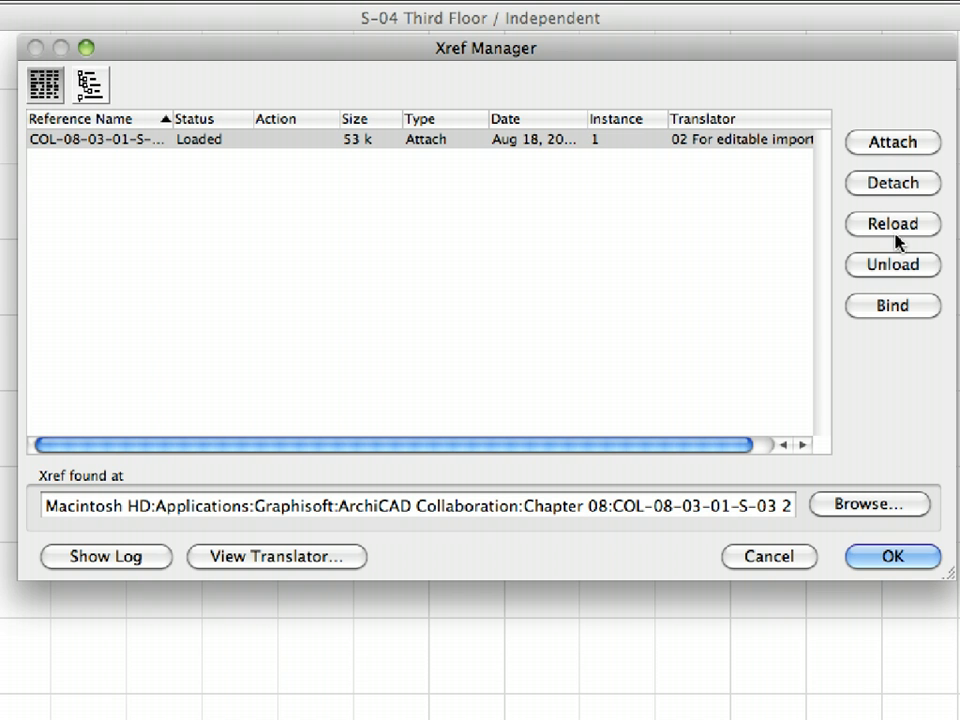
{"action": "mouse_move", "coordinate": [898, 264]}
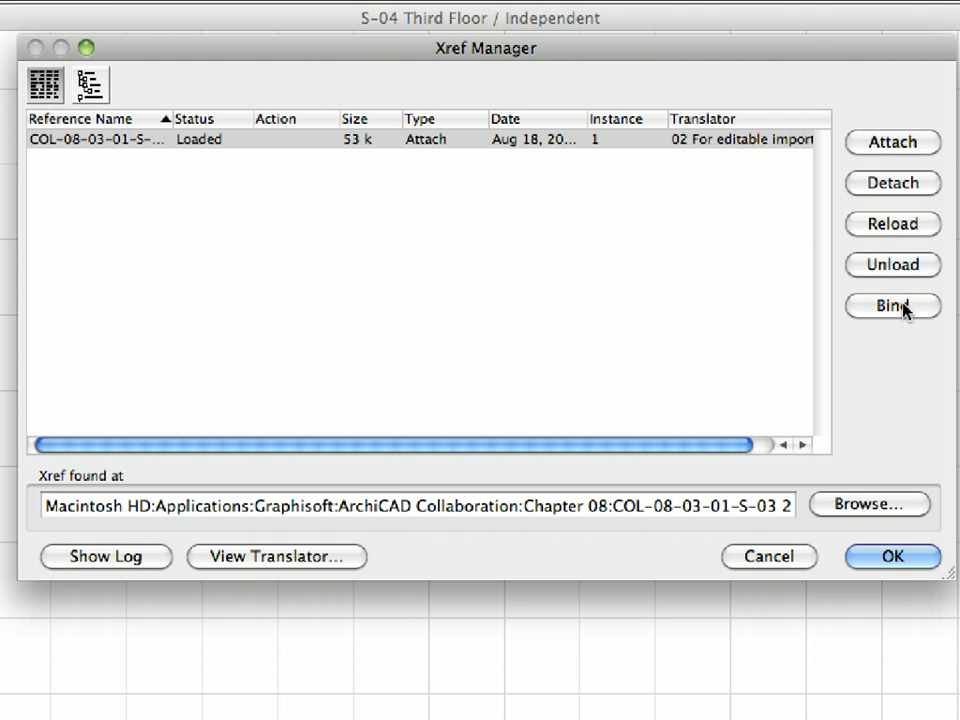
{"action": "mouse_move", "coordinate": [944, 356]}
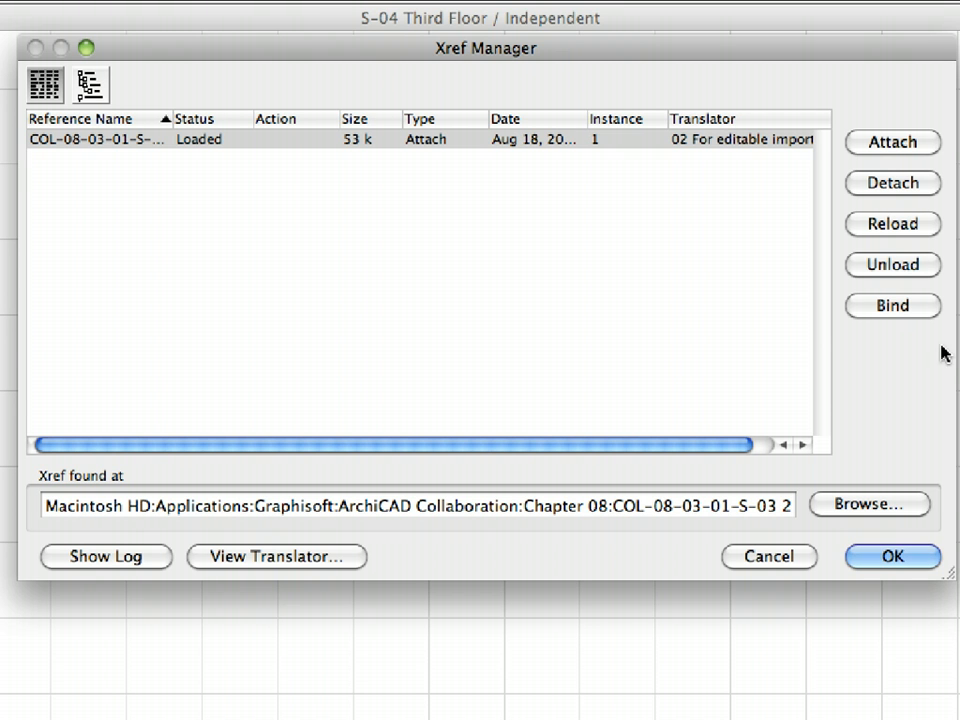
{"action": "mouse_move", "coordinate": [810, 486]}
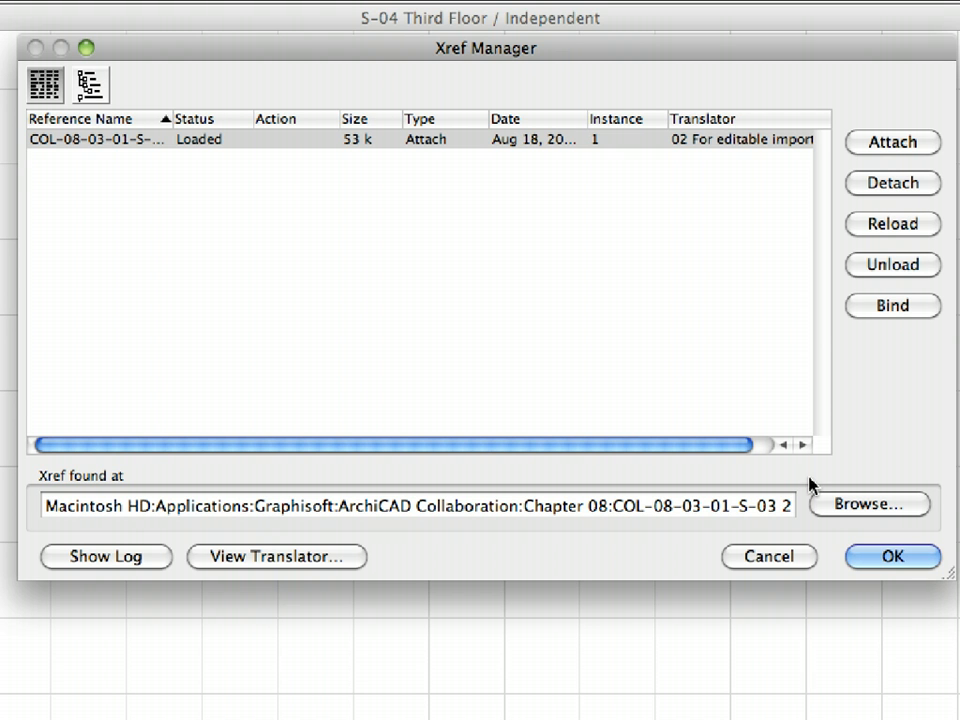
{"action": "mouse_move", "coordinate": [818, 492]}
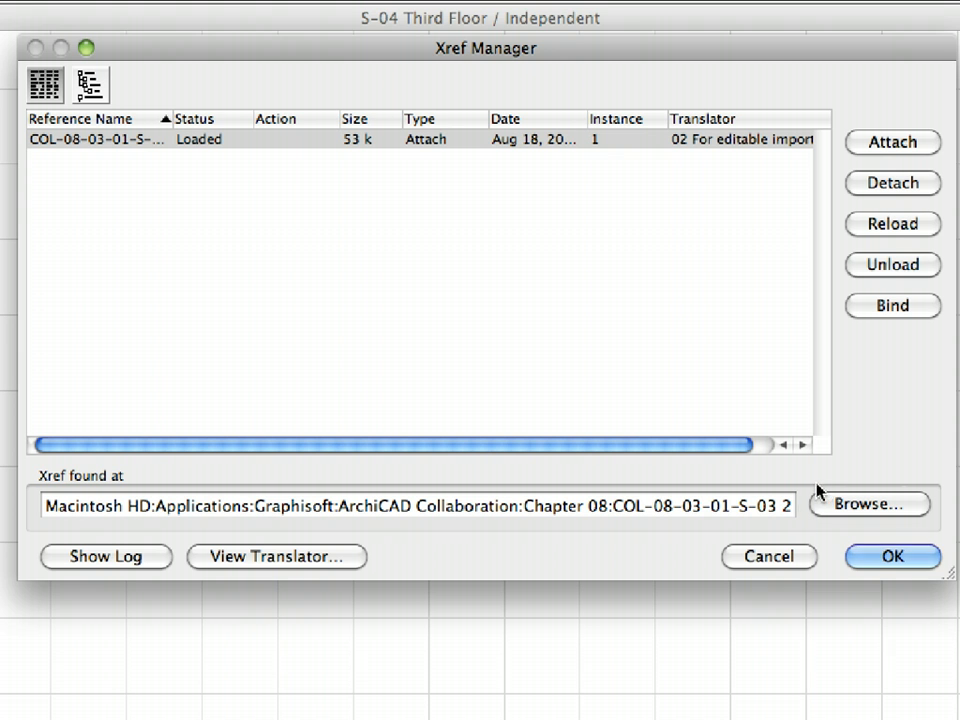
{"action": "mouse_move", "coordinate": [296, 536]}
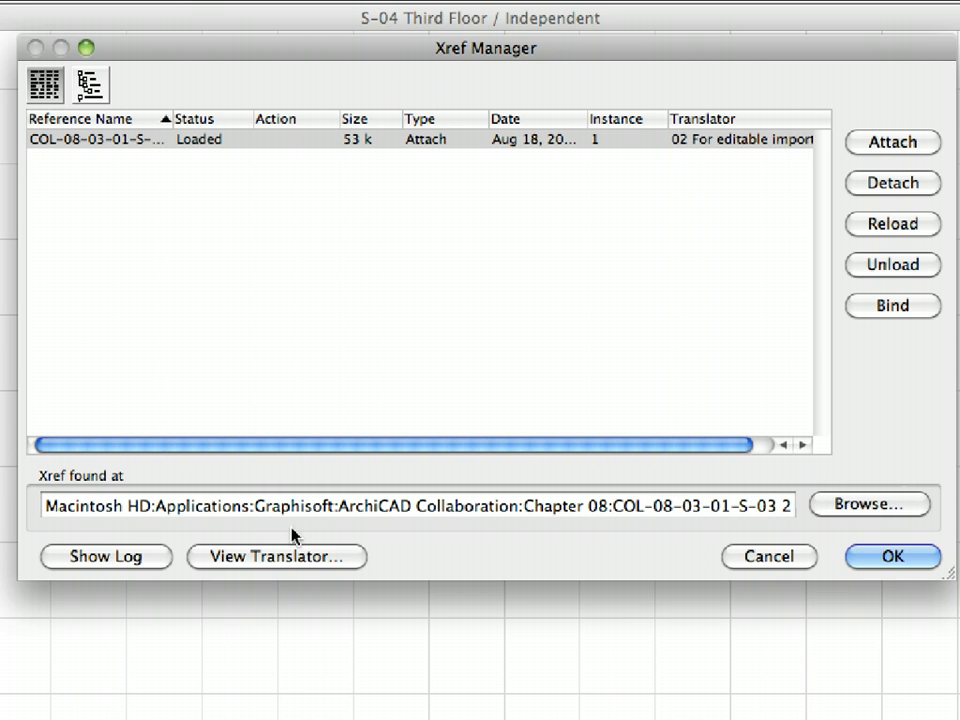
{"action": "left_click", "coordinate": [106, 556]}
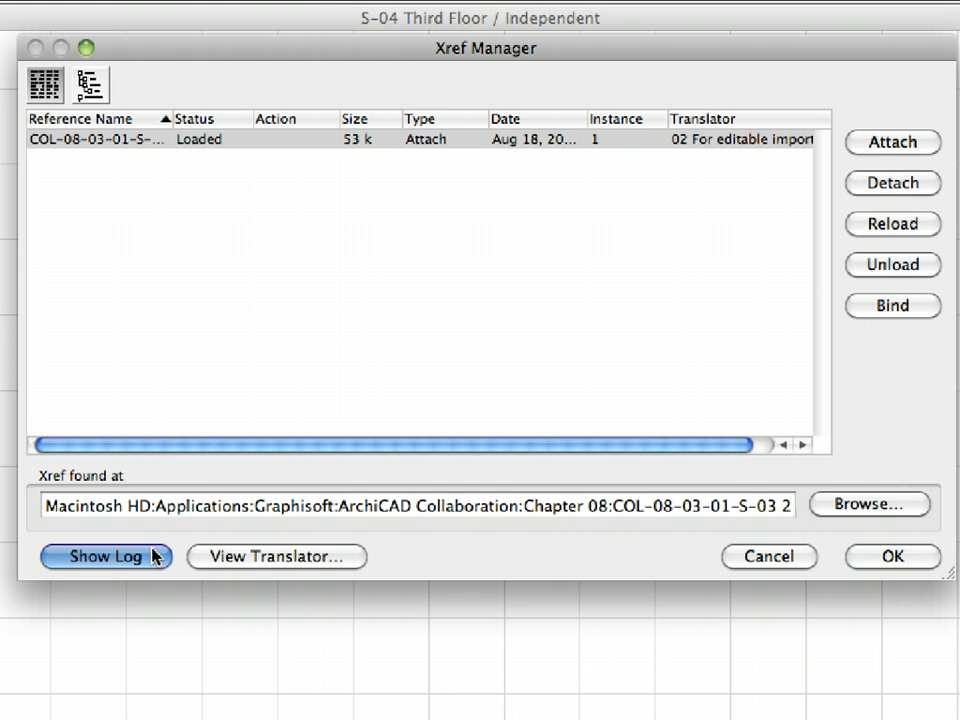
{"action": "left_click", "coordinate": [106, 556]}
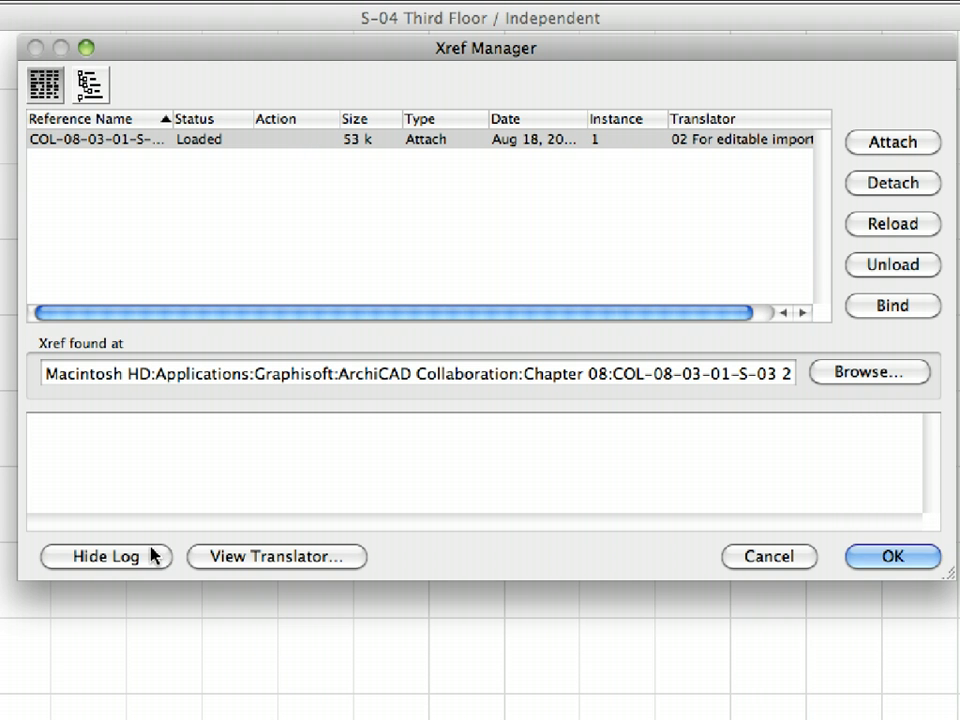
{"action": "left_click", "coordinate": [104, 556]}
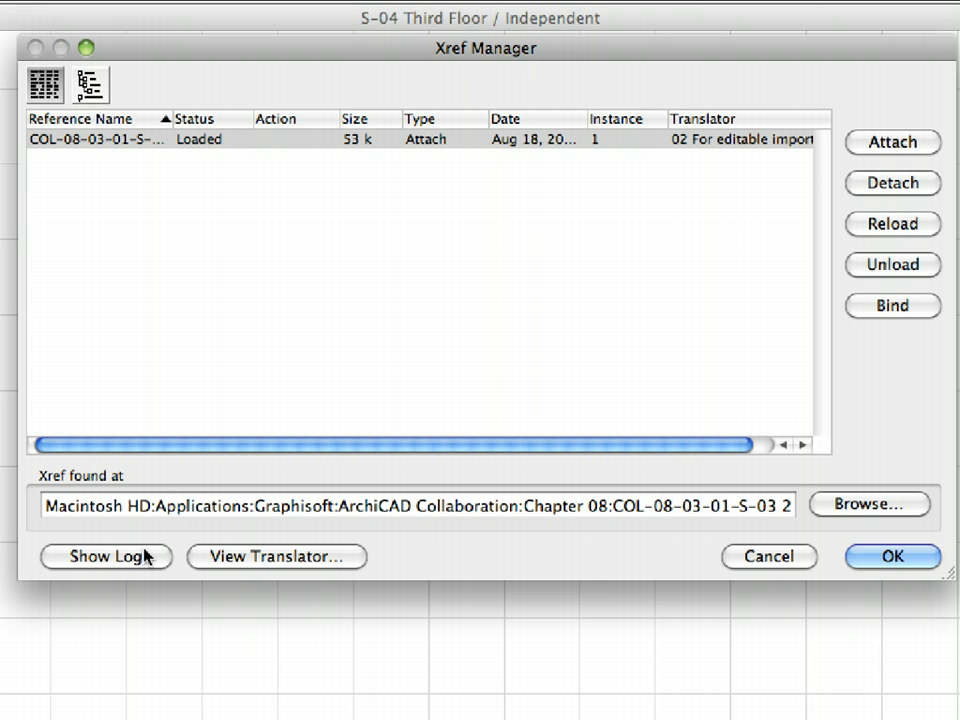
{"action": "mouse_move", "coordinate": [276, 564]}
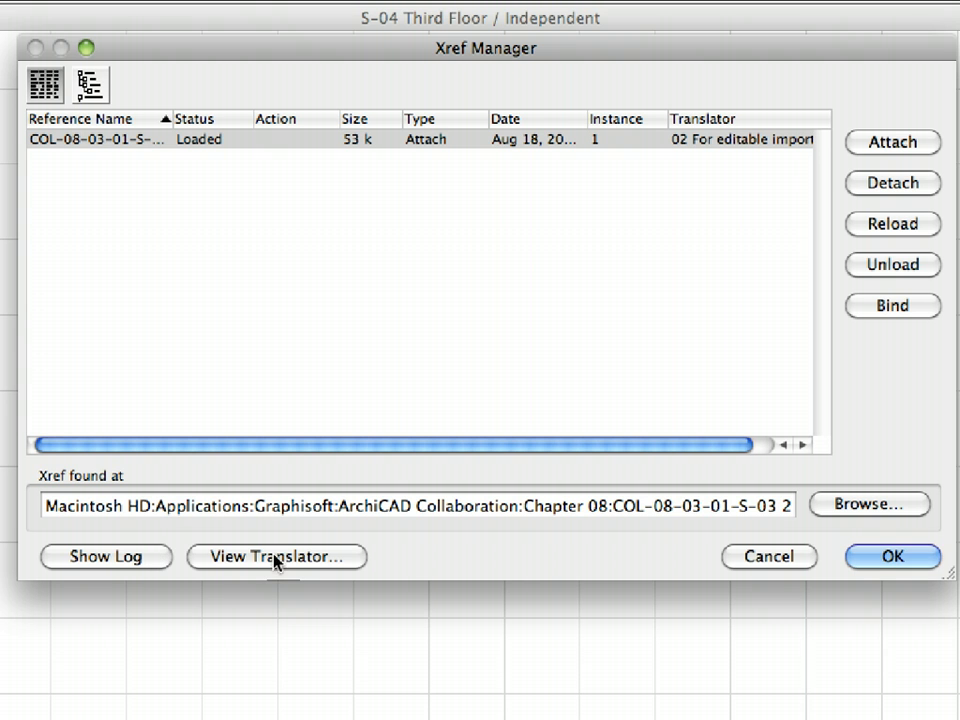
{"action": "mouse_move", "coordinate": [356, 560]}
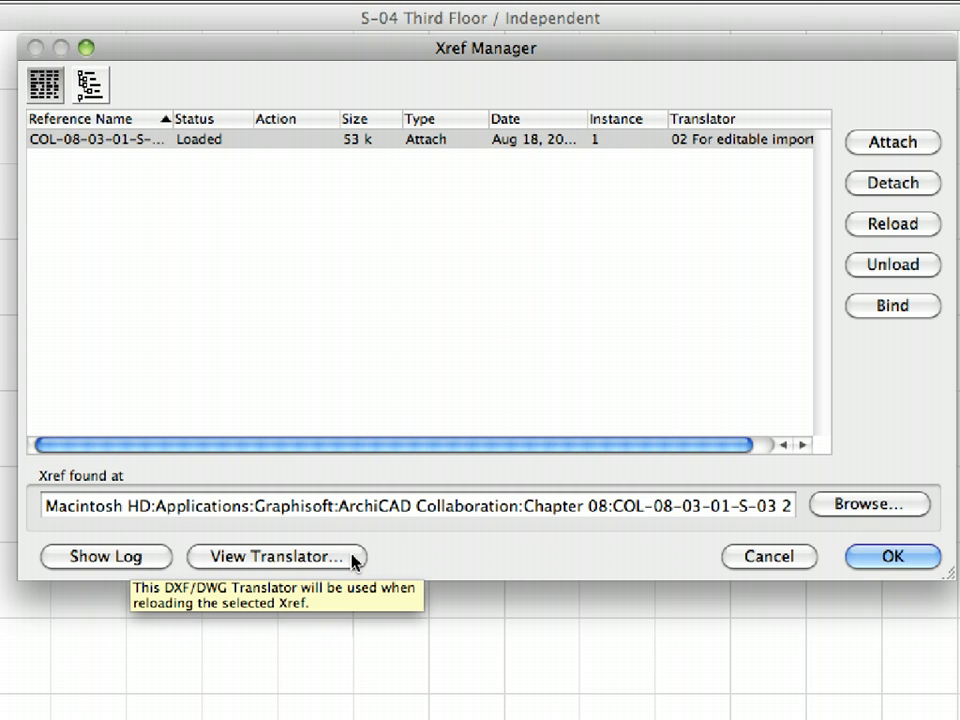
{"action": "left_click", "coordinate": [276, 556]}
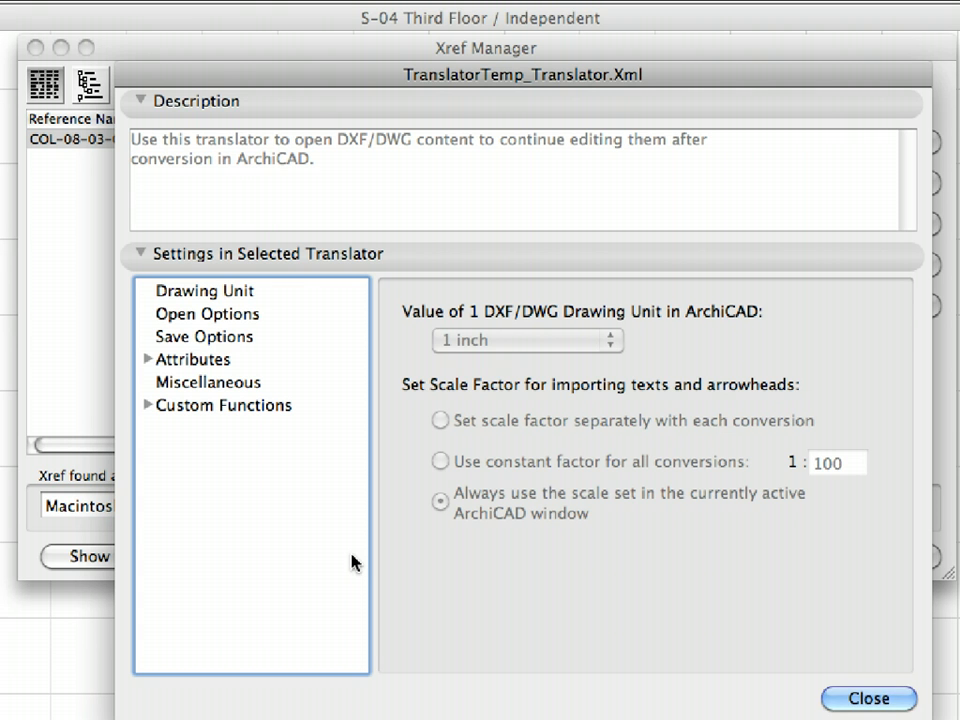
{"action": "mouse_move", "coordinate": [258, 292]}
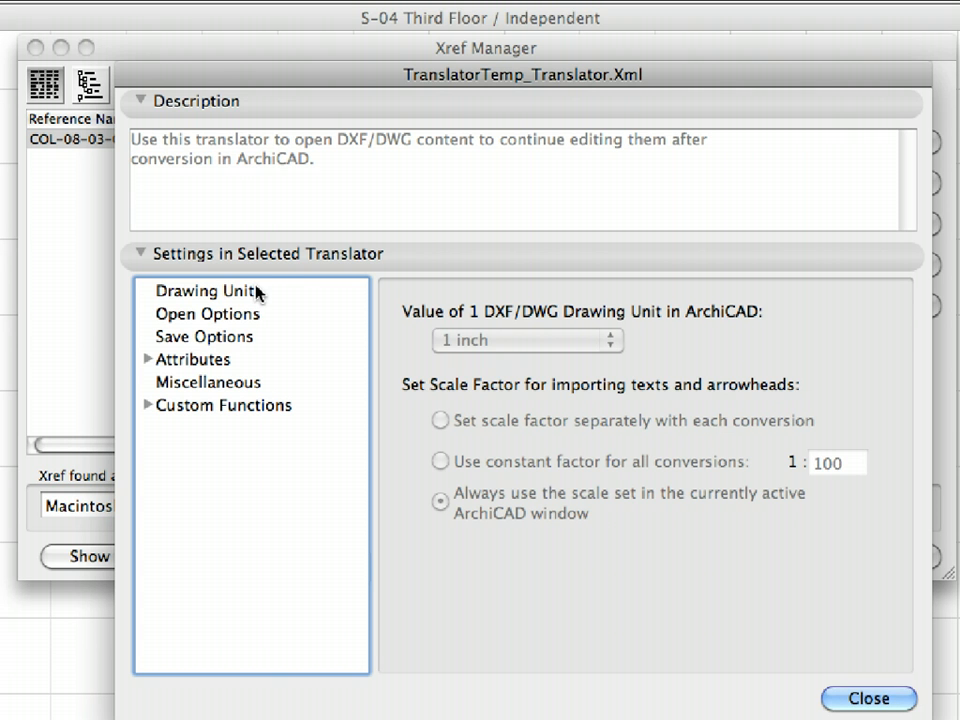
{"action": "left_click", "coordinate": [204, 290]}
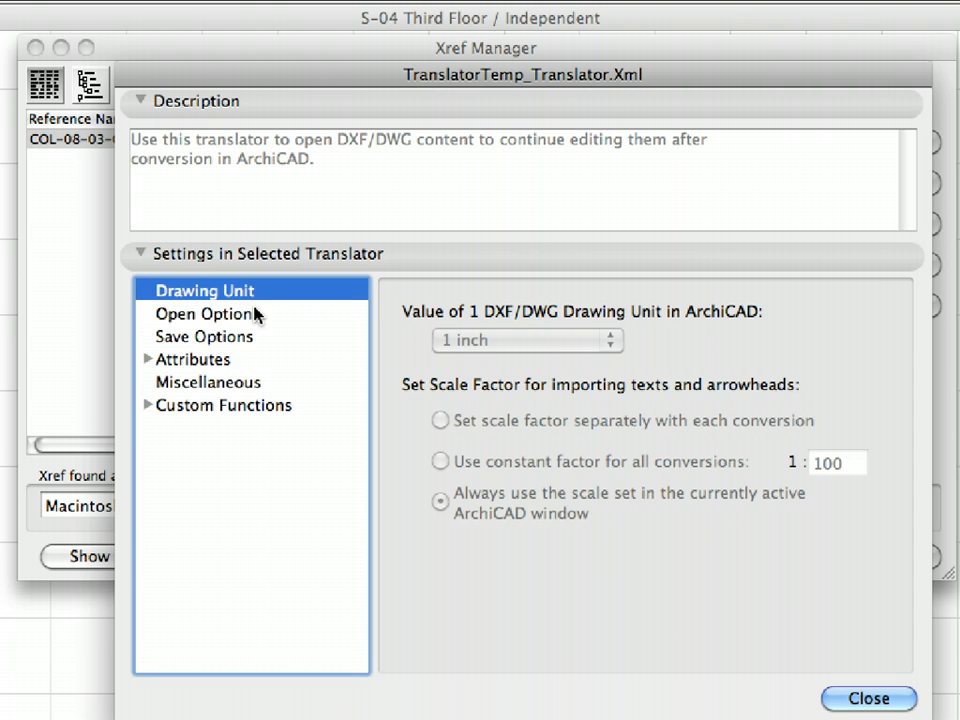
{"action": "left_click", "coordinate": [204, 336]}
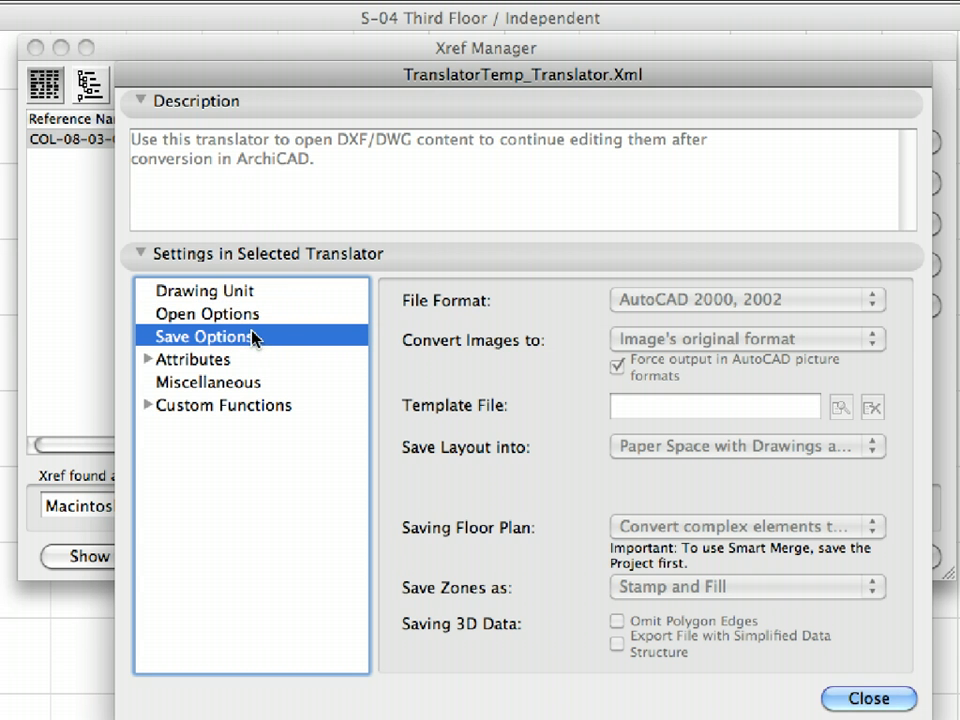
{"action": "left_click", "coordinate": [148, 360]}
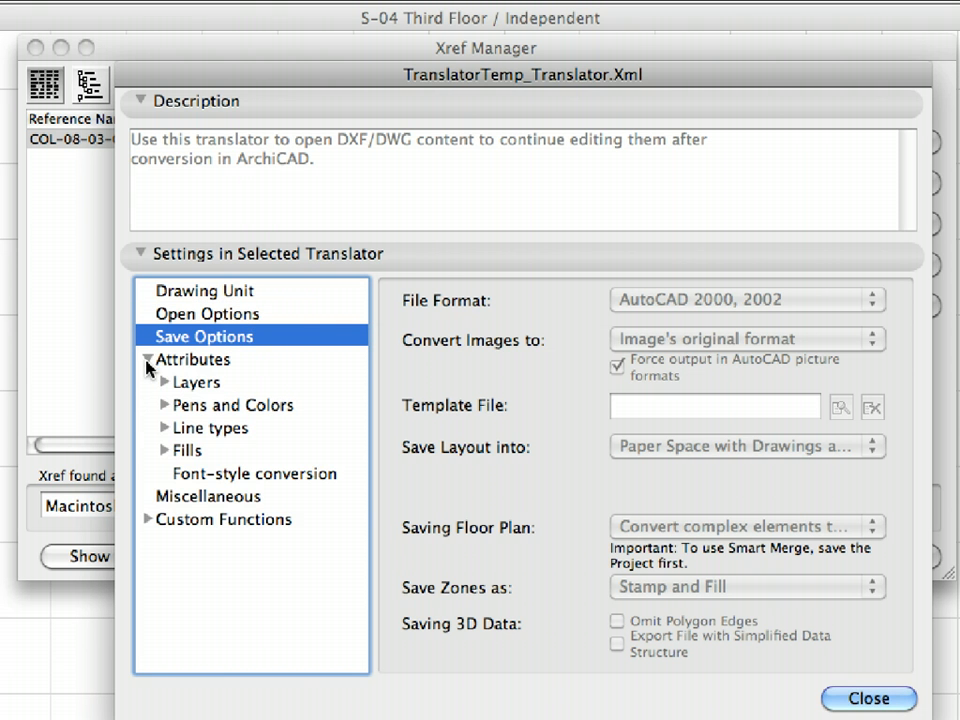
{"action": "left_click", "coordinate": [196, 382]}
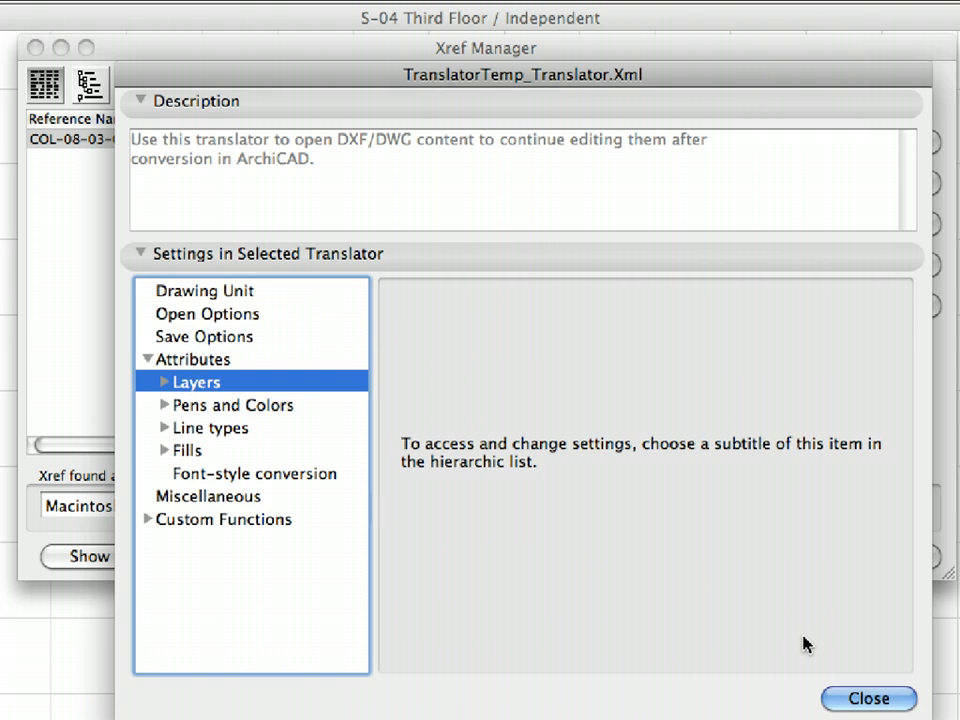
{"action": "left_click", "coordinate": [868, 698]}
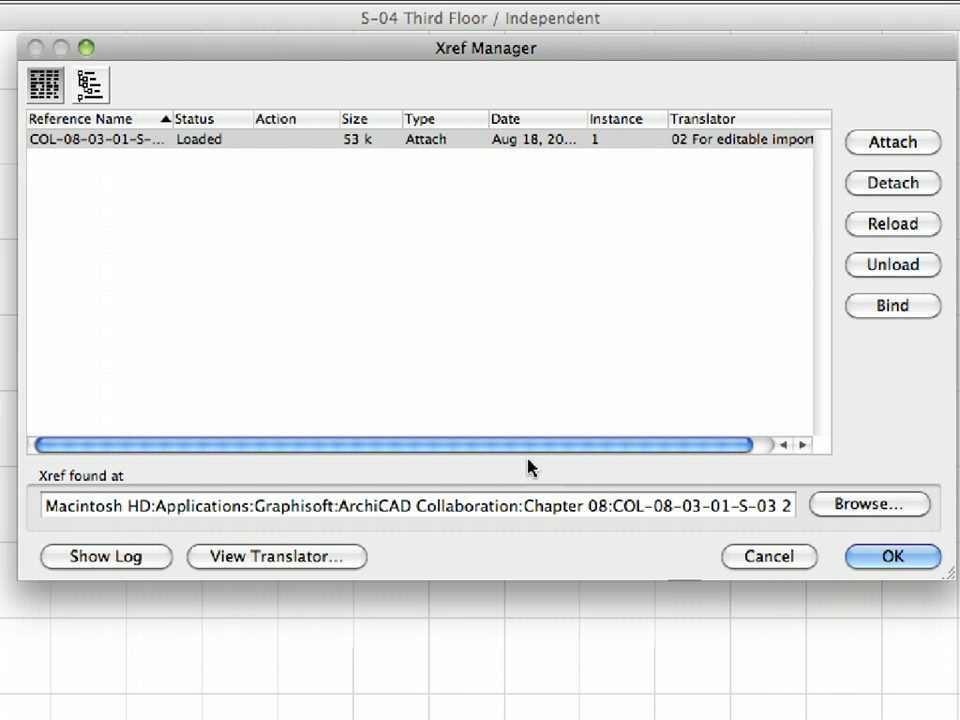
{"action": "mouse_move", "coordinate": [840, 156]}
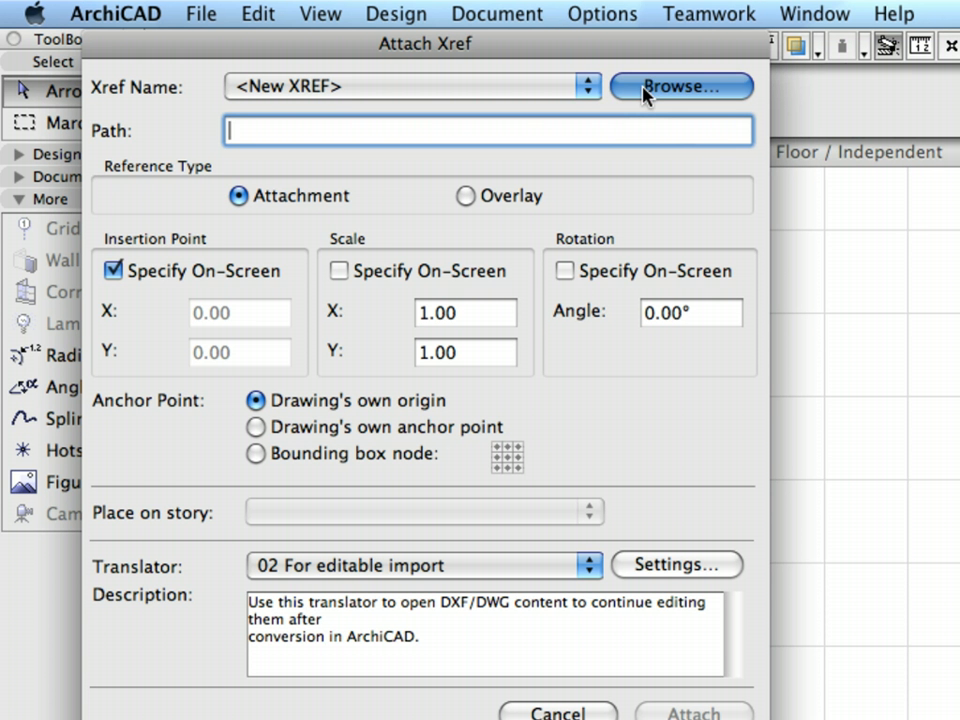
Attach COL-08-03-02-S-04 3rd Floor V1.dwg at fixed origin coordinates rather than an on-screen insertion point.
{"action": "left_click", "coordinate": [680, 86]}
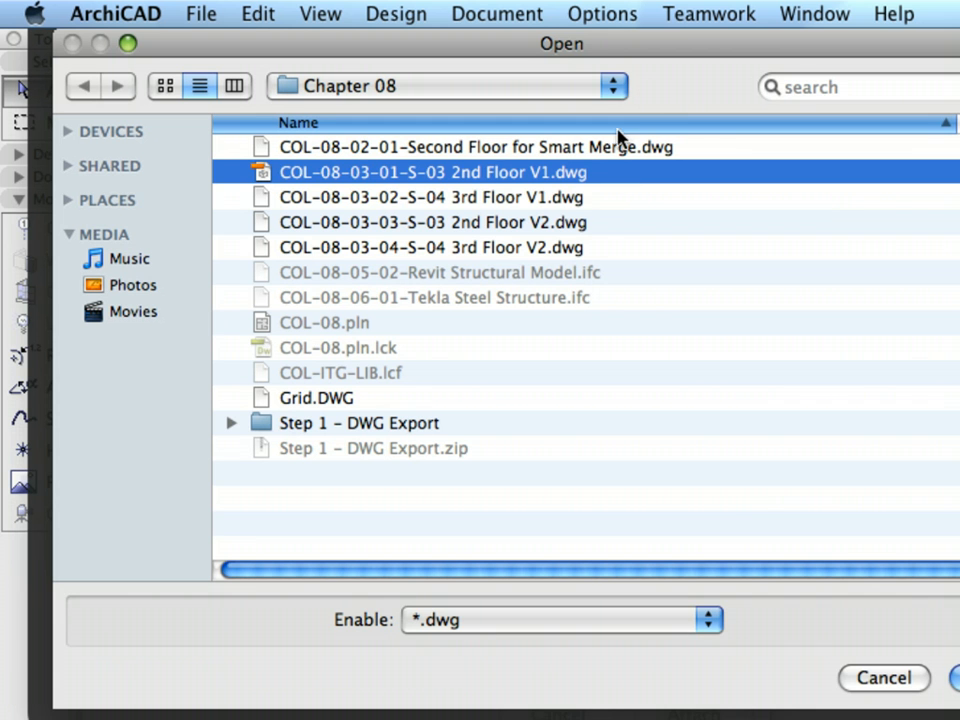
{"action": "left_click", "coordinate": [432, 198]}
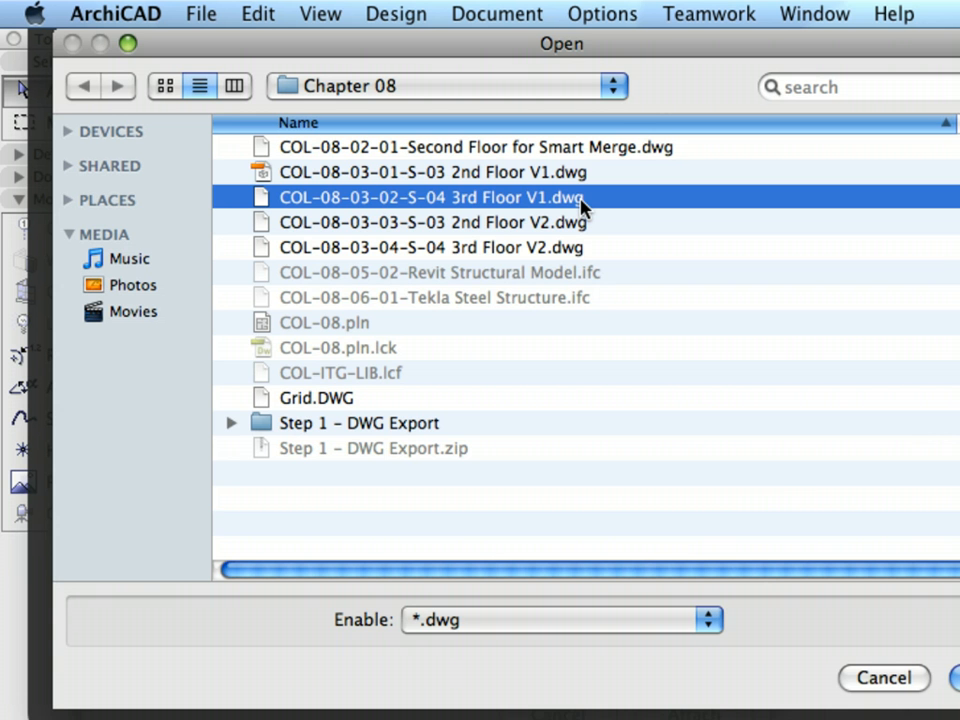
{"action": "double_click", "coordinate": [432, 198]}
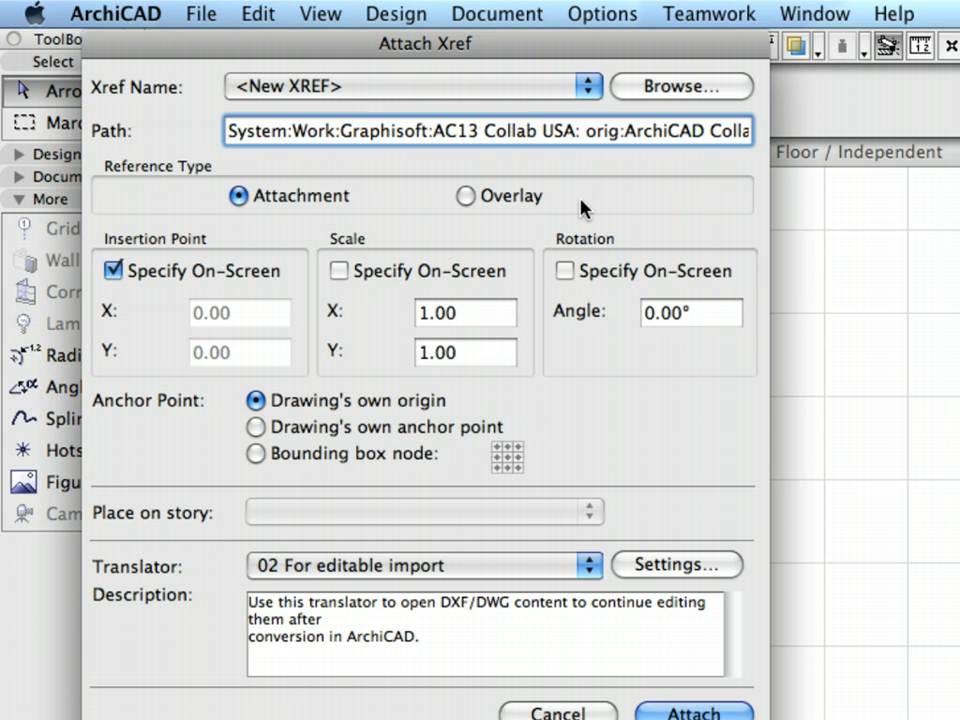
{"action": "mouse_move", "coordinate": [384, 296]}
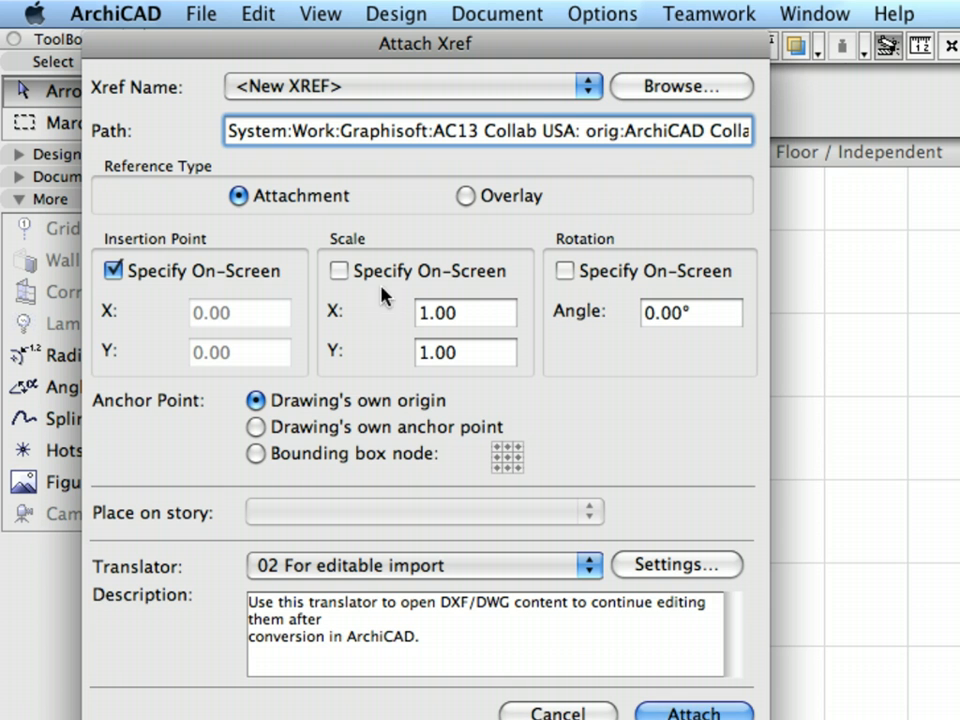
{"action": "mouse_move", "coordinate": [210, 284]}
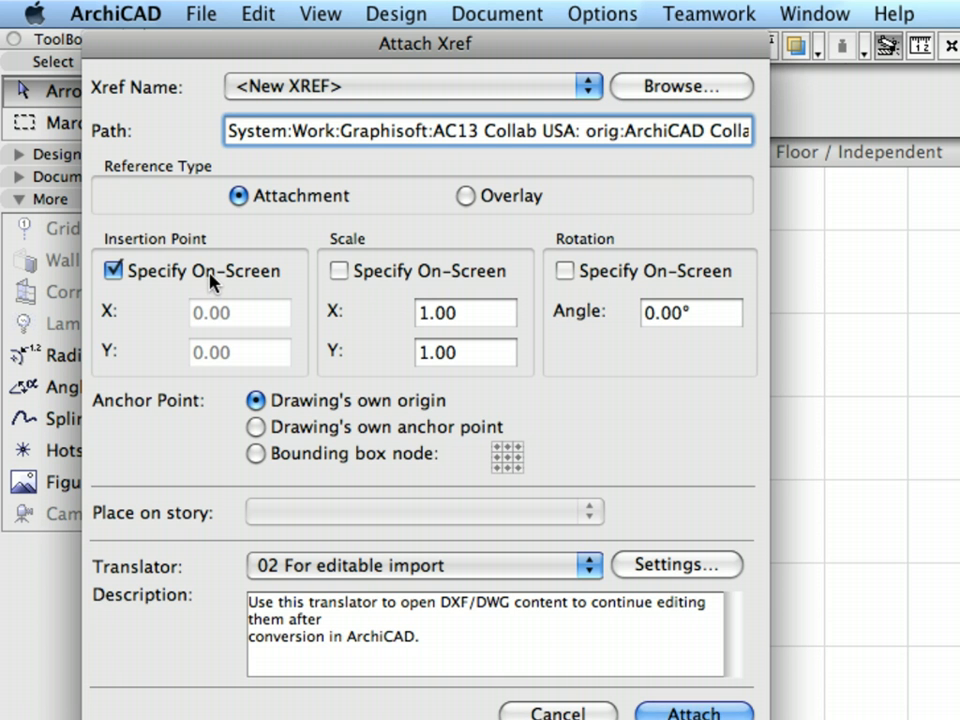
{"action": "left_click", "coordinate": [112, 272]}
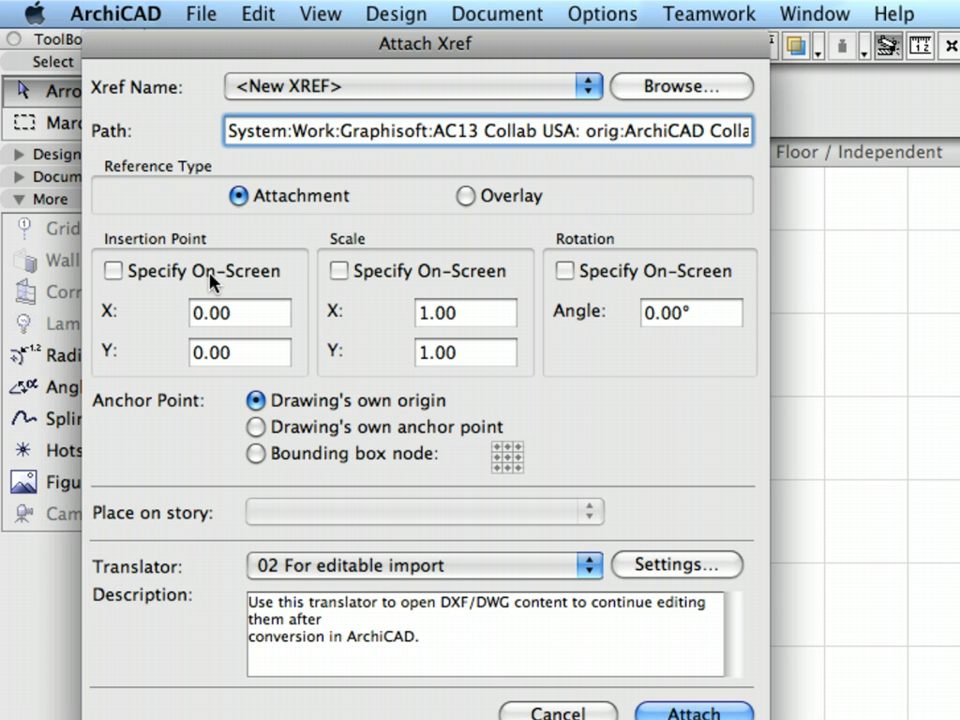
{"action": "mouse_move", "coordinate": [692, 710]}
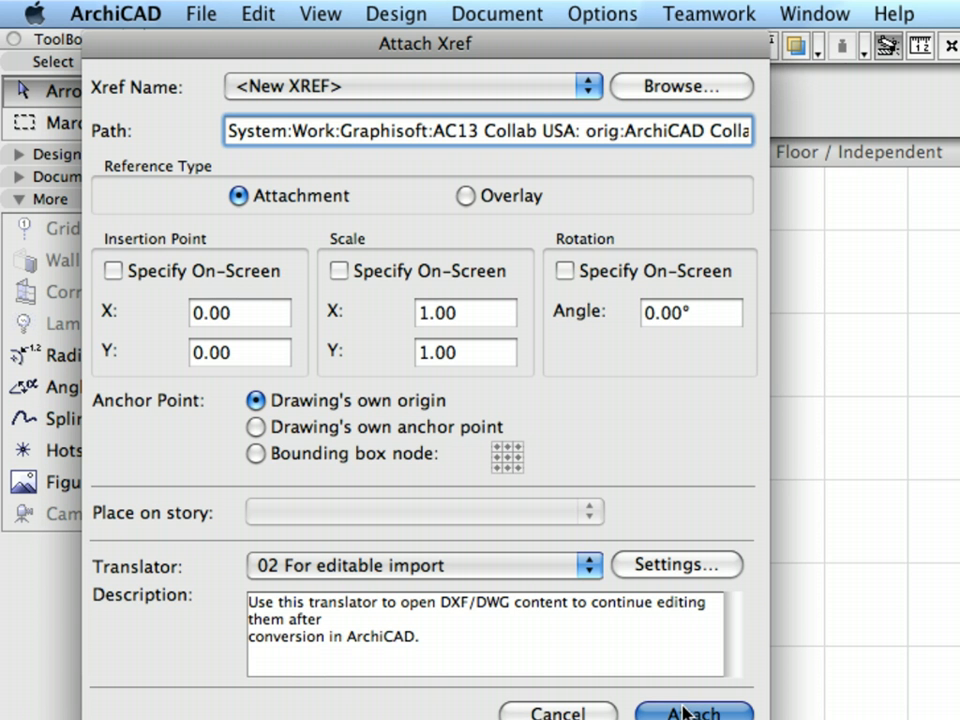
{"action": "left_click", "coordinate": [692, 712]}
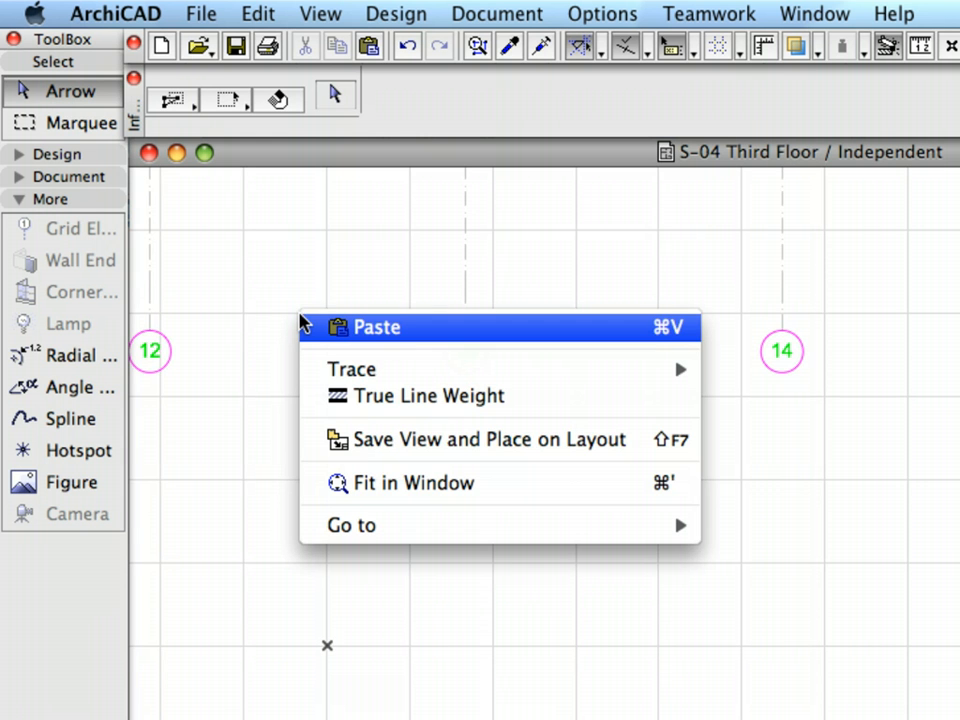
{"action": "mouse_move", "coordinate": [520, 490]}
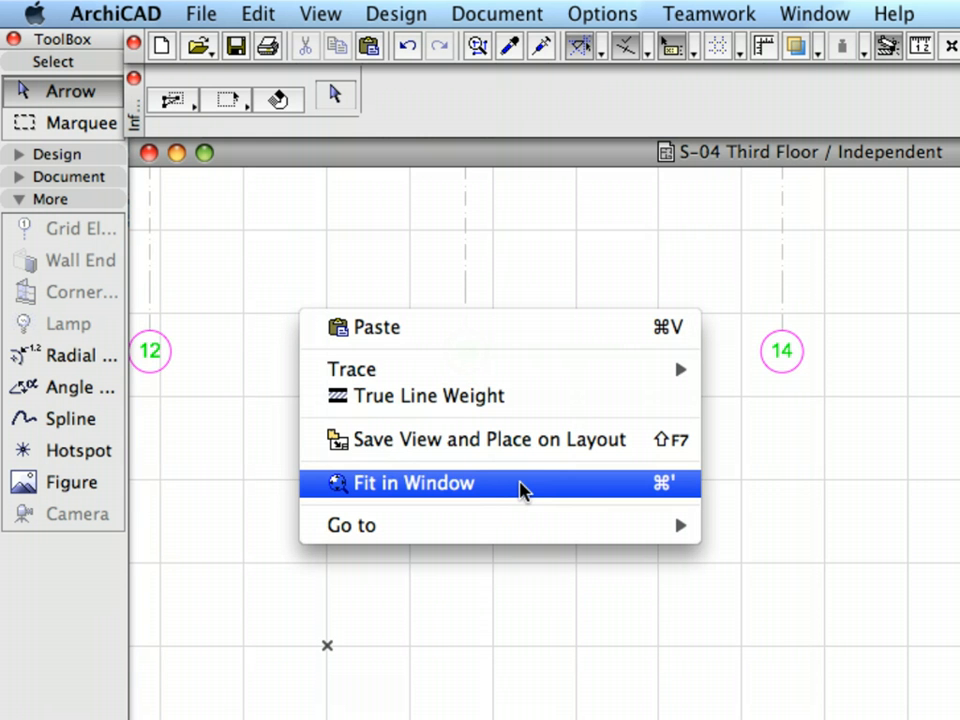
Fit the attached drawing in the window and head for the Document menu's layer options.
{"action": "left_click", "coordinate": [414, 482]}
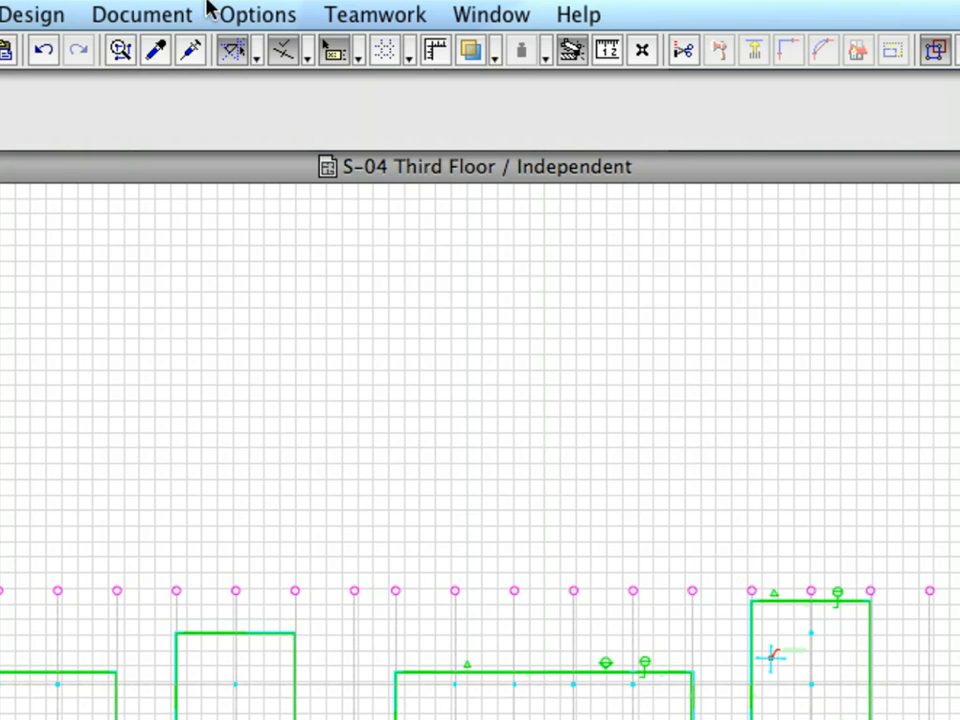
{"action": "left_click", "coordinate": [140, 14]}
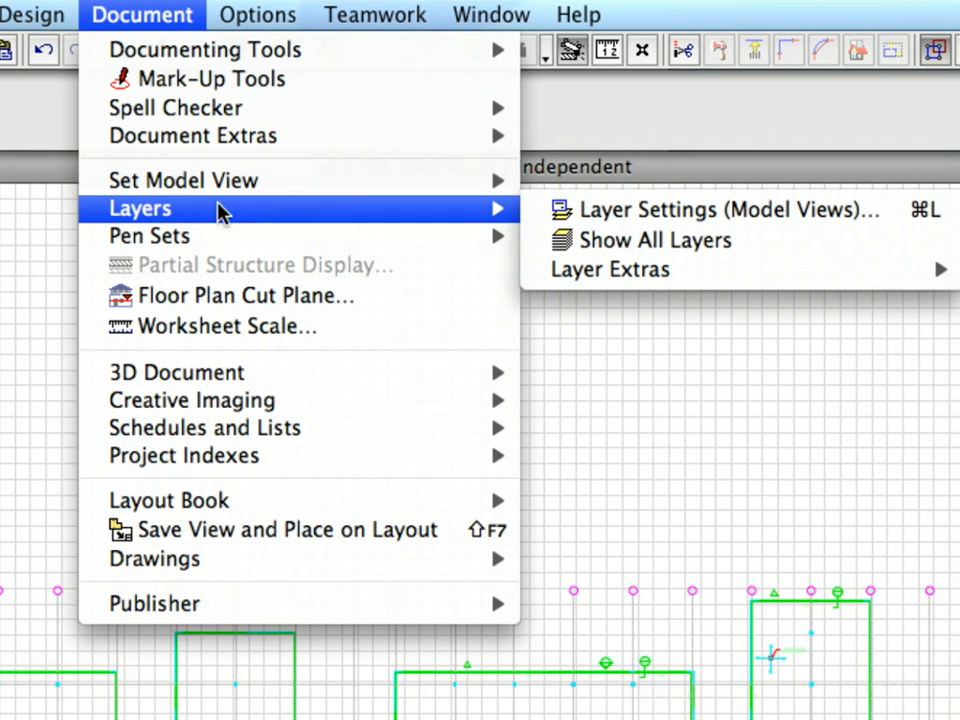
{"action": "mouse_move", "coordinate": [716, 210]}
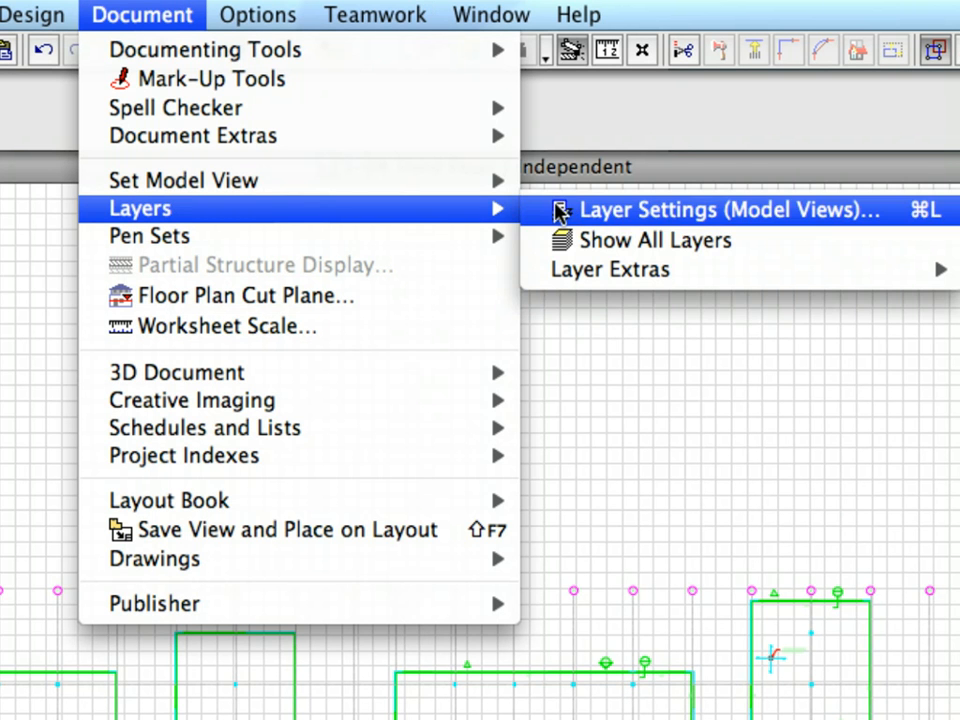
{"action": "mouse_move", "coordinate": [540, 220]}
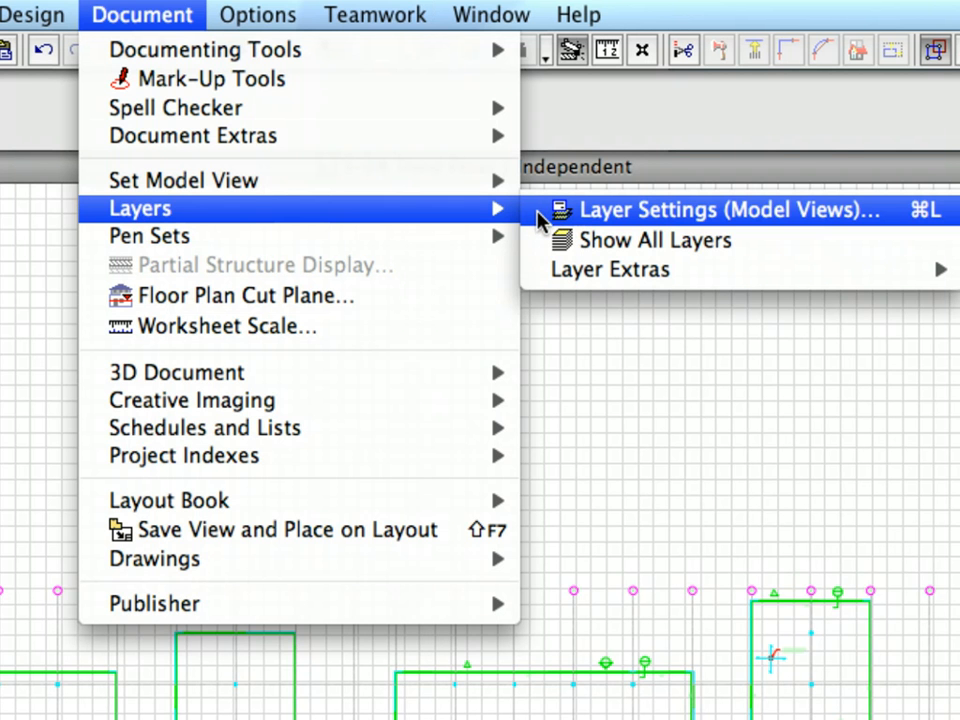
Show the model-view Layer Settings and select one of the locked col-08 Xref layers.
{"action": "left_click", "coordinate": [712, 210]}
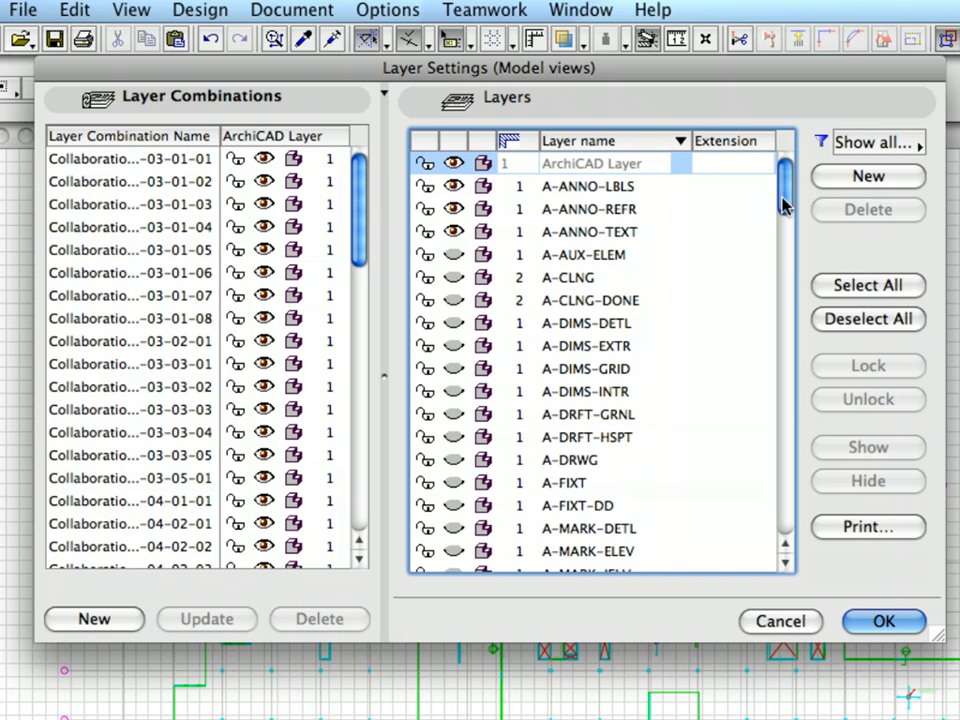
{"action": "scroll", "scroll_direction": "down", "scroll_amount": 3}
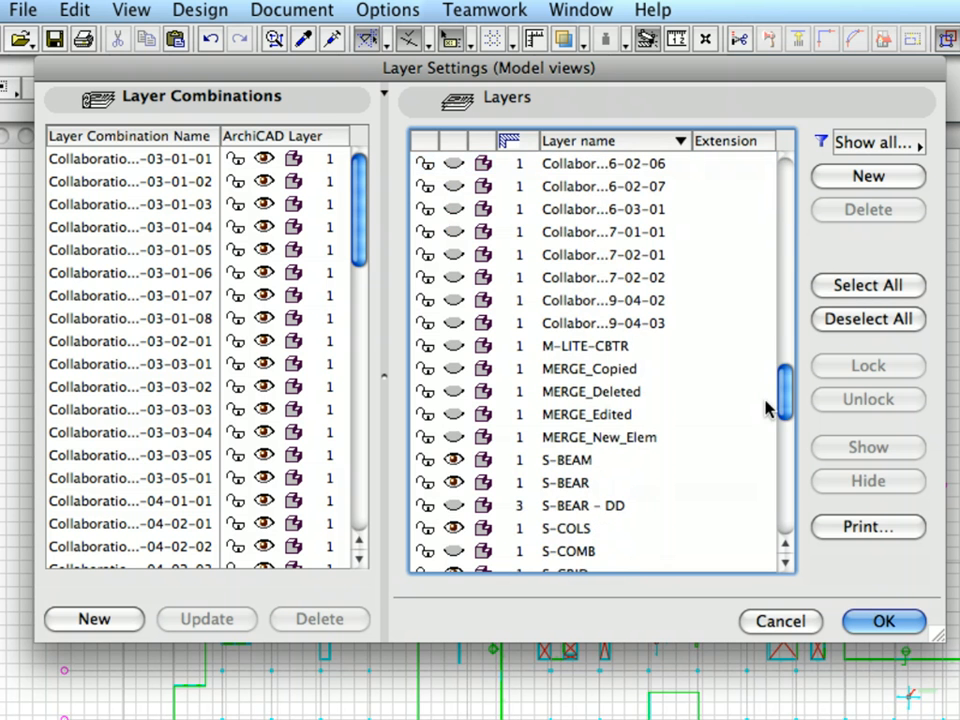
{"action": "scroll", "scroll_direction": "down", "scroll_amount": 3}
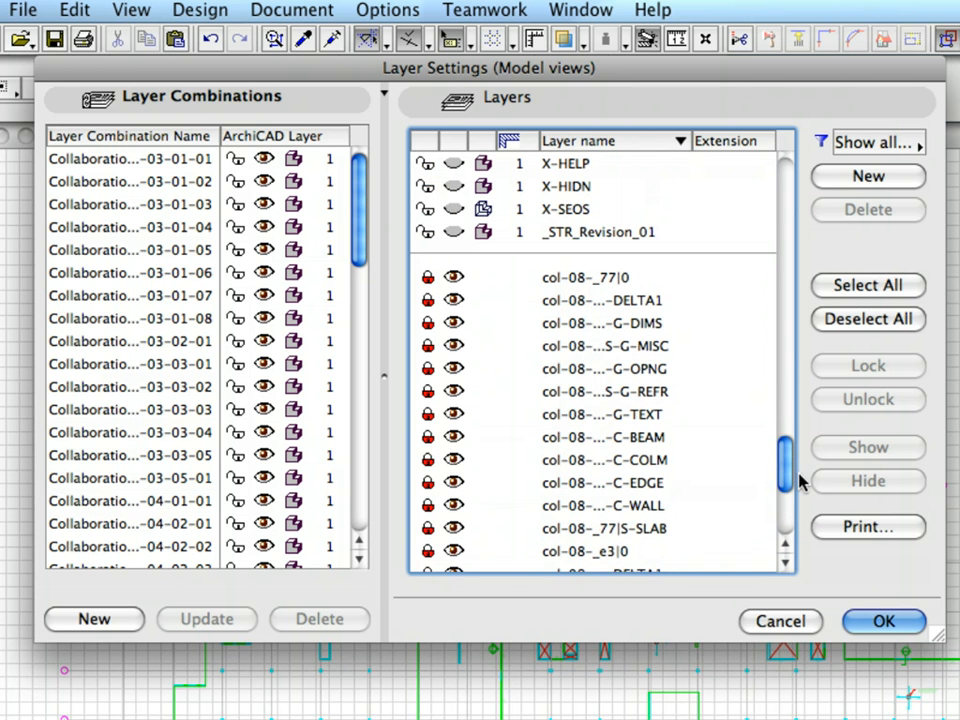
{"action": "left_click", "coordinate": [604, 344]}
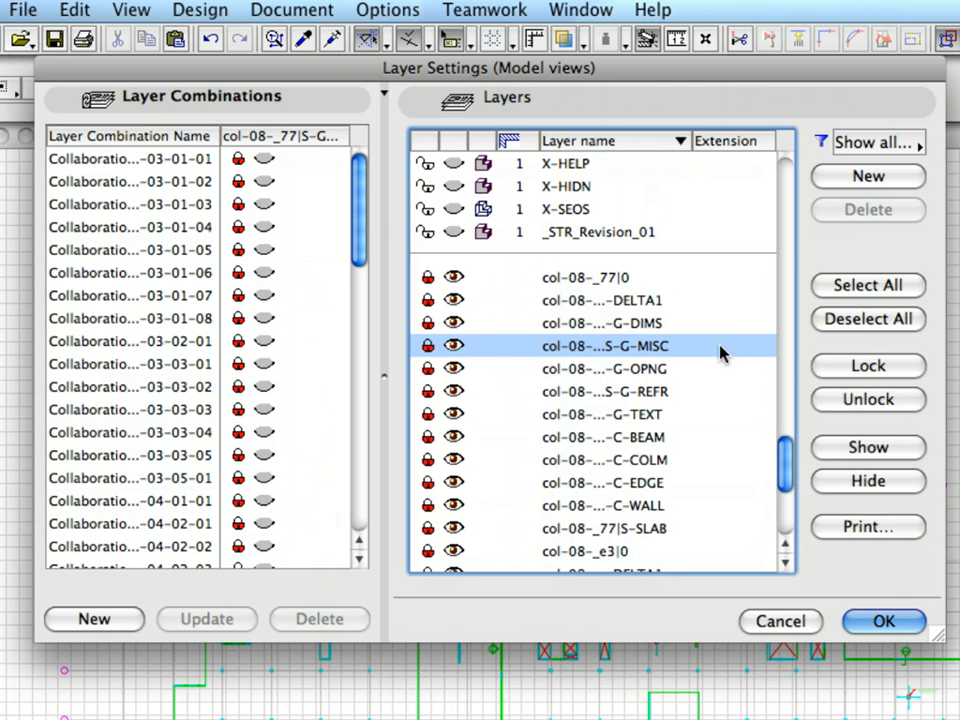
{"action": "mouse_move", "coordinate": [844, 148]}
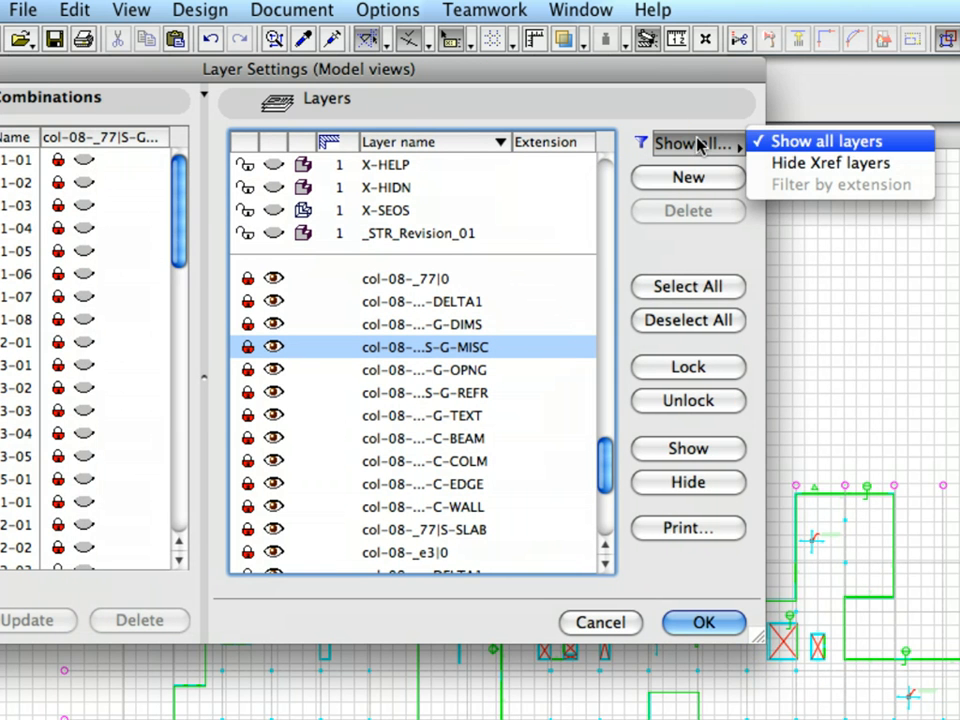
{"action": "mouse_move", "coordinate": [830, 164]}
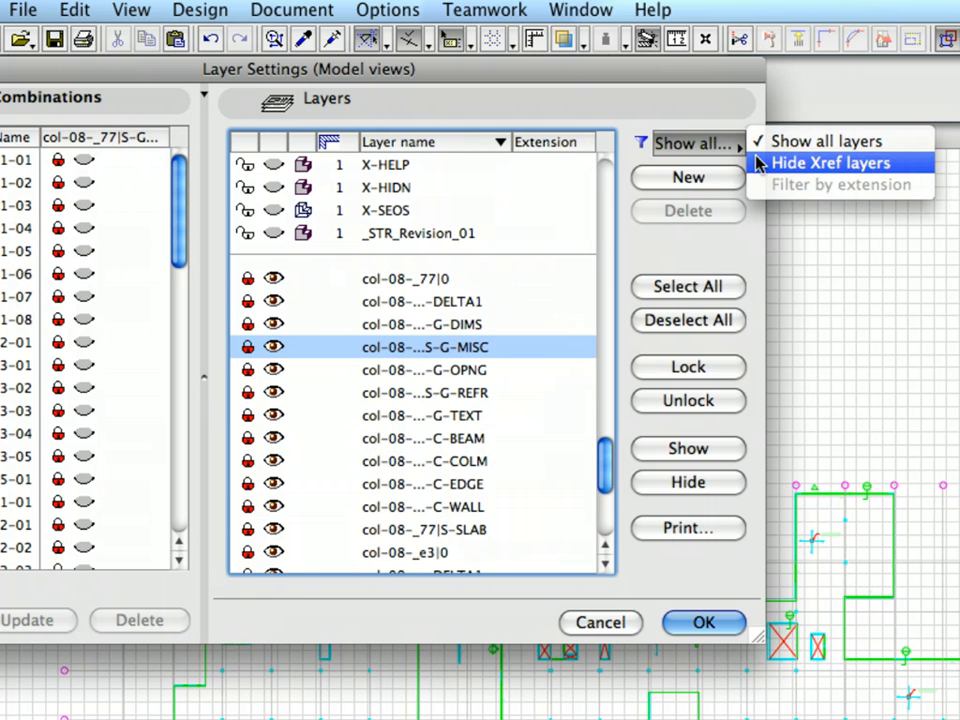
Filter the list to hide Xref layers, show all layers again, and select col-08-_77|0.
{"action": "left_click", "coordinate": [828, 162]}
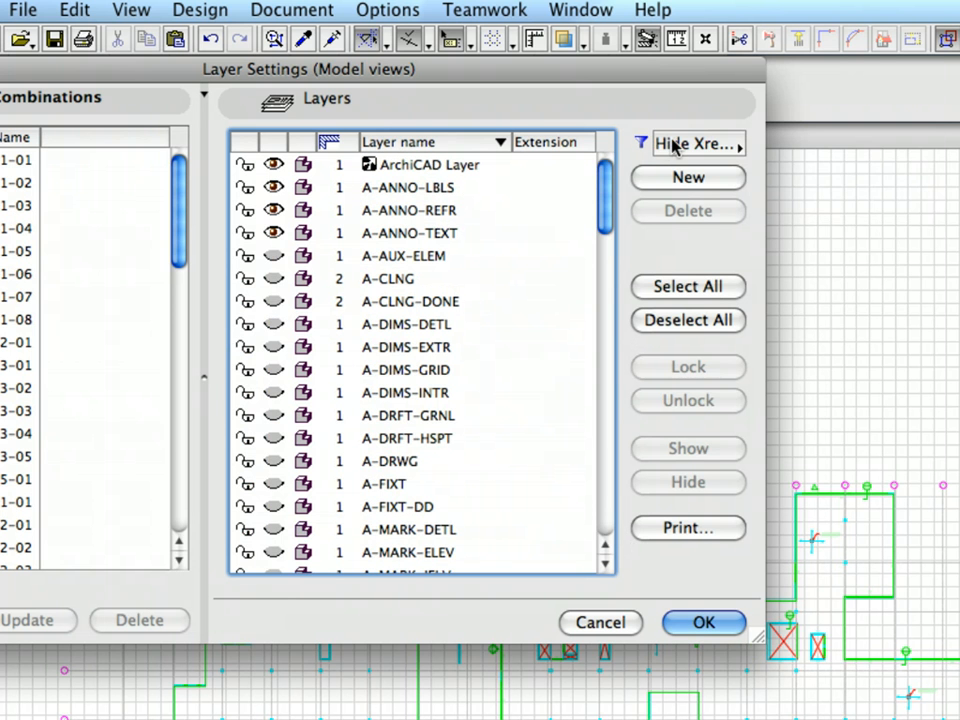
{"action": "left_click", "coordinate": [696, 144]}
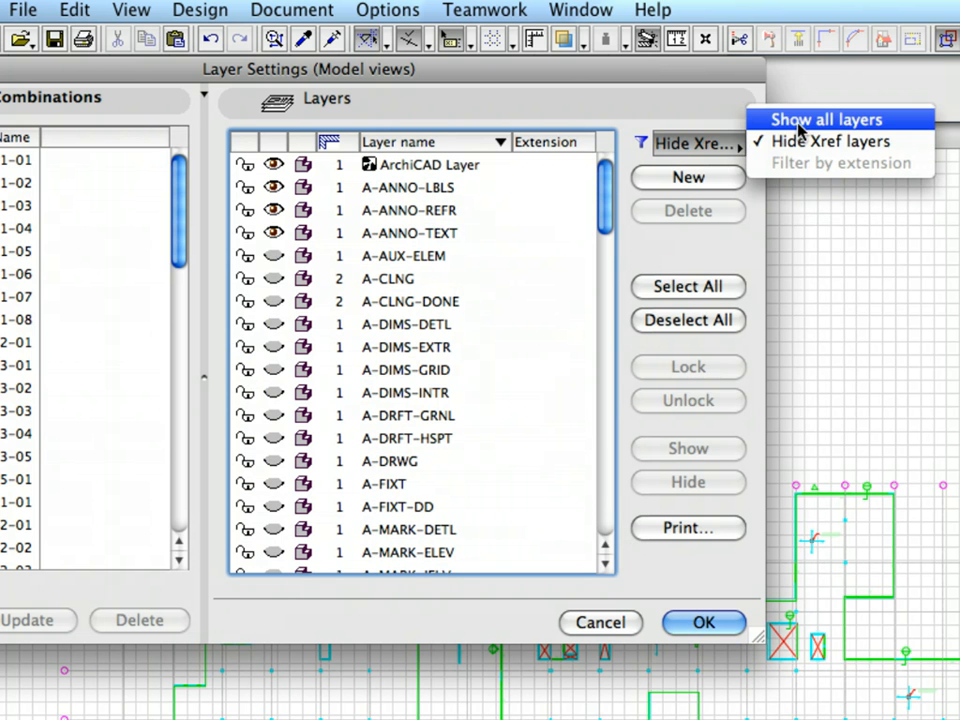
{"action": "left_click", "coordinate": [824, 120]}
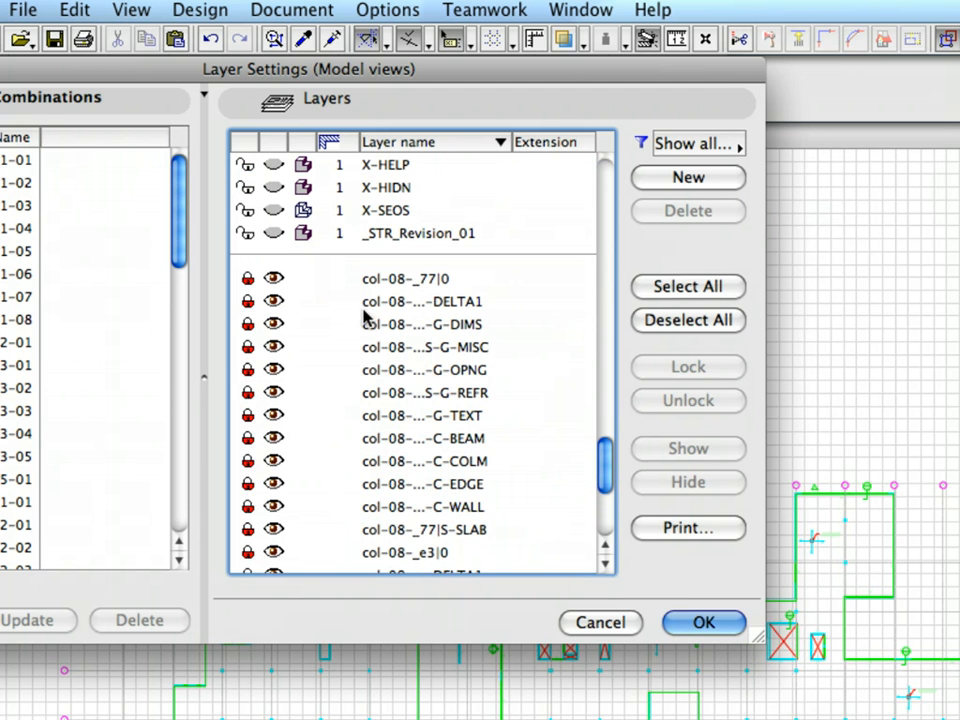
{"action": "left_click", "coordinate": [404, 278]}
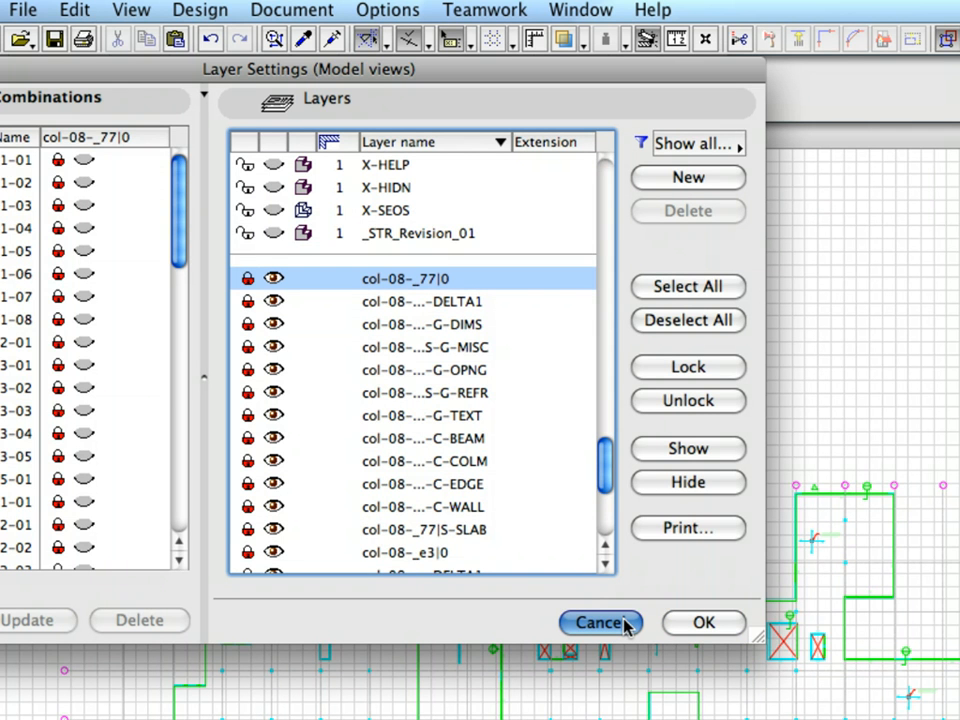
Cancel Layer Settings, switch to the 3RD FLOOR plan and bring up the S-04 worksheet's commands.
{"action": "left_click", "coordinate": [600, 622]}
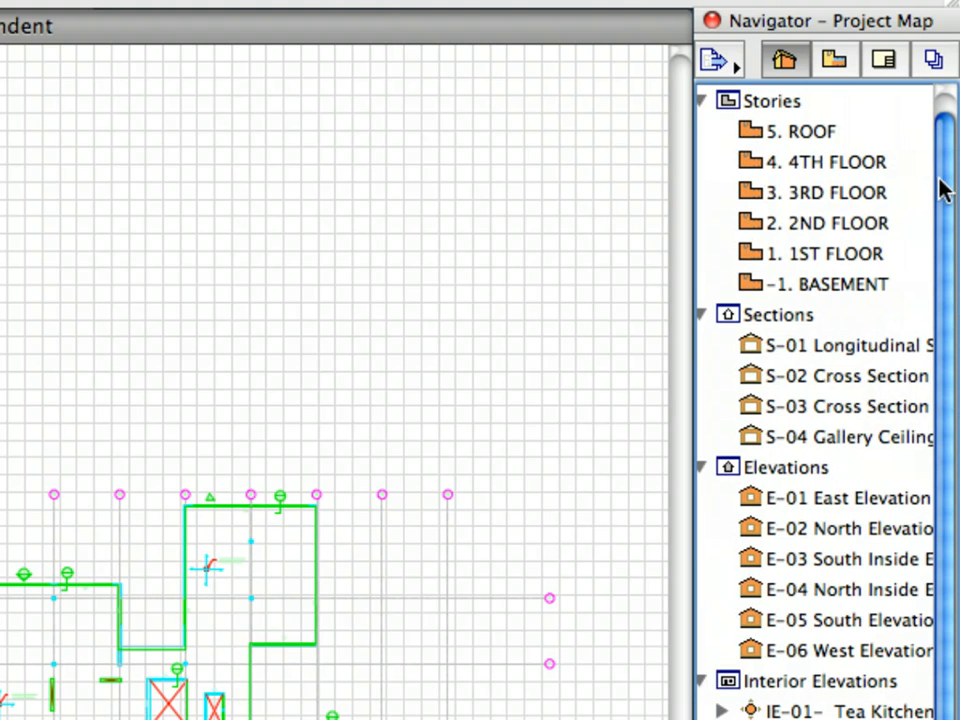
{"action": "left_click", "coordinate": [828, 192]}
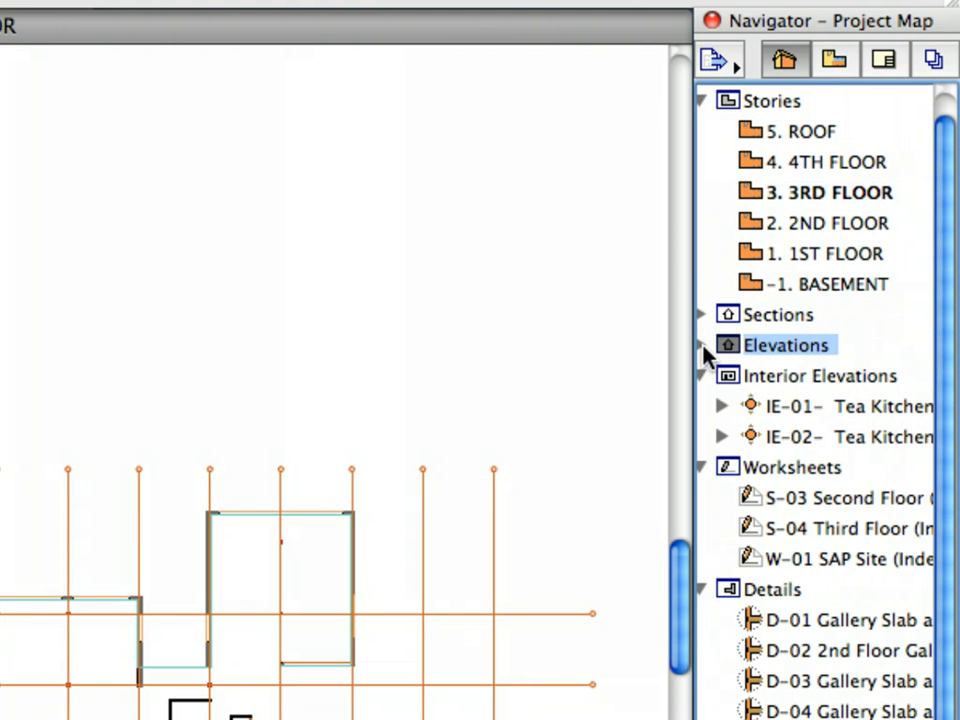
{"action": "left_click", "coordinate": [702, 376]}
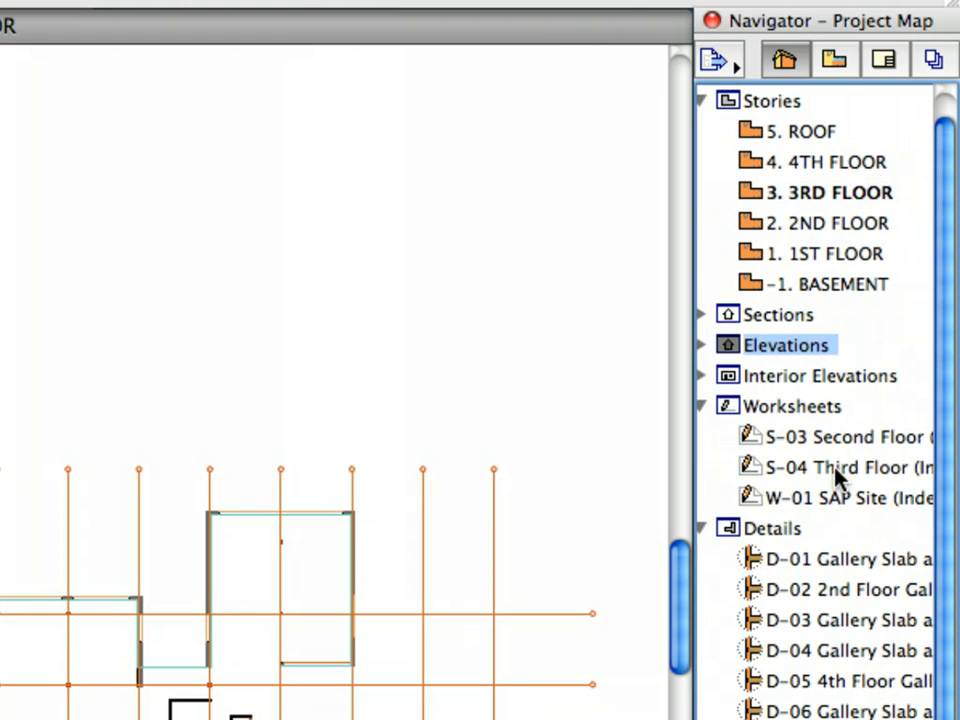
{"action": "right_click", "coordinate": [840, 468]}
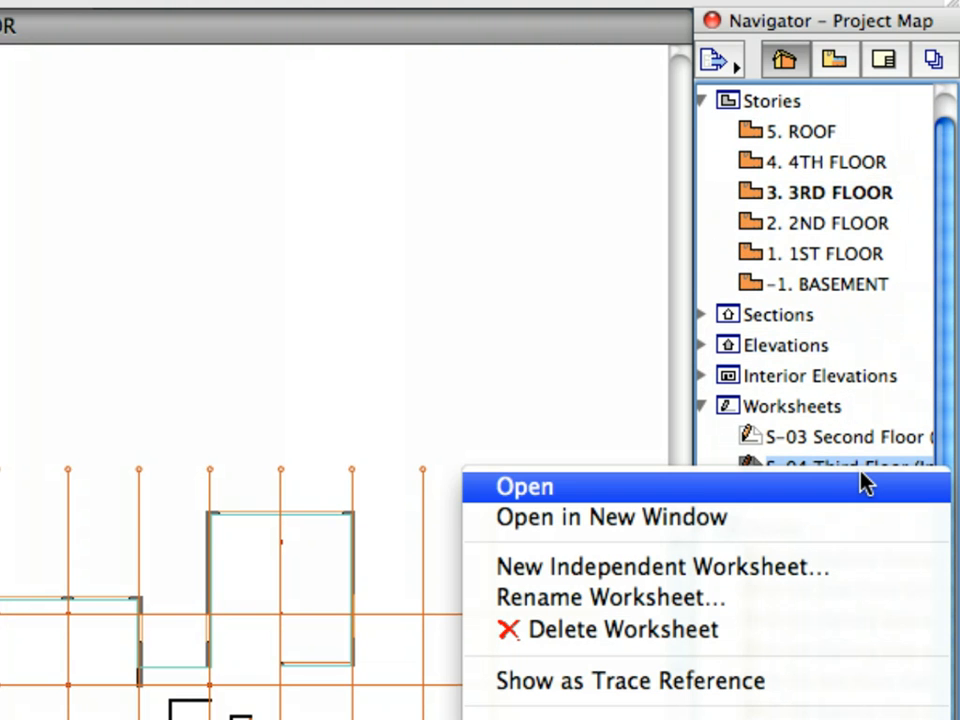
{"action": "mouse_move", "coordinate": [840, 648]}
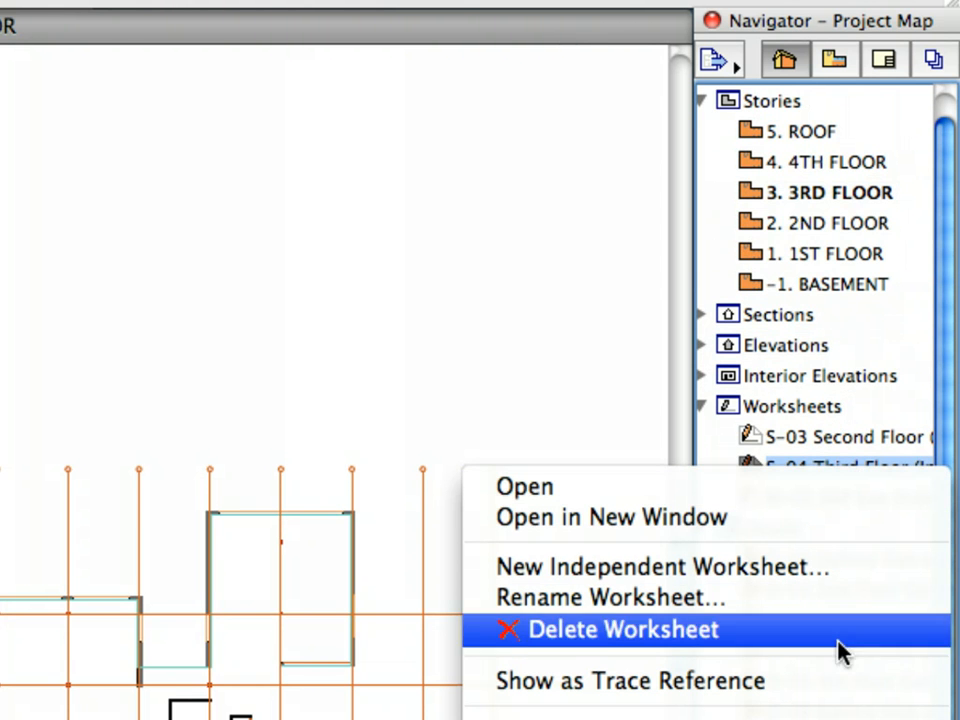
{"action": "mouse_move", "coordinate": [878, 680]}
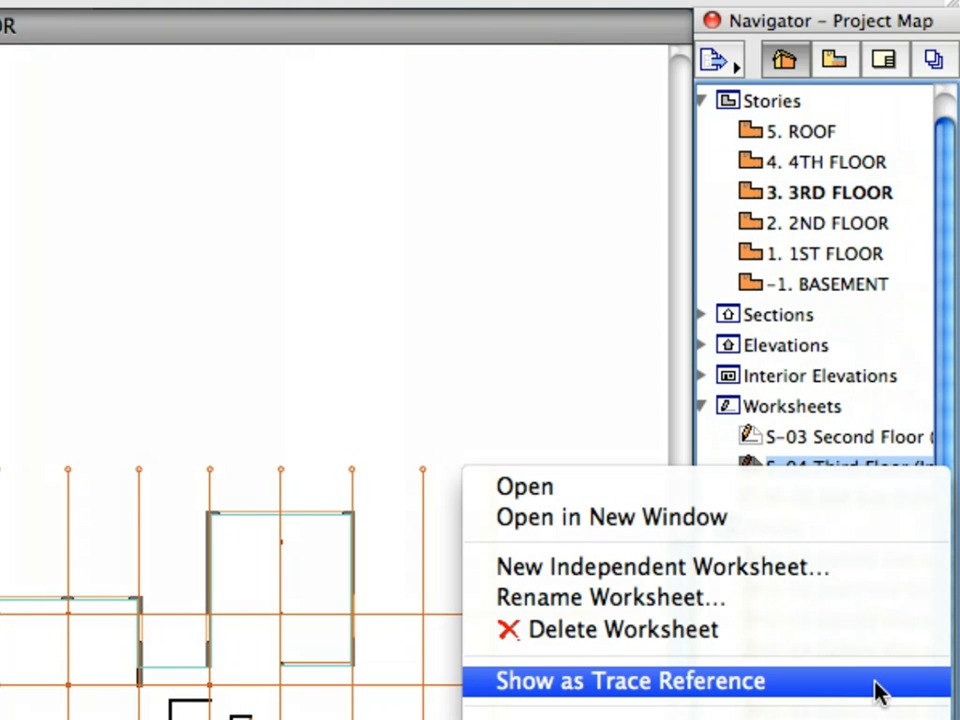
Show the S-04 Third Floor worksheet as a trace reference over the 3RD FLOOR plan.
{"action": "left_click", "coordinate": [628, 680]}
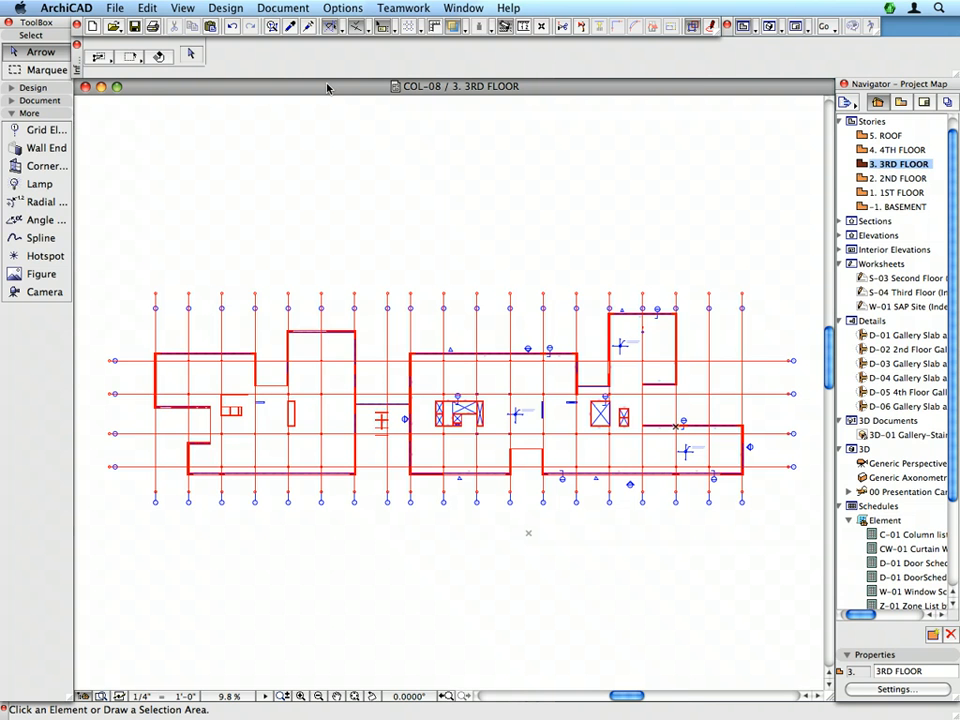
Show the Trace & Reference palette and move it to the top left, clear of the drawing.
{"action": "left_click", "coordinate": [464, 8]}
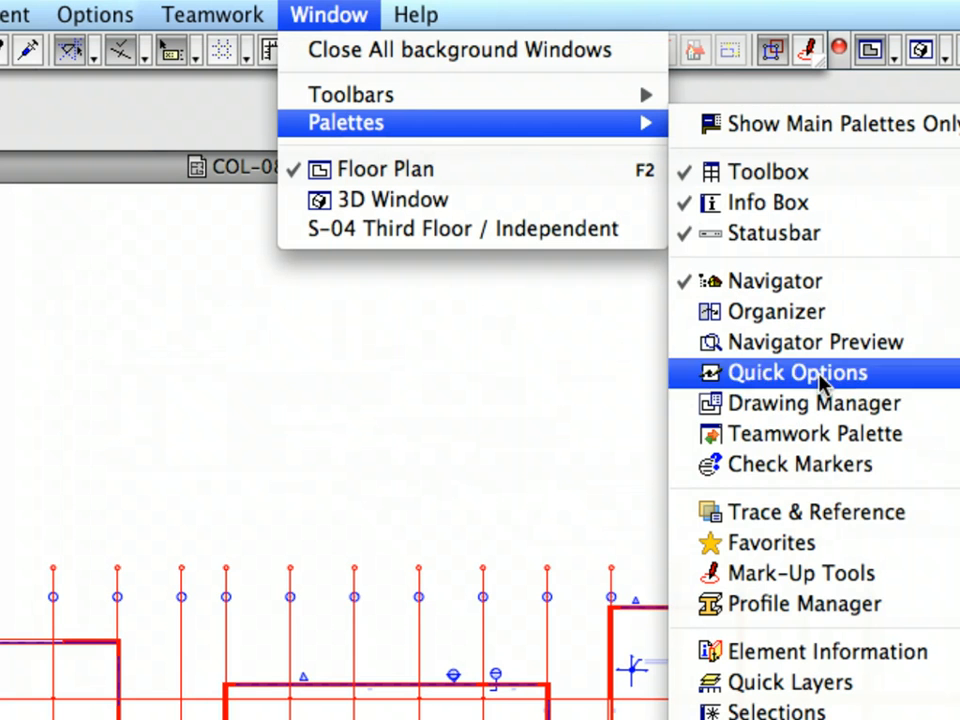
{"action": "mouse_move", "coordinate": [816, 512]}
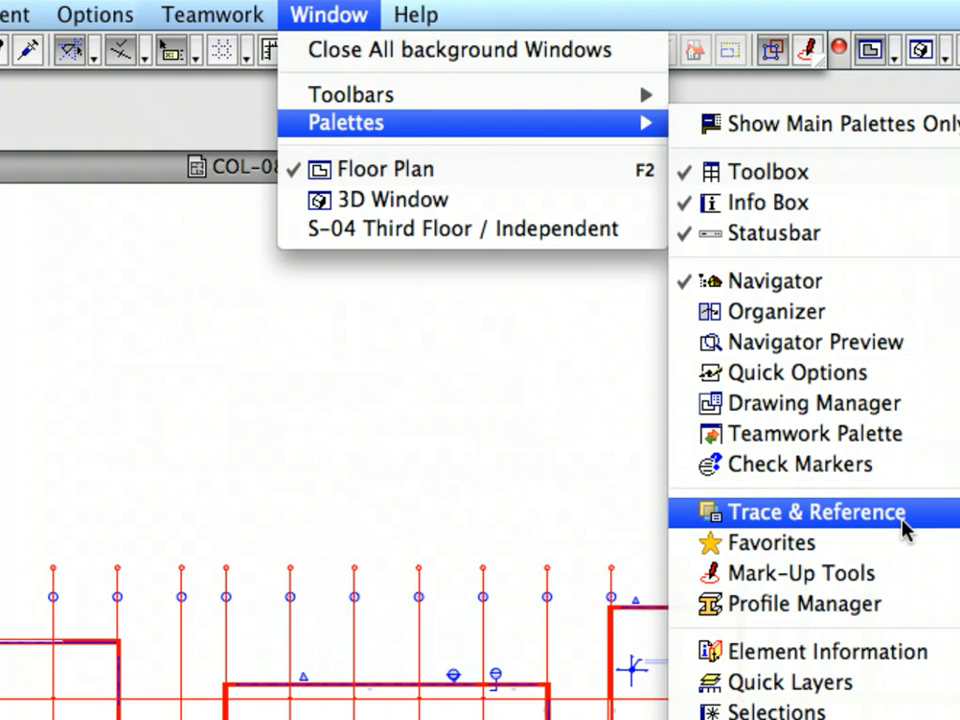
{"action": "left_click", "coordinate": [816, 512]}
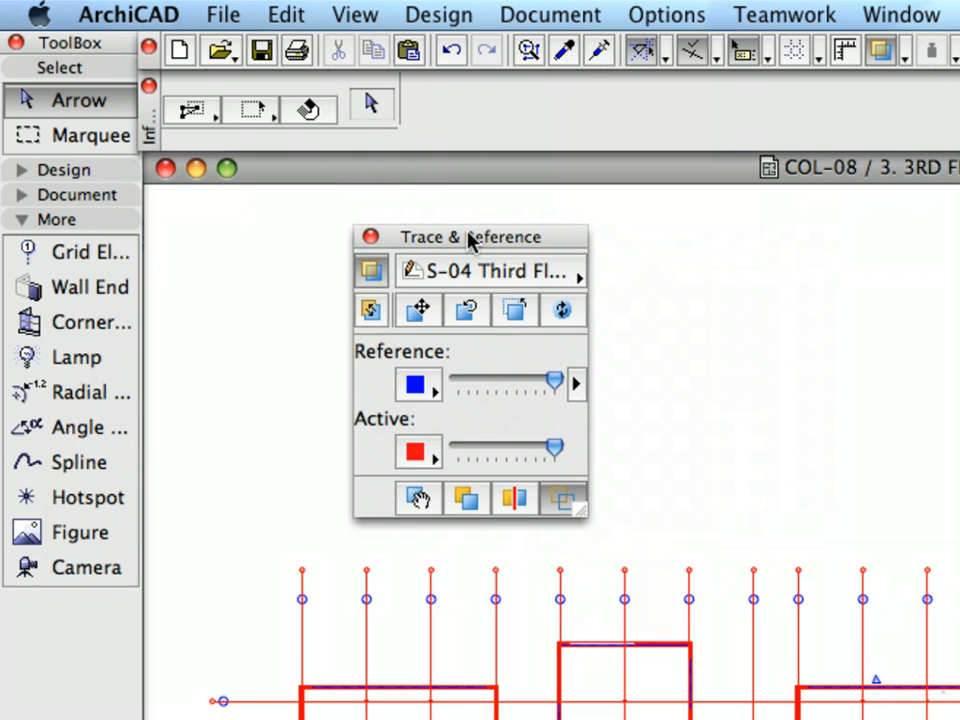
{"action": "left_click_drag", "start_coordinate": [470, 236], "coordinate": [260, 164]}
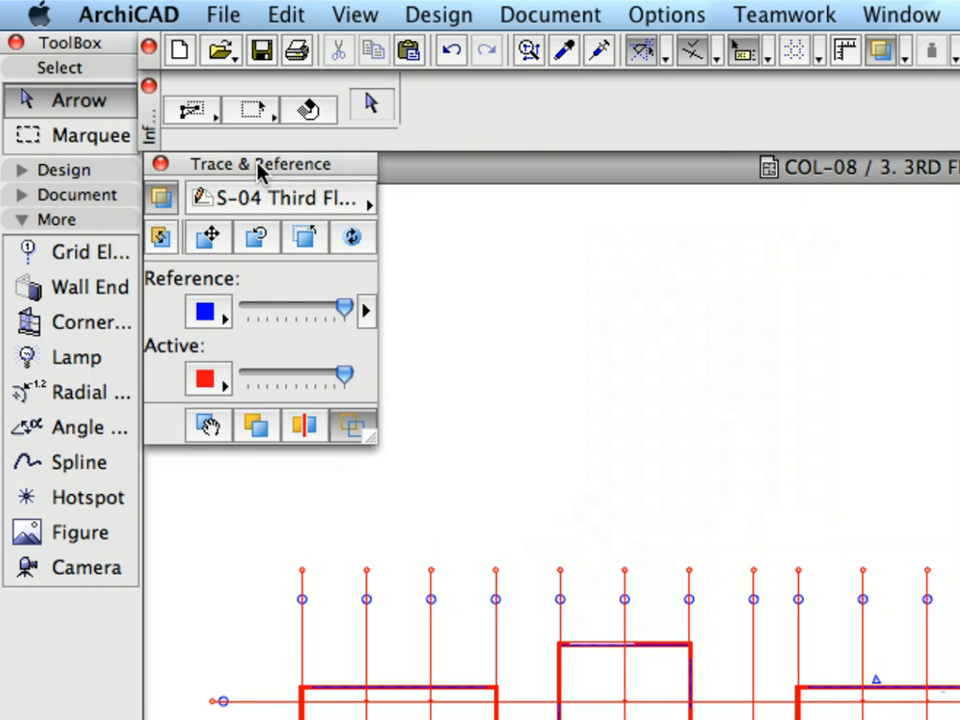
{"action": "mouse_move", "coordinate": [336, 340]}
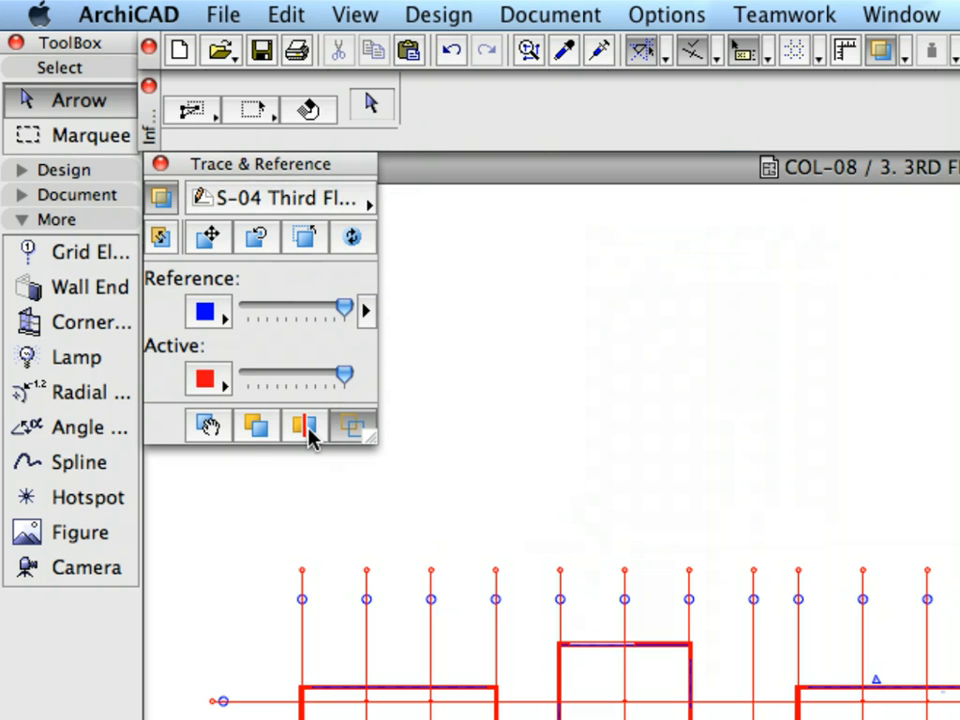
Turn on the splitter between the S-04 reference and the active 3rd floor plan.
{"action": "left_click", "coordinate": [304, 428]}
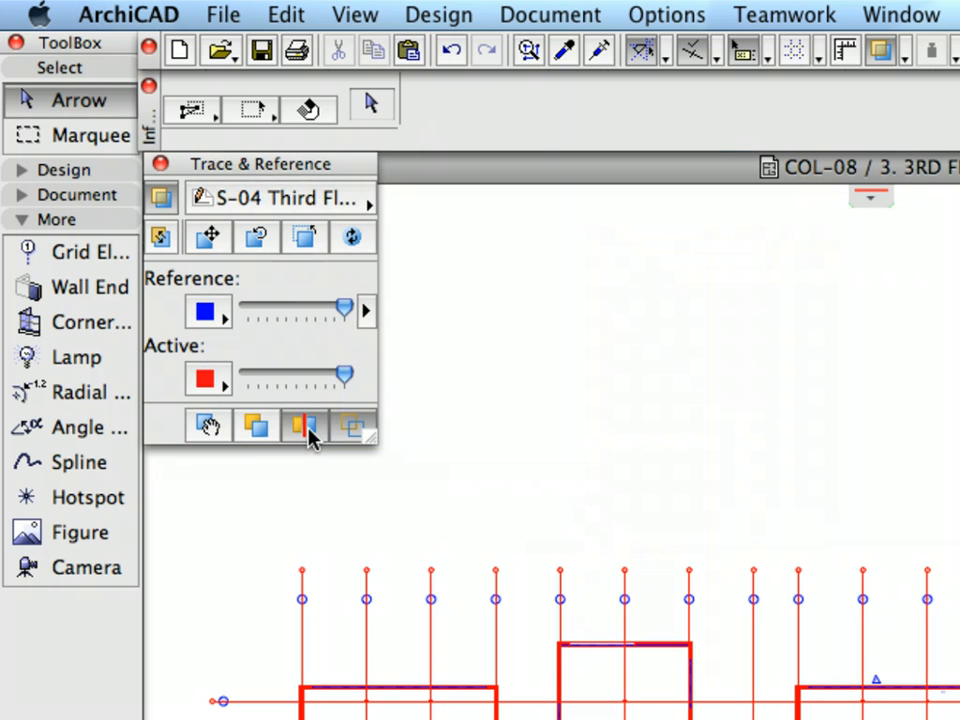
{"action": "mouse_move", "coordinate": [304, 426]}
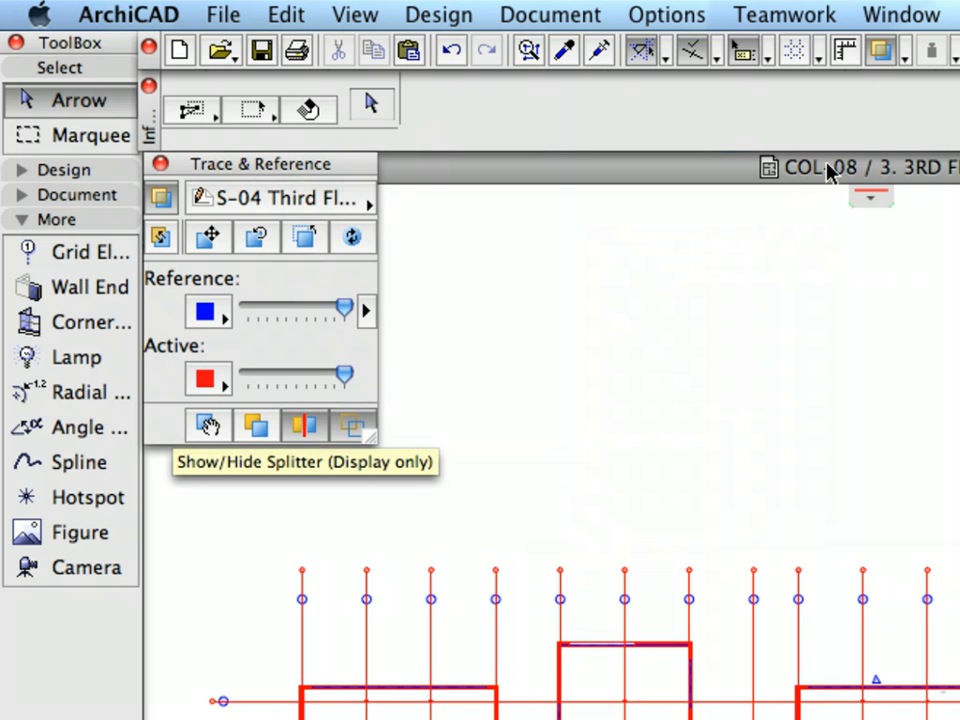
{"action": "mouse_move", "coordinate": [392, 352]}
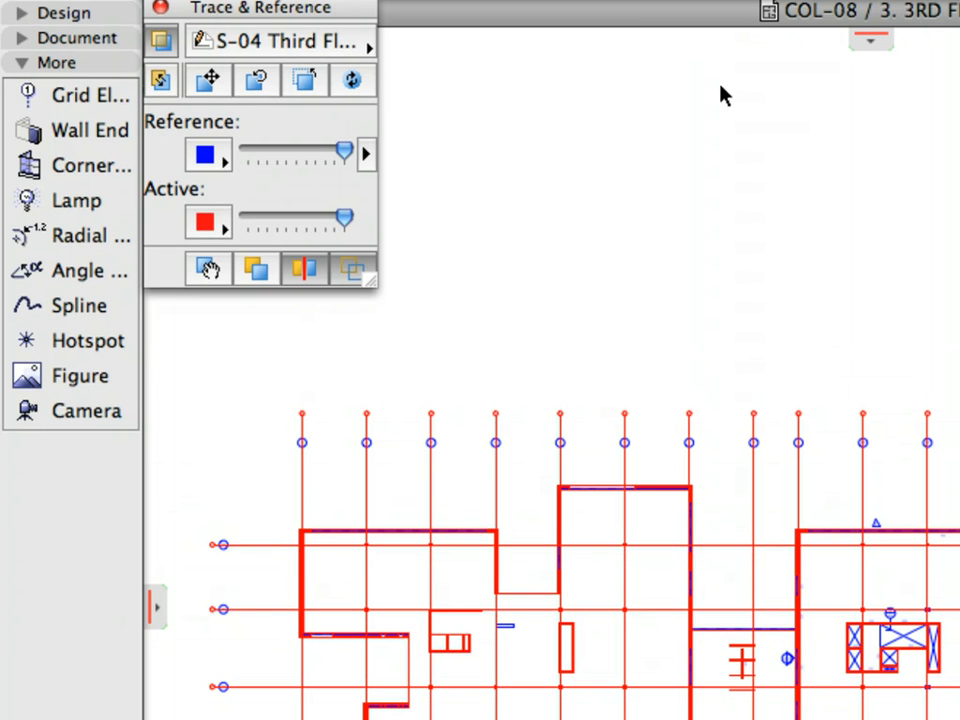
{"action": "mouse_move", "coordinate": [640, 30]}
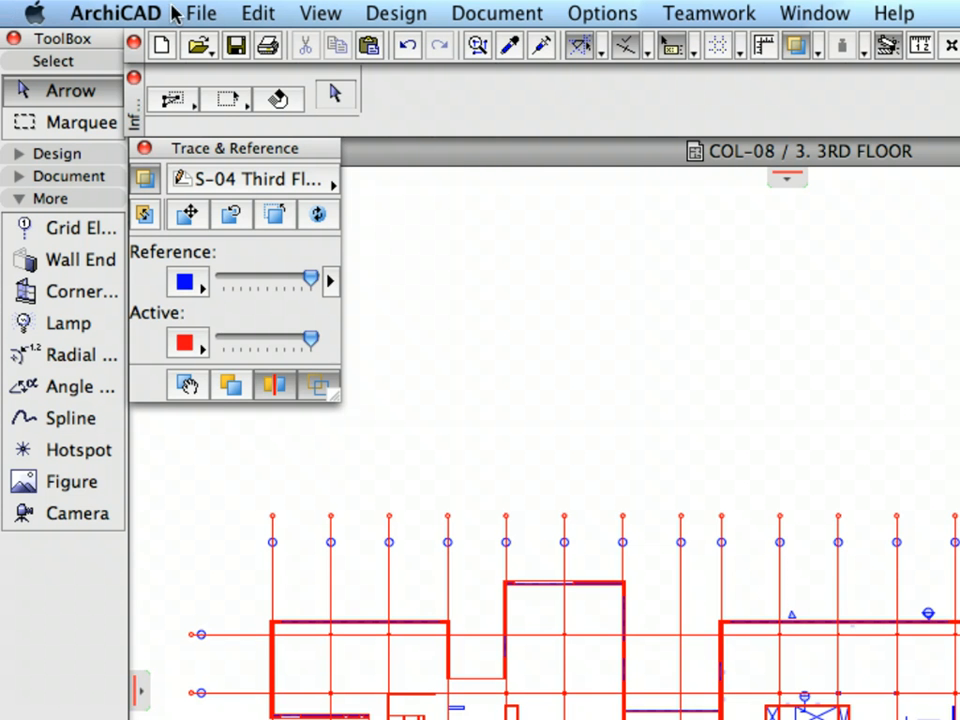
Bring up the Xref Manager again and select the 2nd Floor V1 reference.
{"action": "left_click", "coordinate": [200, 12]}
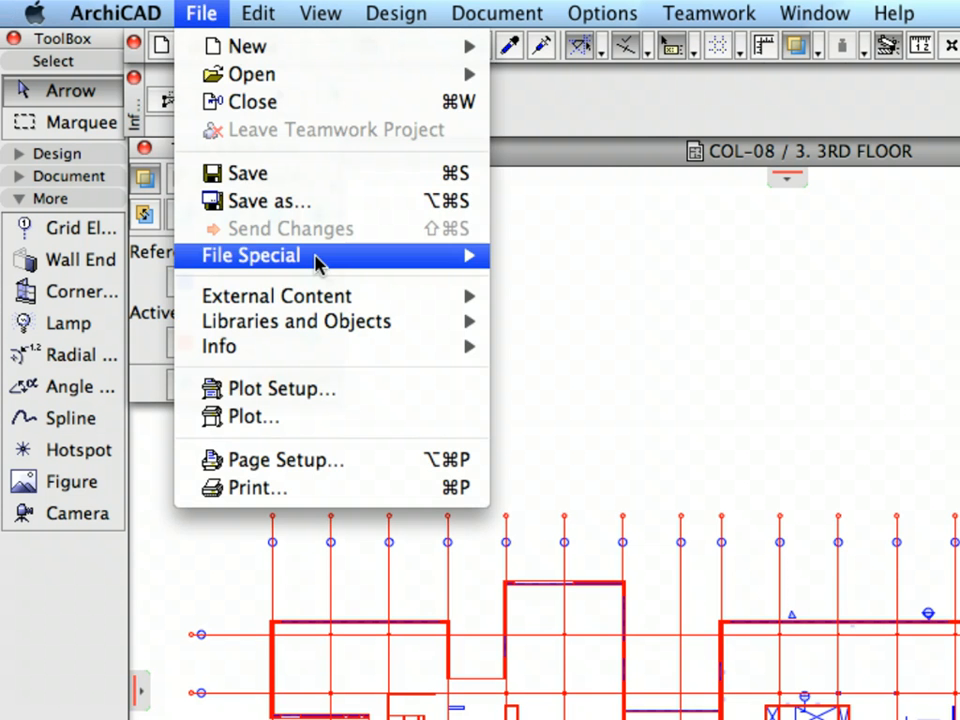
{"action": "mouse_move", "coordinate": [276, 296]}
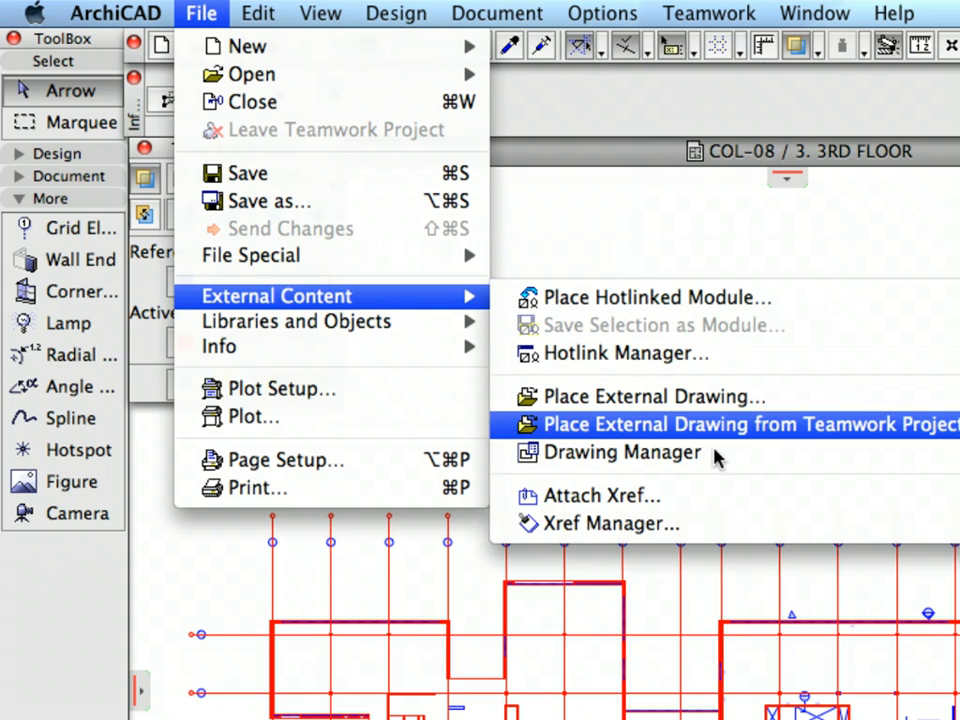
{"action": "mouse_move", "coordinate": [612, 524]}
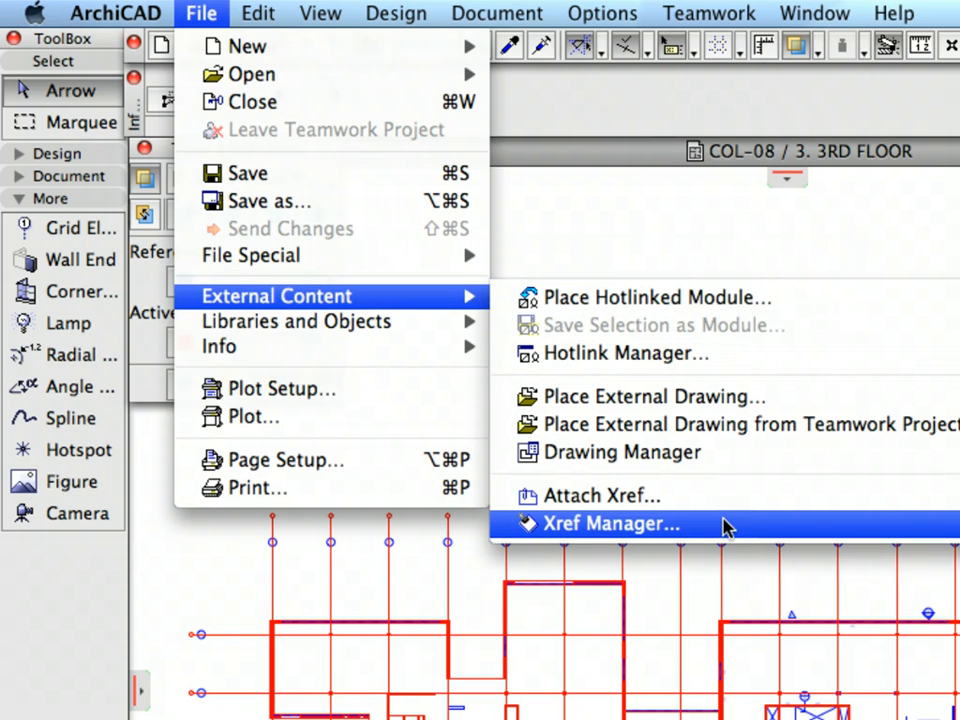
{"action": "left_click", "coordinate": [612, 524]}
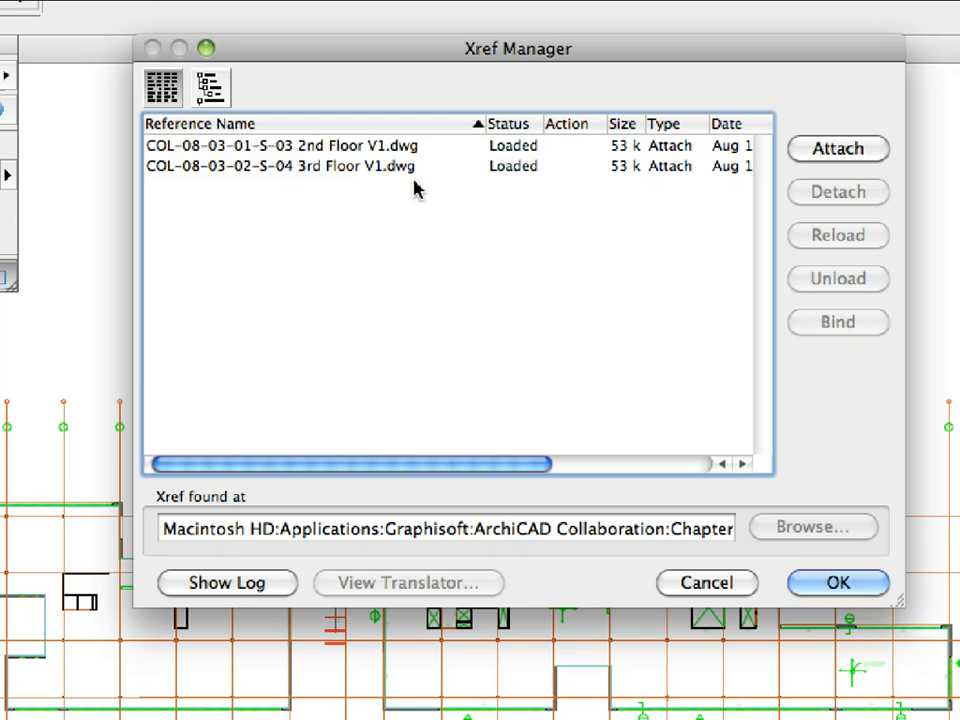
{"action": "left_click", "coordinate": [280, 144]}
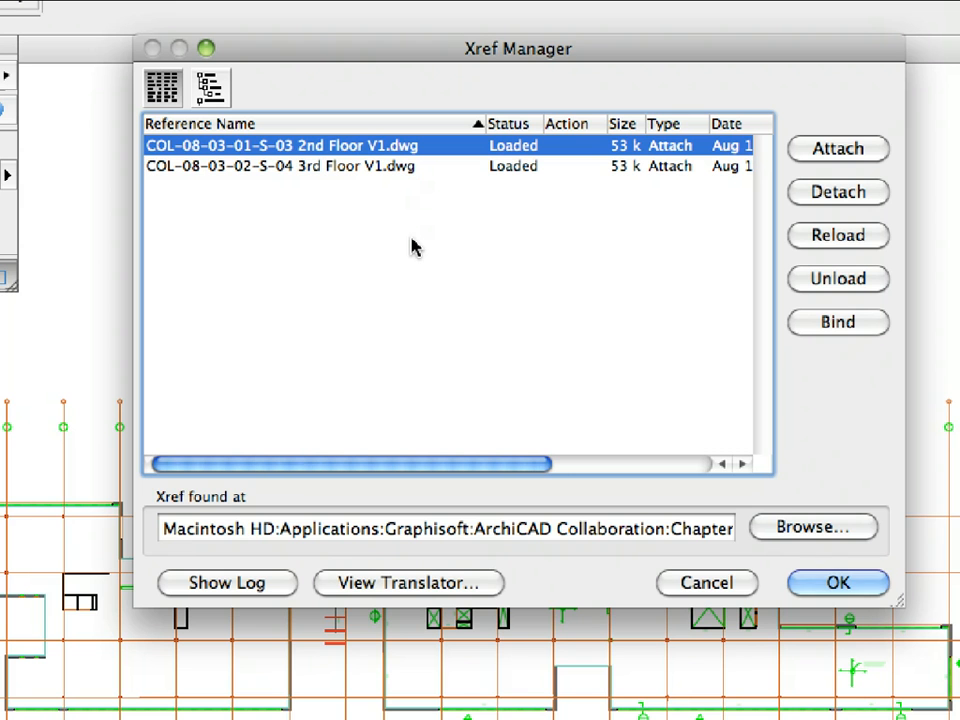
{"action": "mouse_move", "coordinate": [408, 248]}
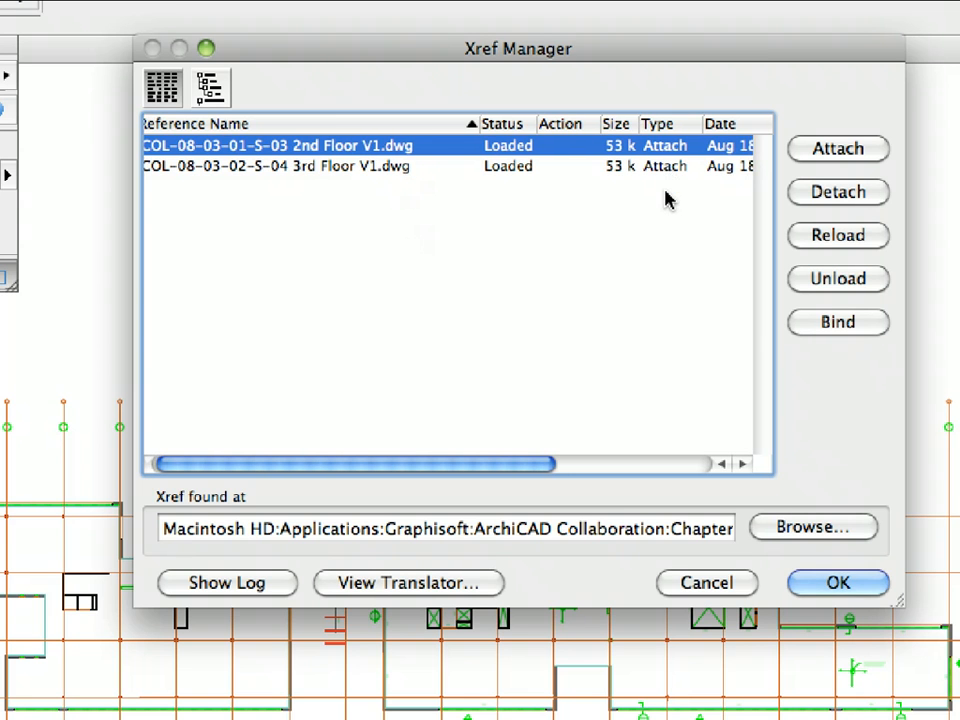
{"action": "mouse_move", "coordinate": [812, 528]}
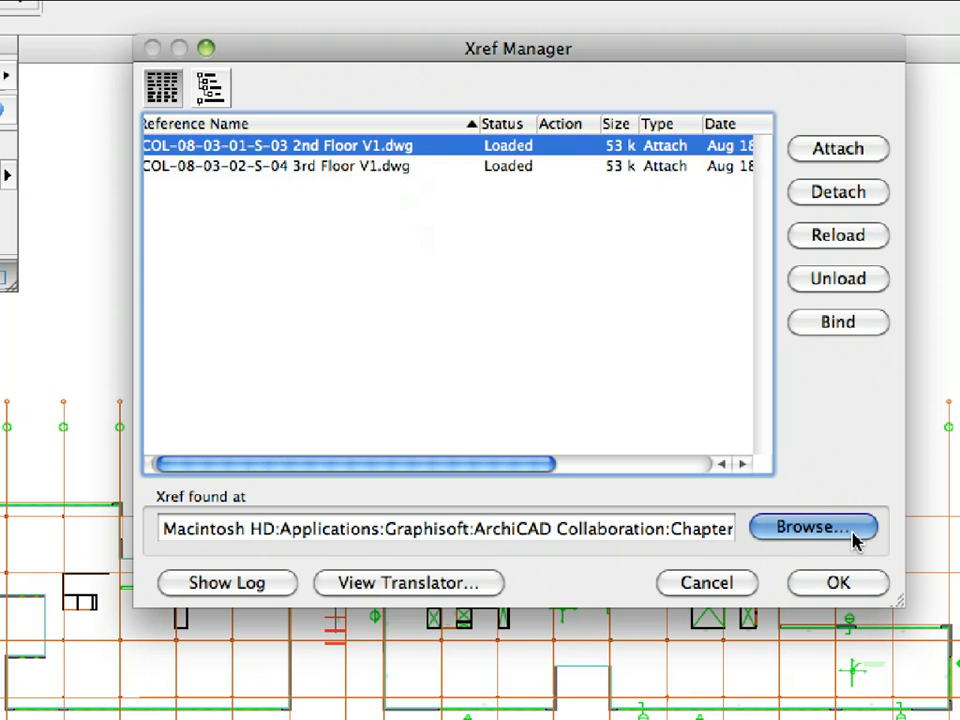
Repoint the reference to COL-08-03-03-S-03 2nd Floor V2.dwg and view the reload log.
{"action": "left_click", "coordinate": [812, 528]}
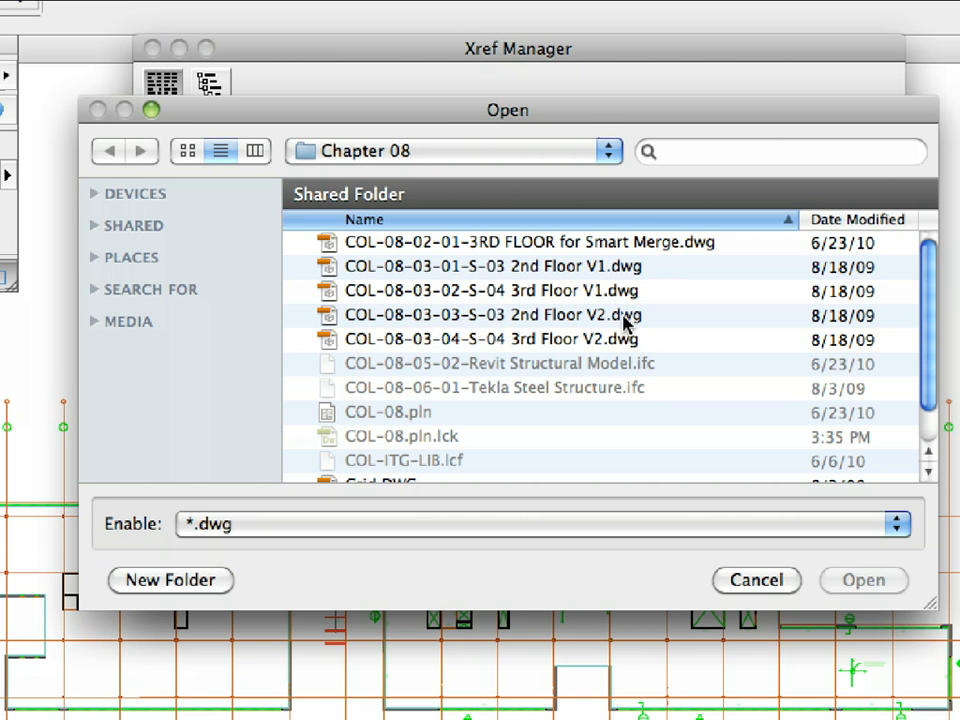
{"action": "left_click", "coordinate": [496, 316]}
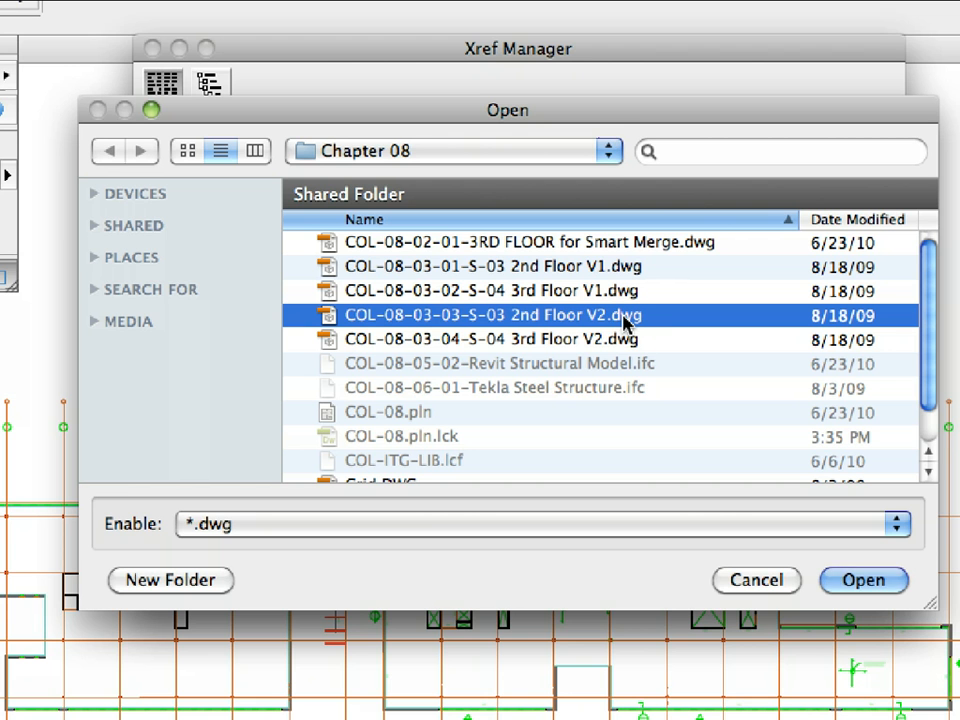
{"action": "mouse_move", "coordinate": [672, 324]}
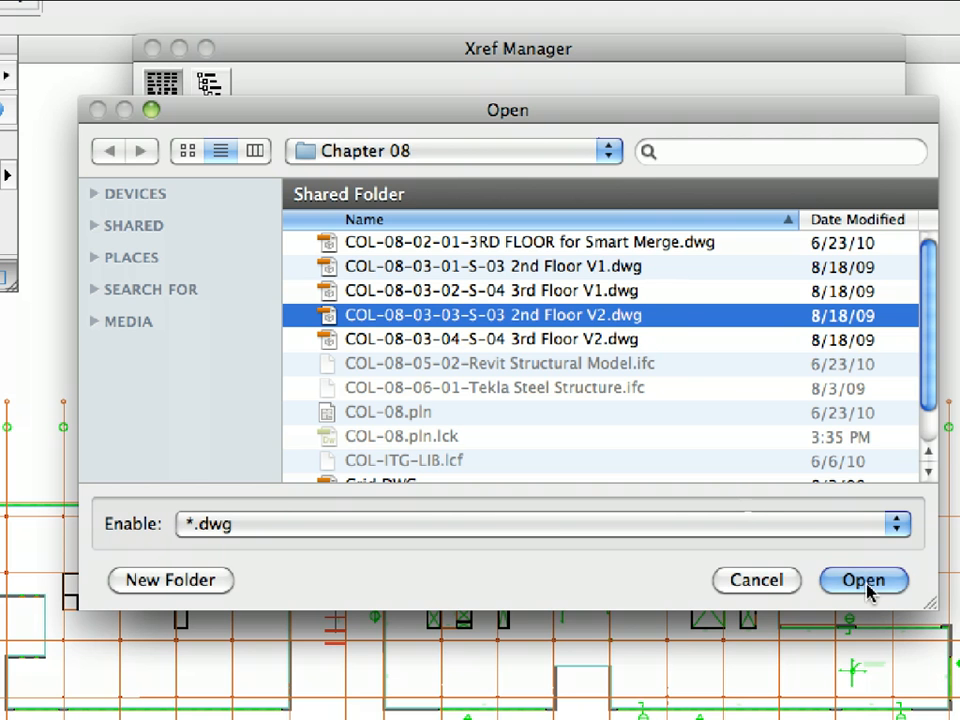
{"action": "left_click", "coordinate": [864, 580]}
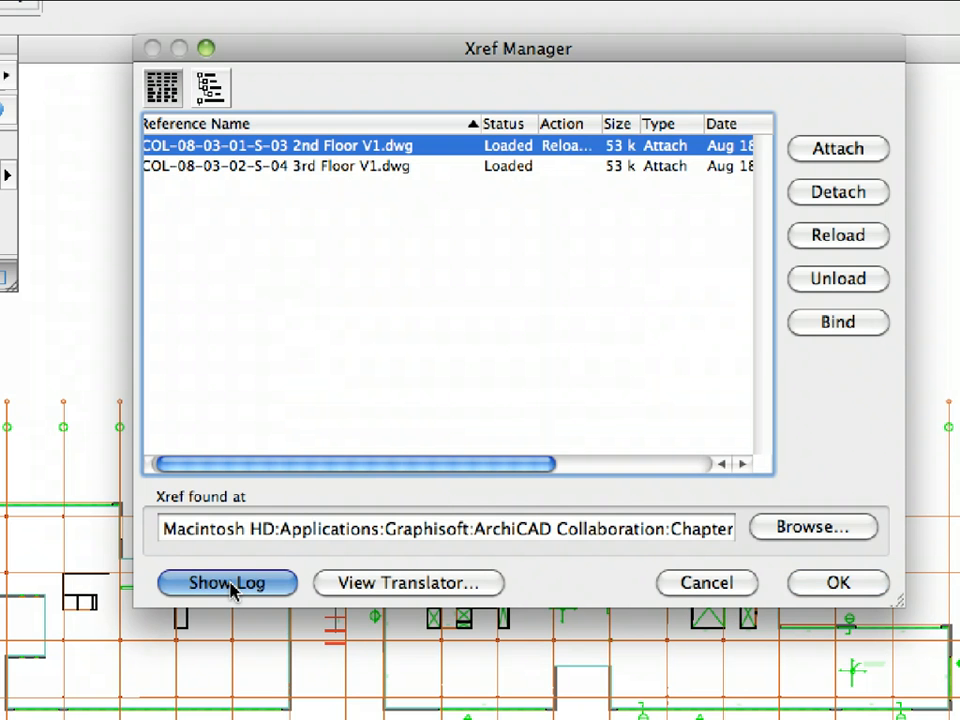
{"action": "left_click", "coordinate": [228, 584]}
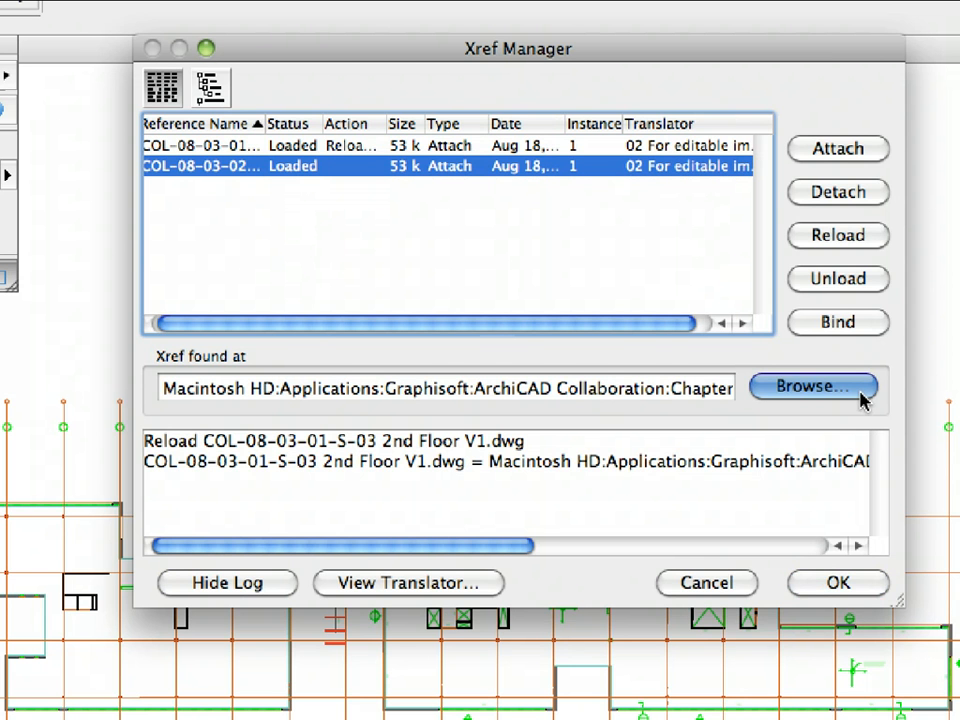
Repoint the 3rd Floor xref to COL-08-03-04-S-04 3rd Floor V2.dwg and apply the reloads.
{"action": "left_click", "coordinate": [812, 386]}
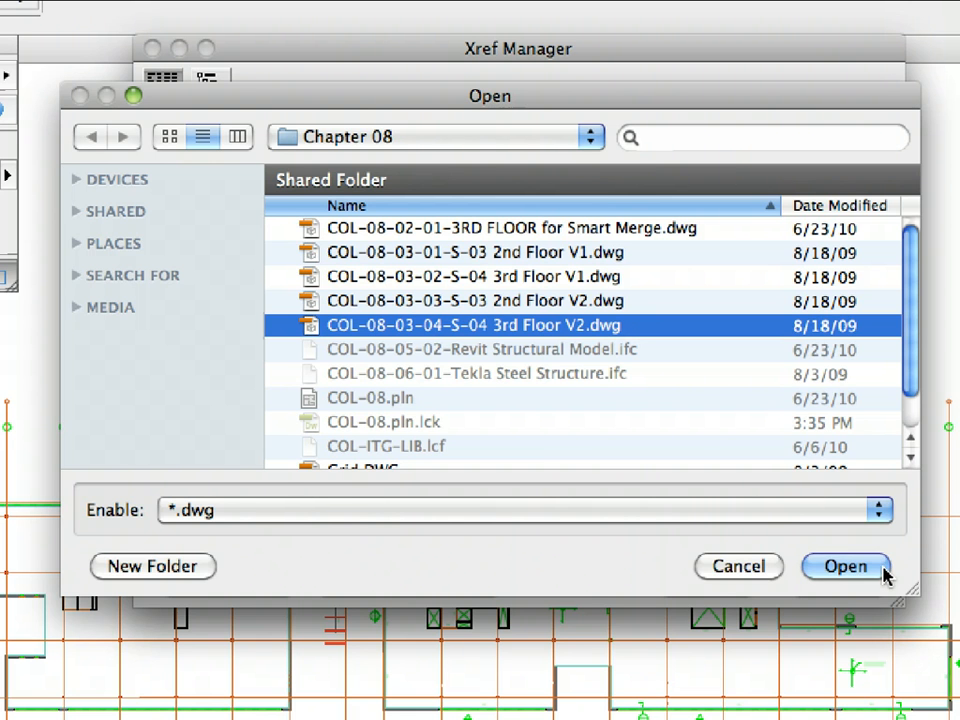
{"action": "left_click", "coordinate": [844, 566]}
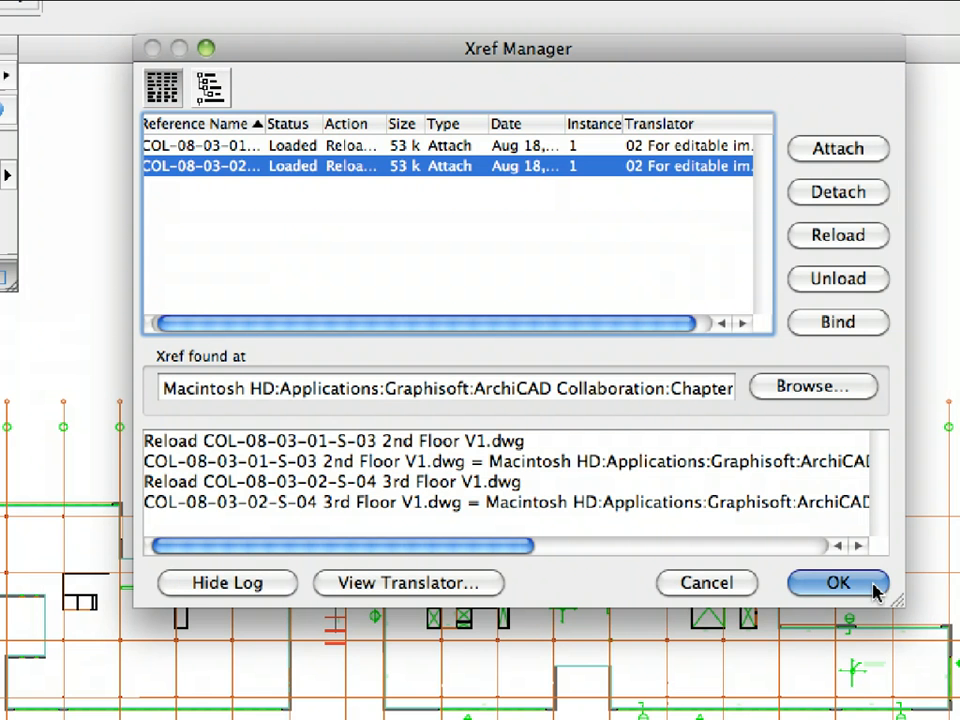
{"action": "left_click", "coordinate": [836, 584]}
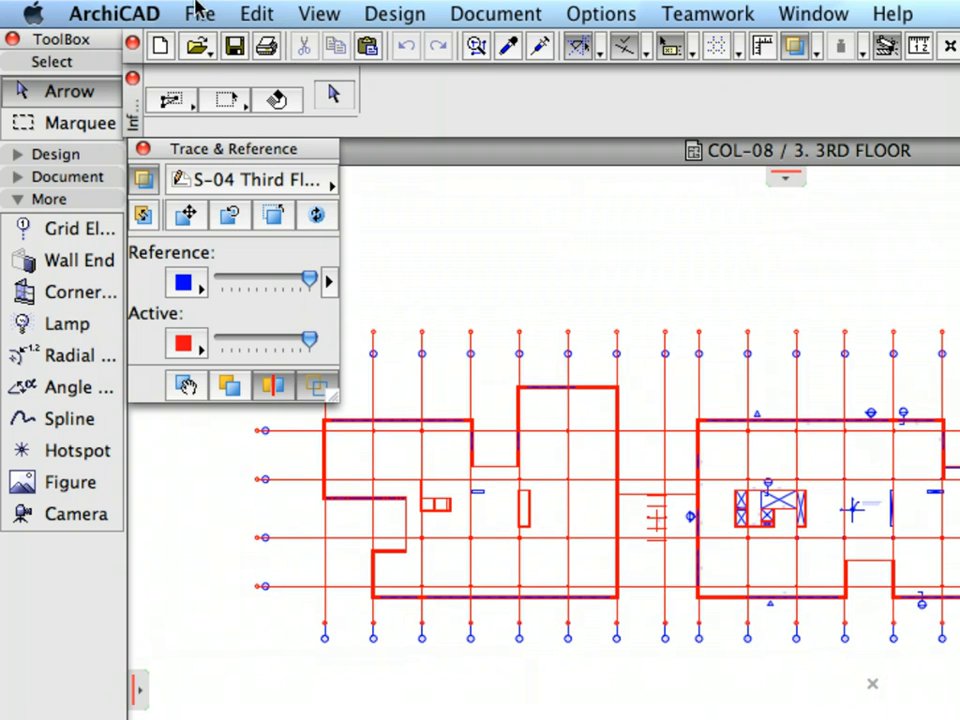
In Xref Manager, detach the 2nd Floor V2 reference with Remove Xref's Attributes.
{"action": "left_click", "coordinate": [200, 14]}
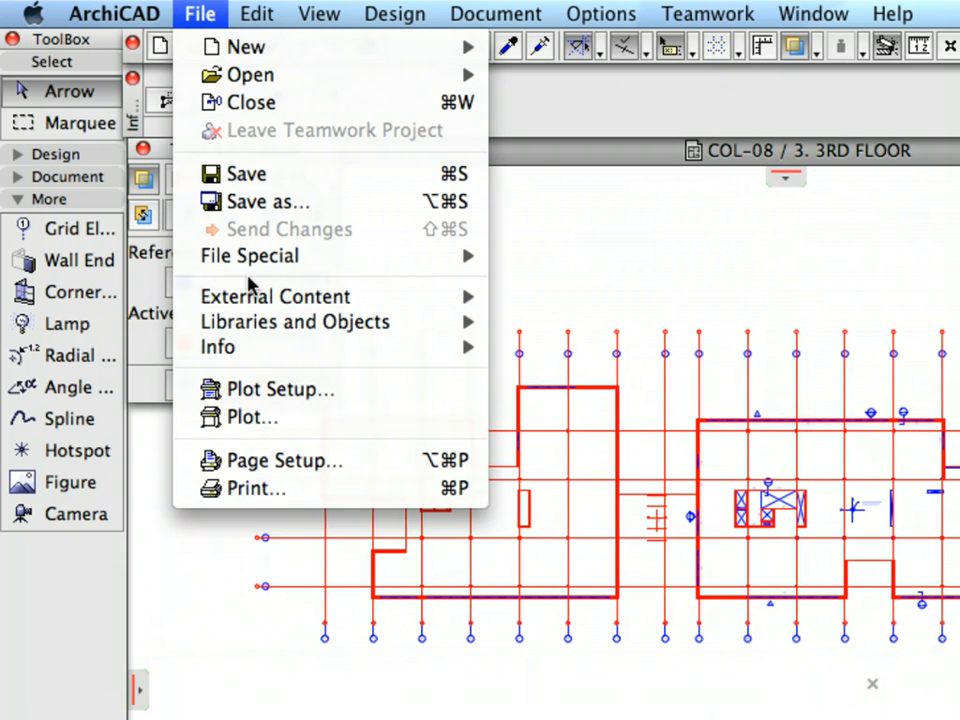
{"action": "mouse_move", "coordinate": [276, 296]}
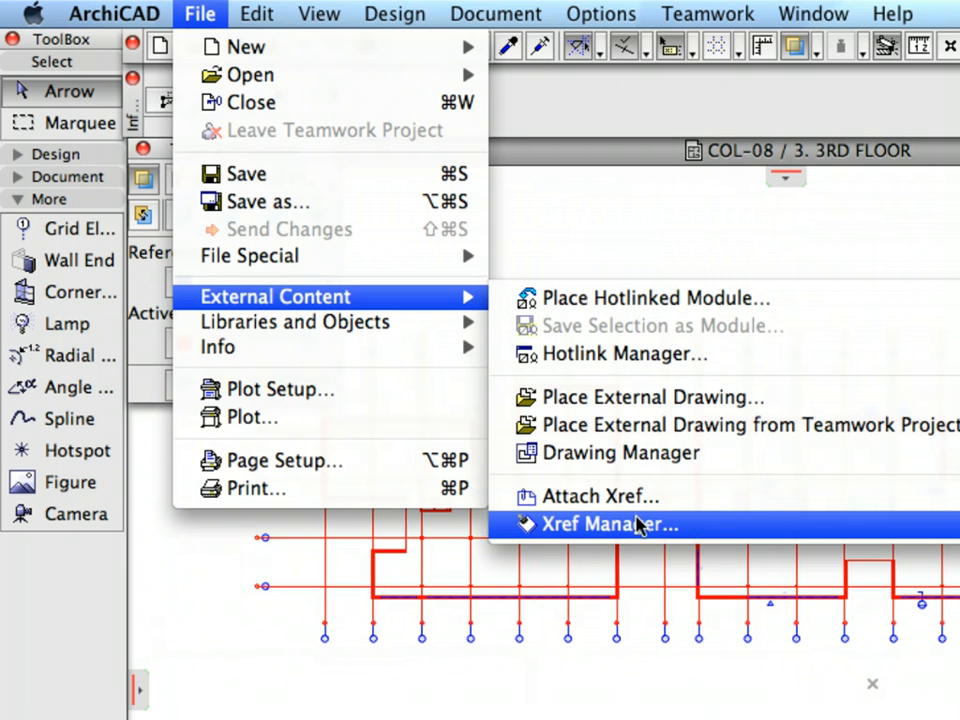
{"action": "mouse_move", "coordinate": [724, 530]}
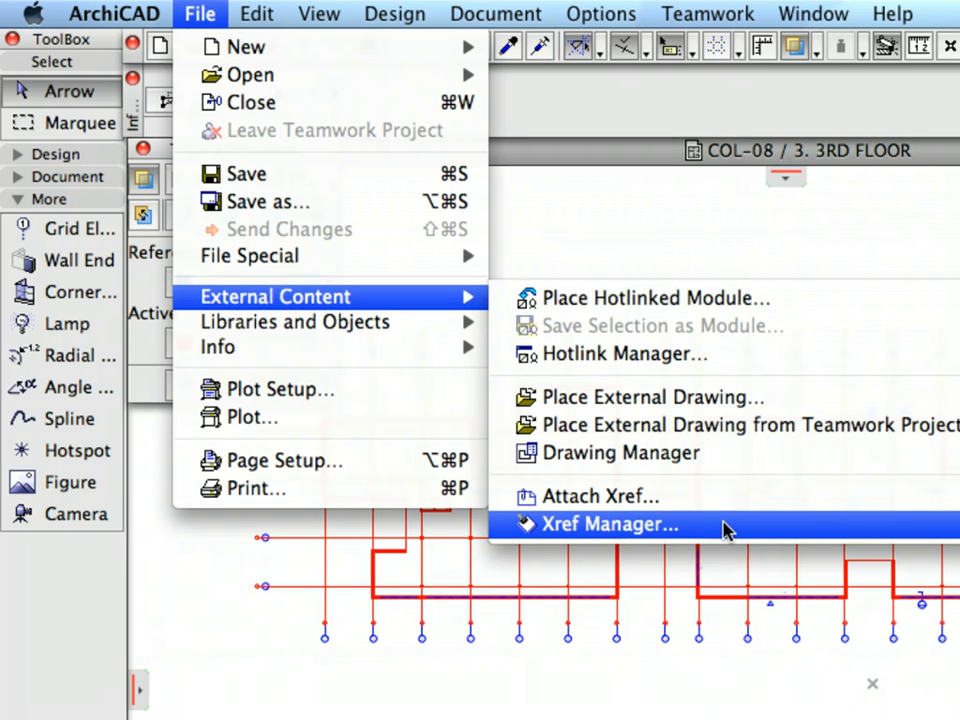
{"action": "left_click", "coordinate": [612, 524]}
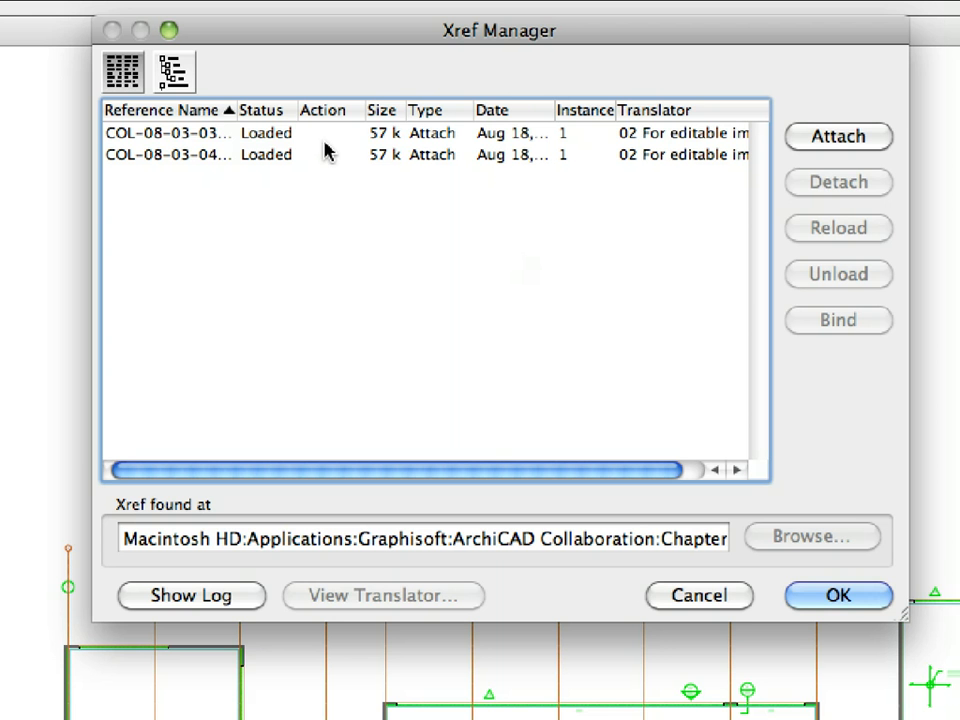
{"action": "left_click", "coordinate": [168, 132]}
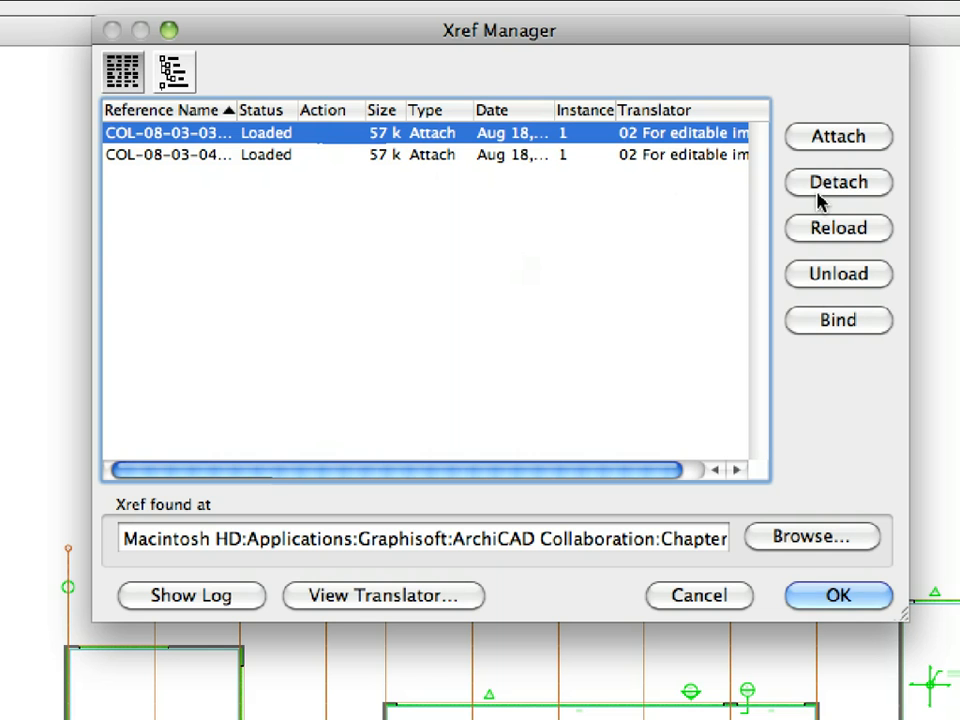
{"action": "left_click", "coordinate": [838, 182]}
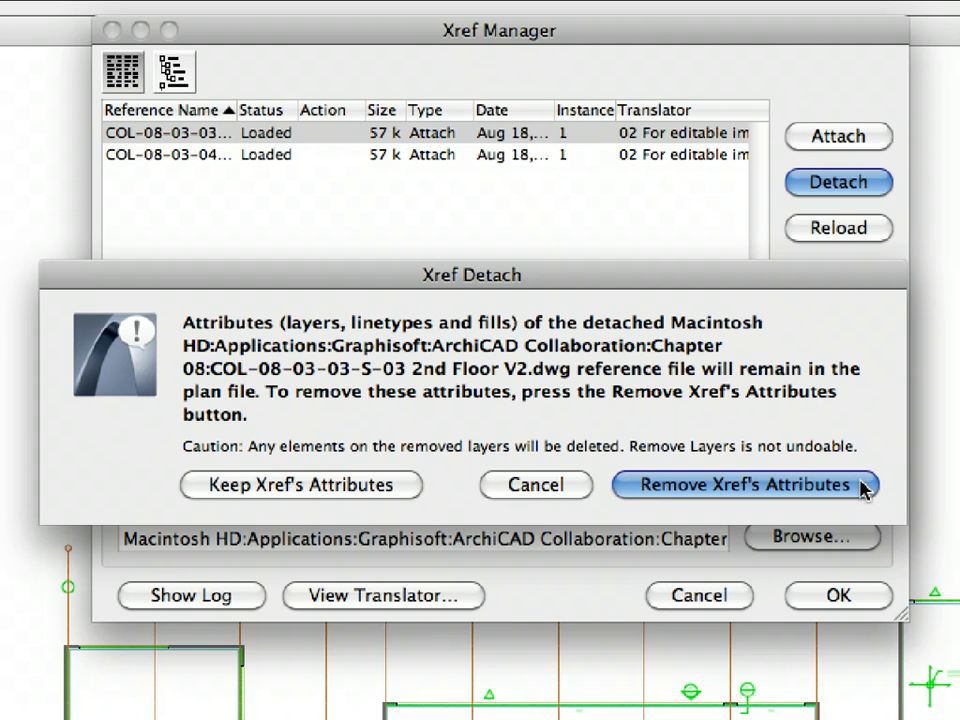
{"action": "left_click", "coordinate": [744, 486]}
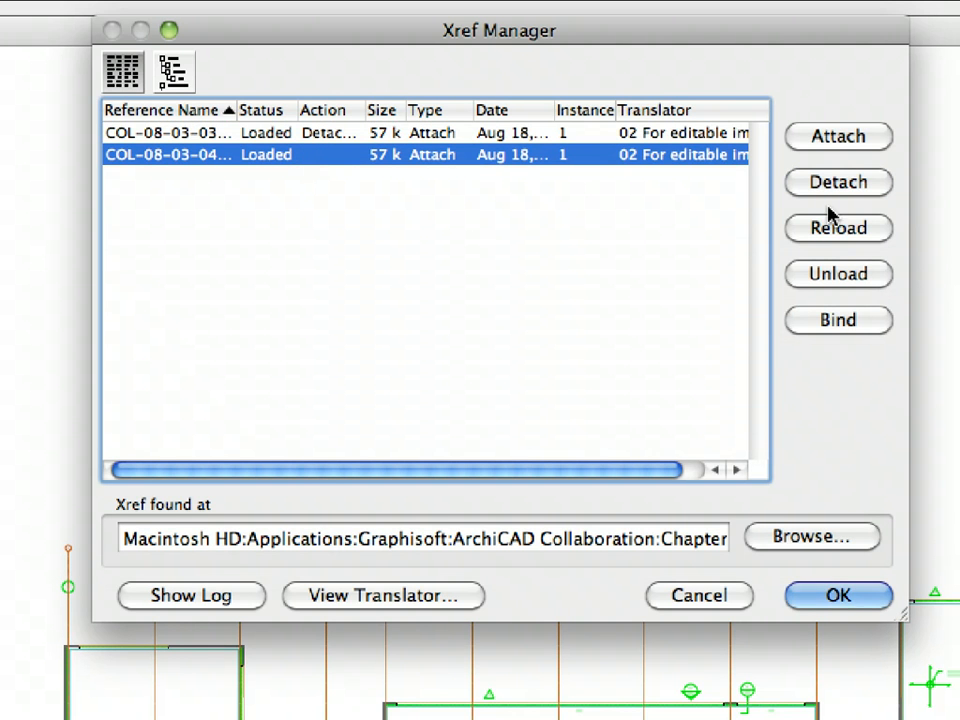
Detach the 3rd Floor V2 reference with attributes removed and confirm both detachments.
{"action": "left_click", "coordinate": [838, 182]}
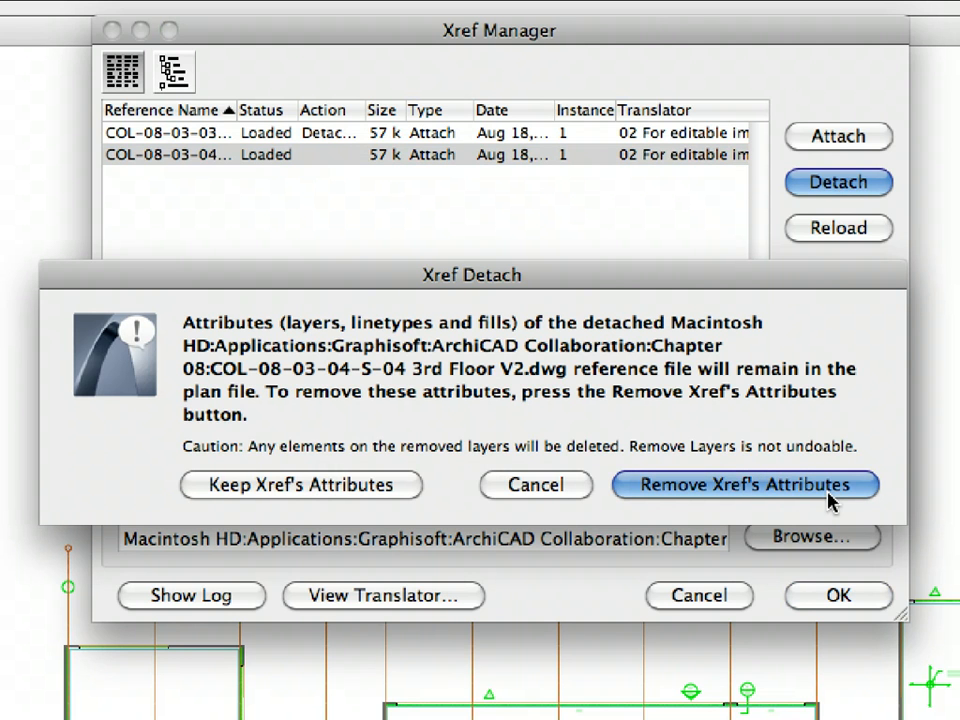
{"action": "left_click", "coordinate": [748, 486]}
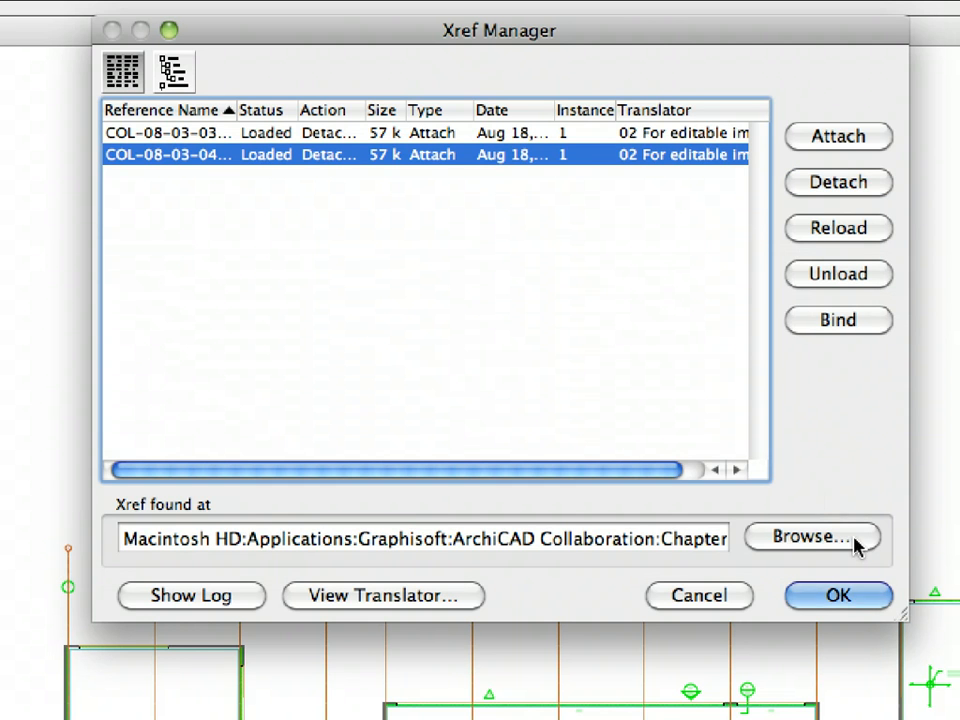
{"action": "mouse_move", "coordinate": [856, 562]}
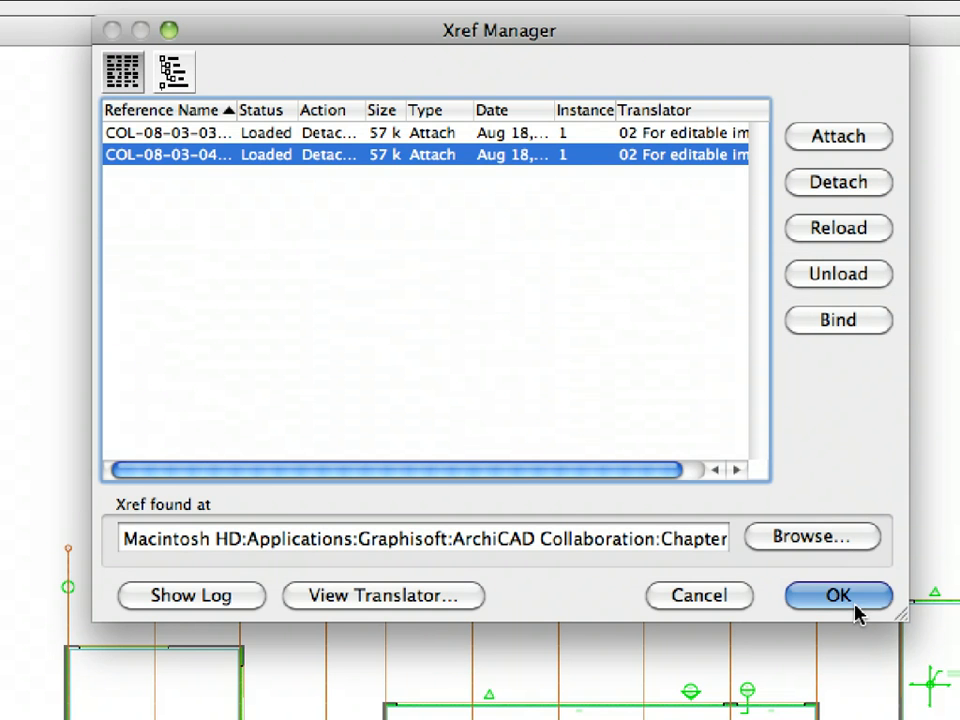
{"action": "left_click", "coordinate": [838, 596]}
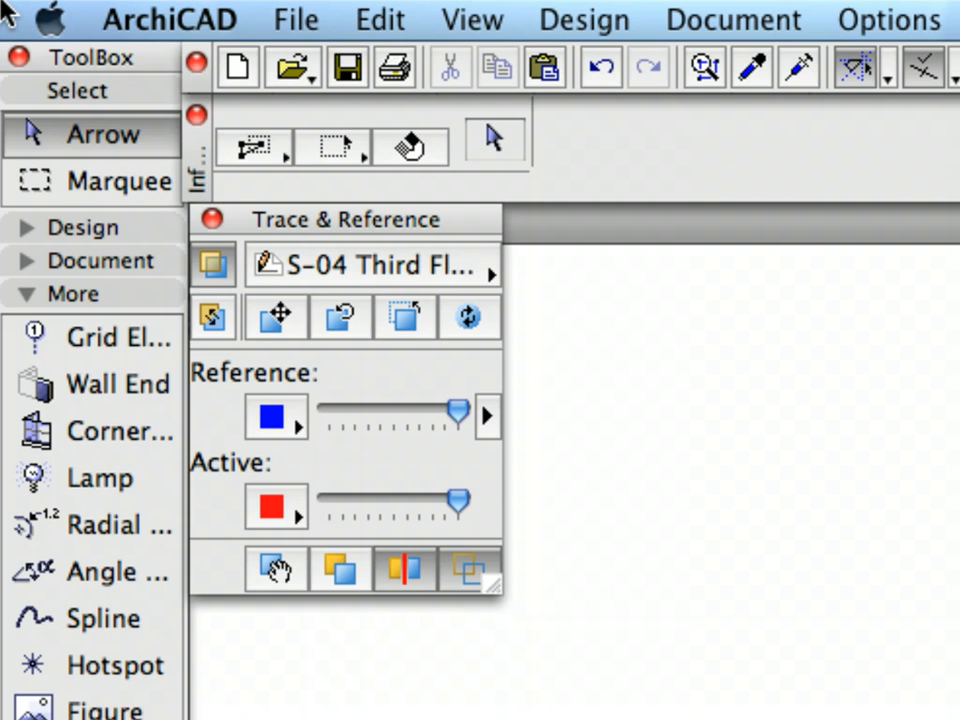
{"action": "mouse_move", "coordinate": [230, 236]}
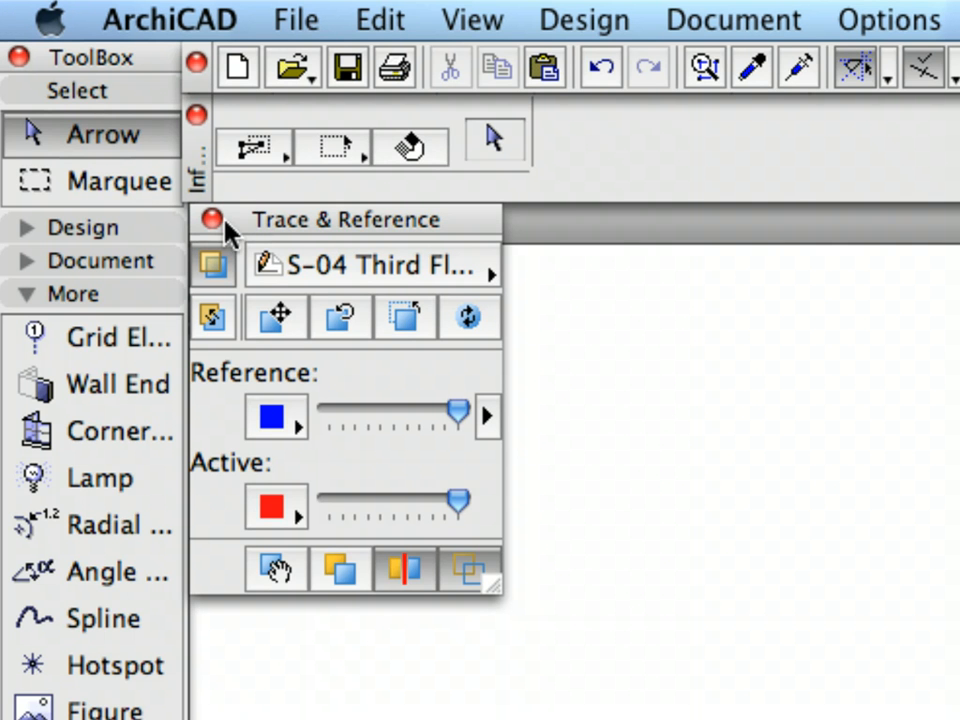